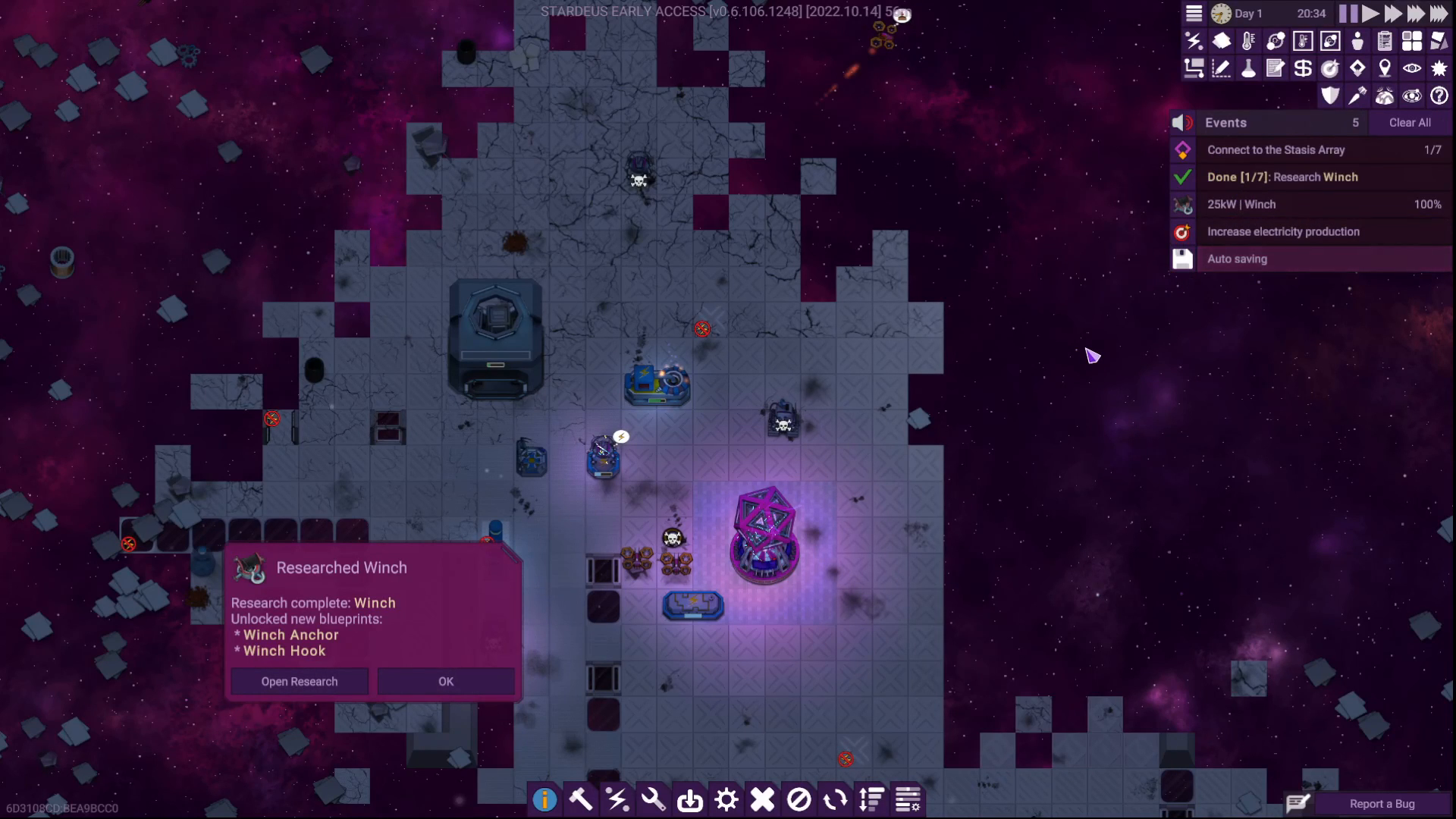
{"action": "mouse_move", "coordinate": [1276, 149]}
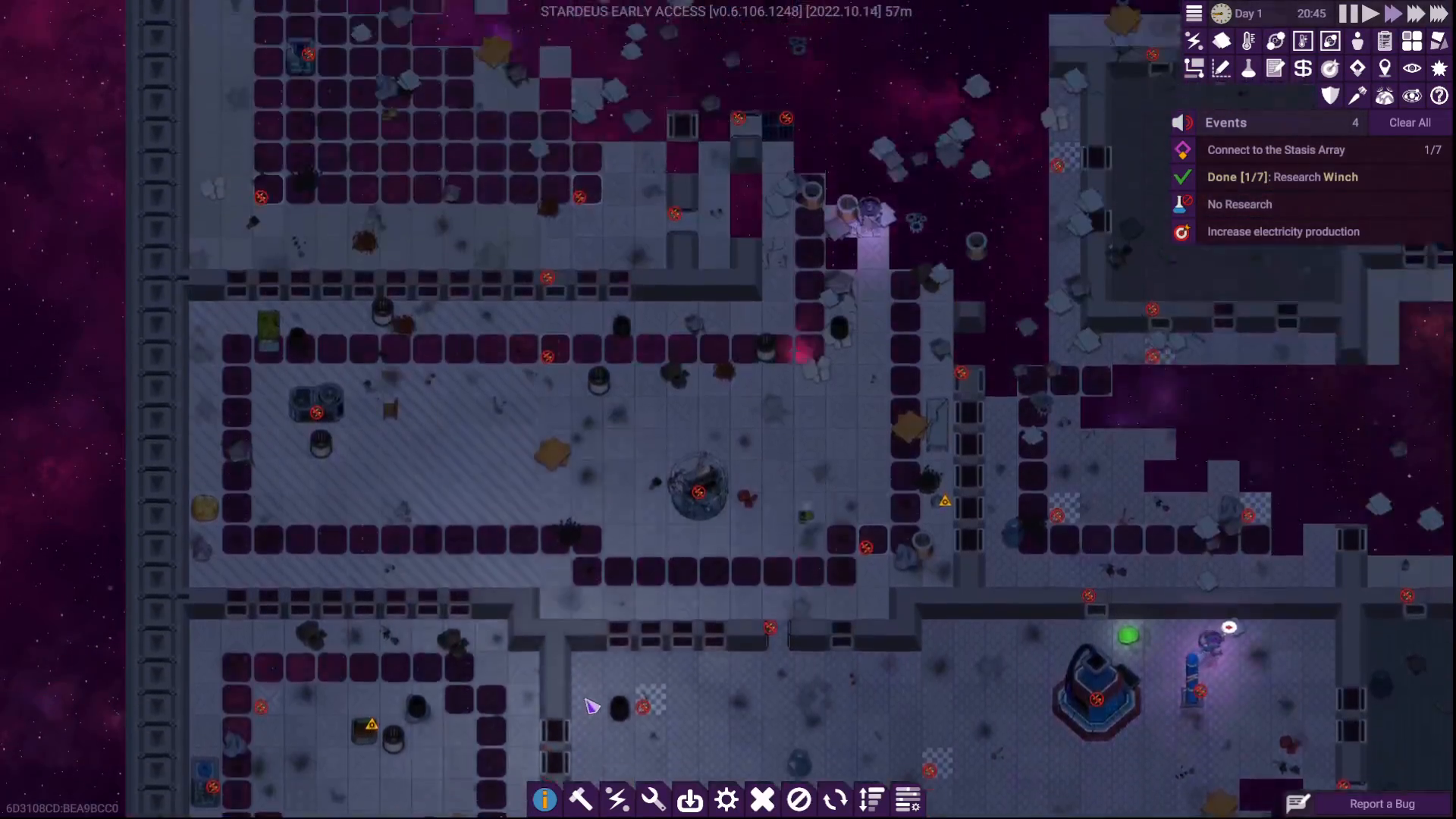
Inspect the 3kW solar panel: fully built, 85% worn, not connected to the grid
{"action": "left_click", "coordinate": [757, 430]}
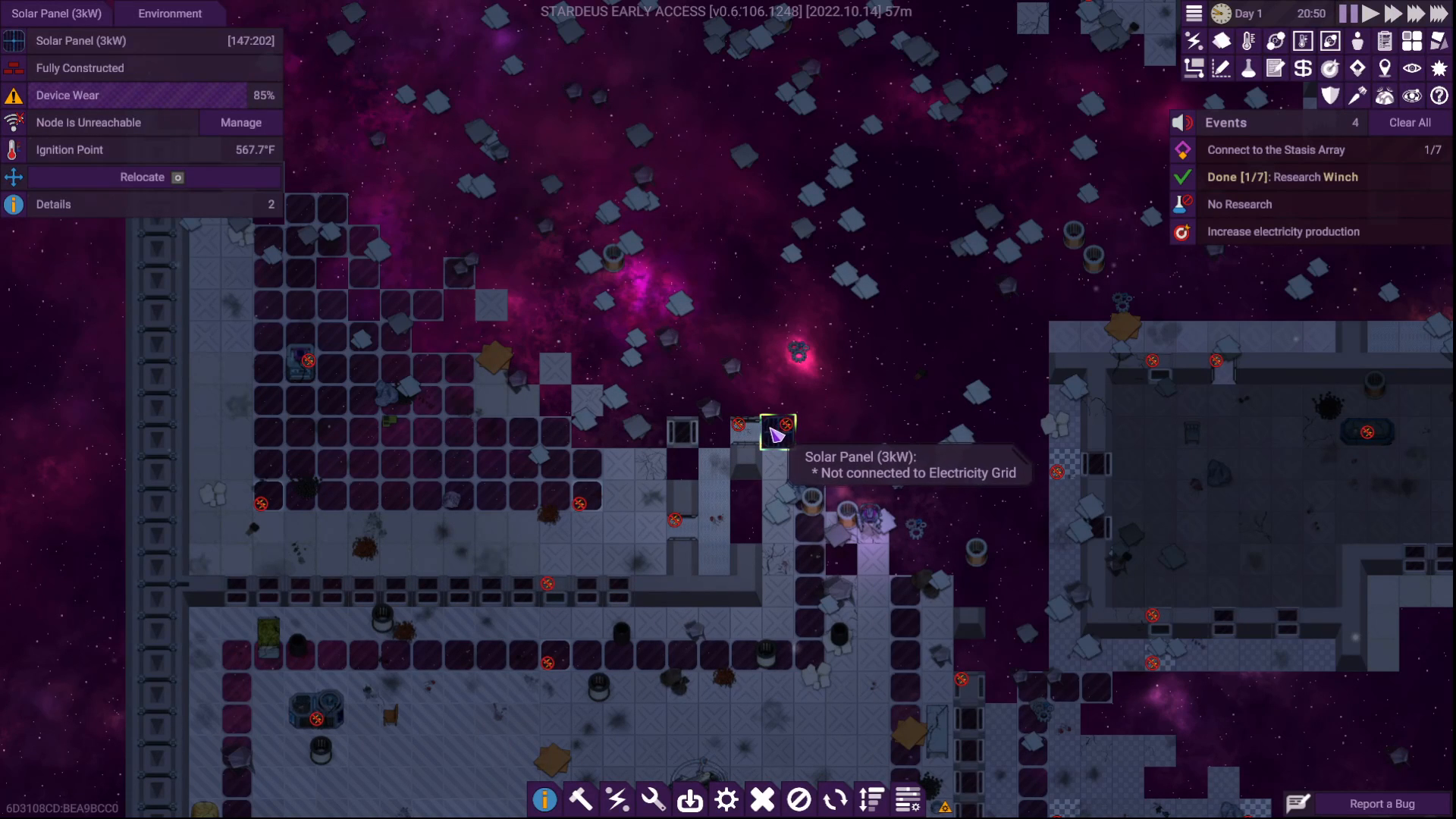
{"action": "mouse_move", "coordinate": [240, 279]}
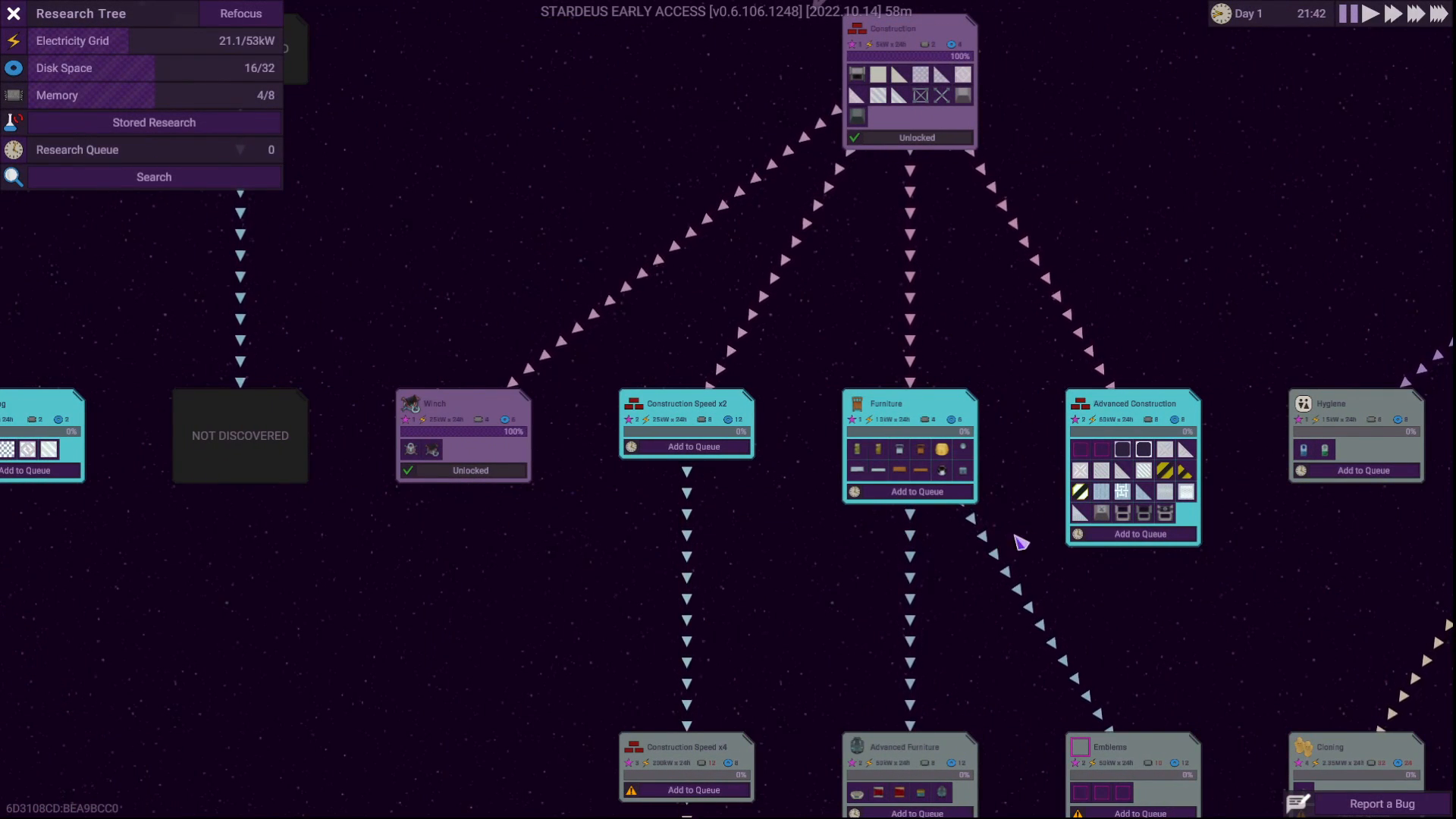
{"action": "mouse_move", "coordinate": [1127, 513]}
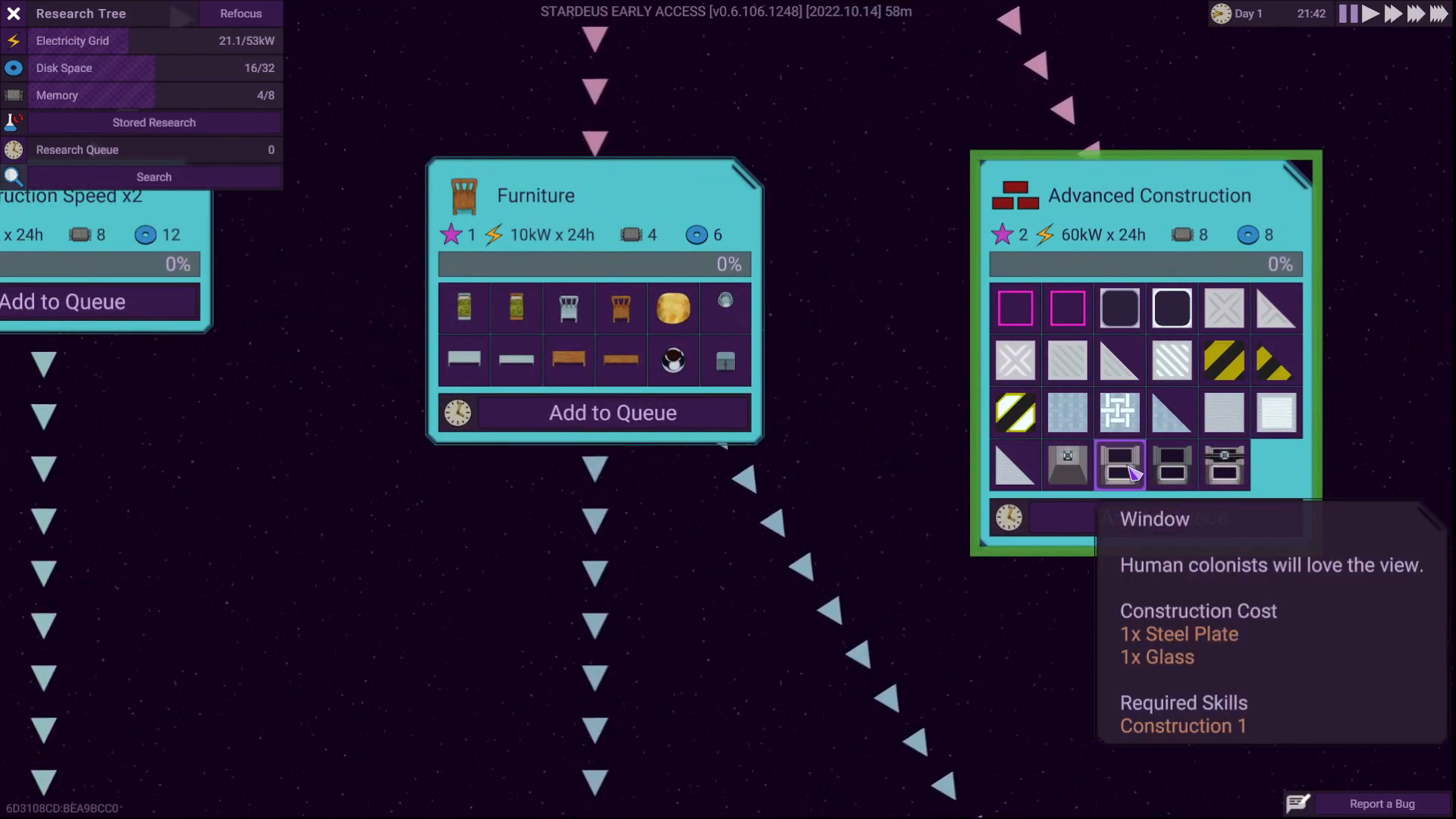
{"action": "mouse_move", "coordinate": [1225, 464]}
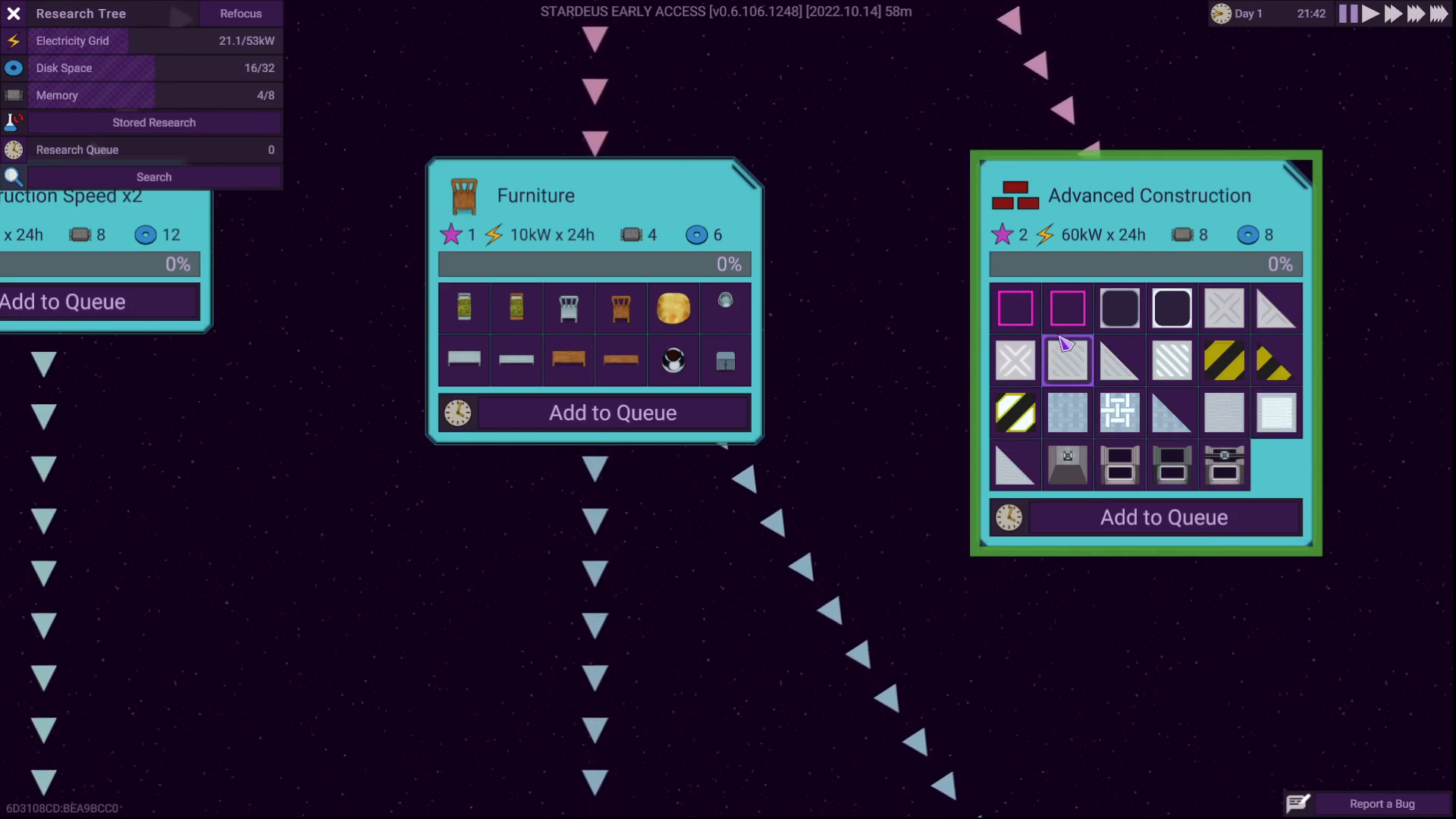
{"action": "mouse_move", "coordinate": [1171, 415]}
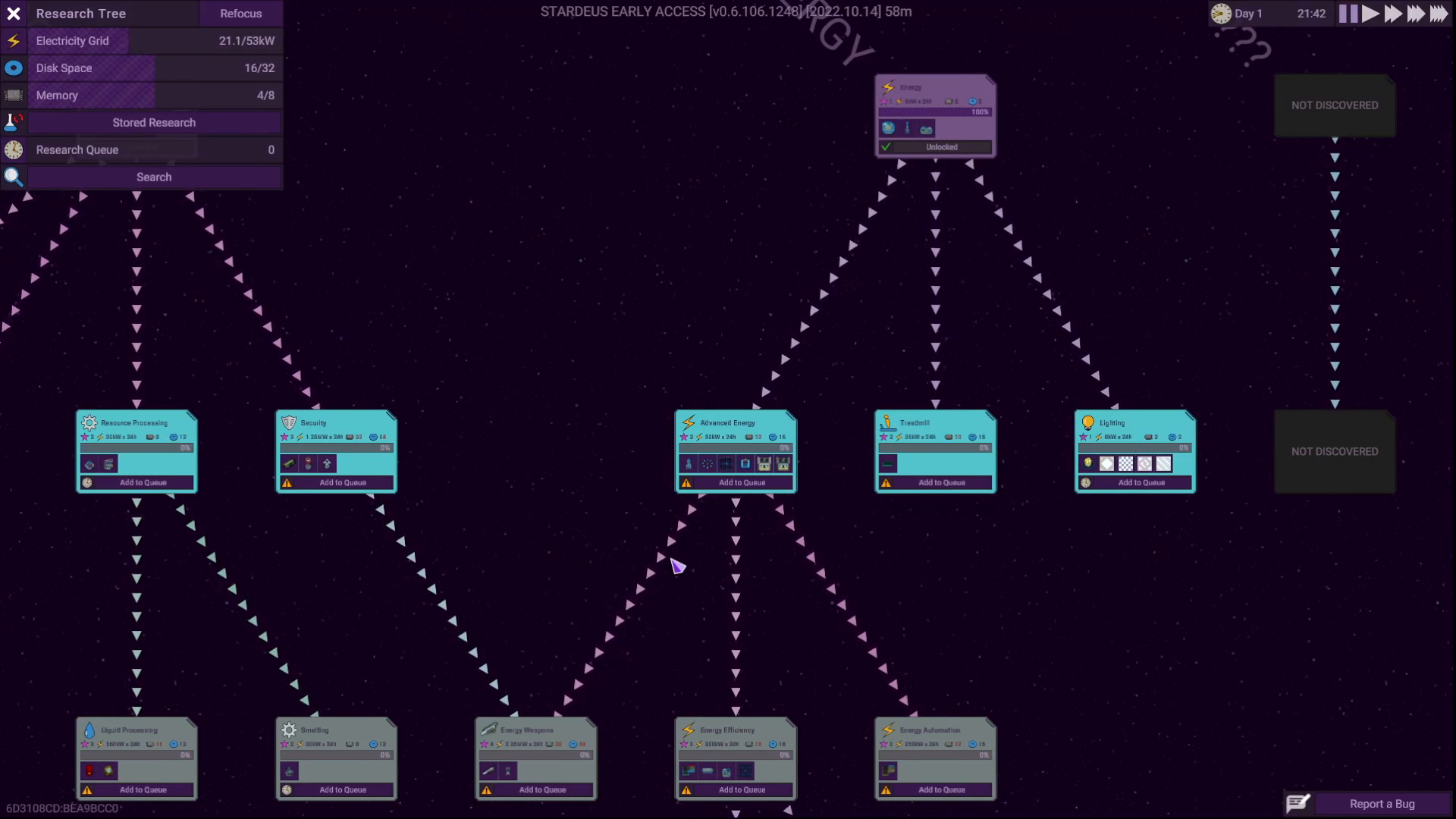
{"action": "mouse_move", "coordinate": [335, 534]}
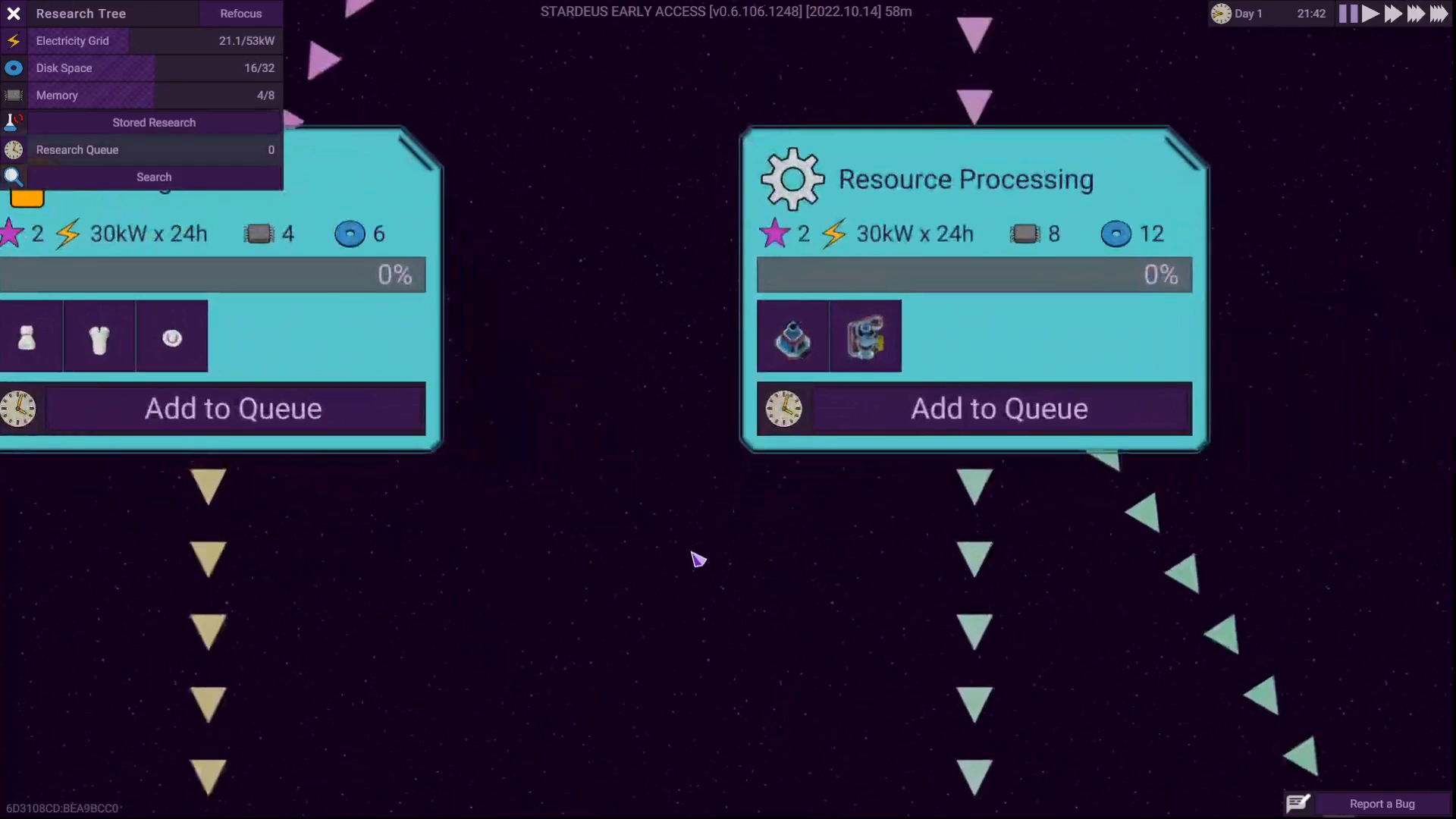
{"action": "mouse_move", "coordinate": [864, 336]}
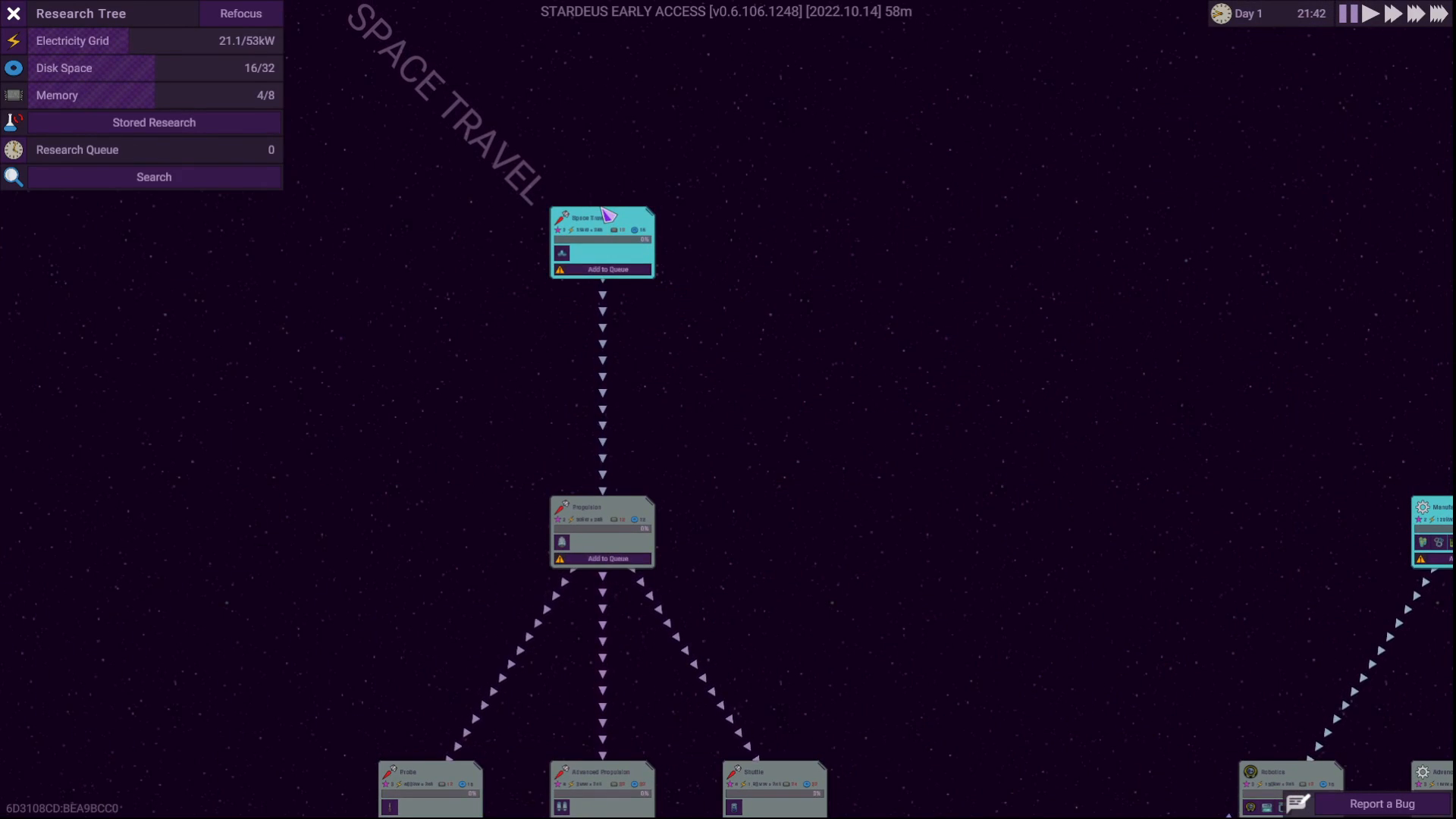
{"action": "mouse_move", "coordinate": [1184, 563]}
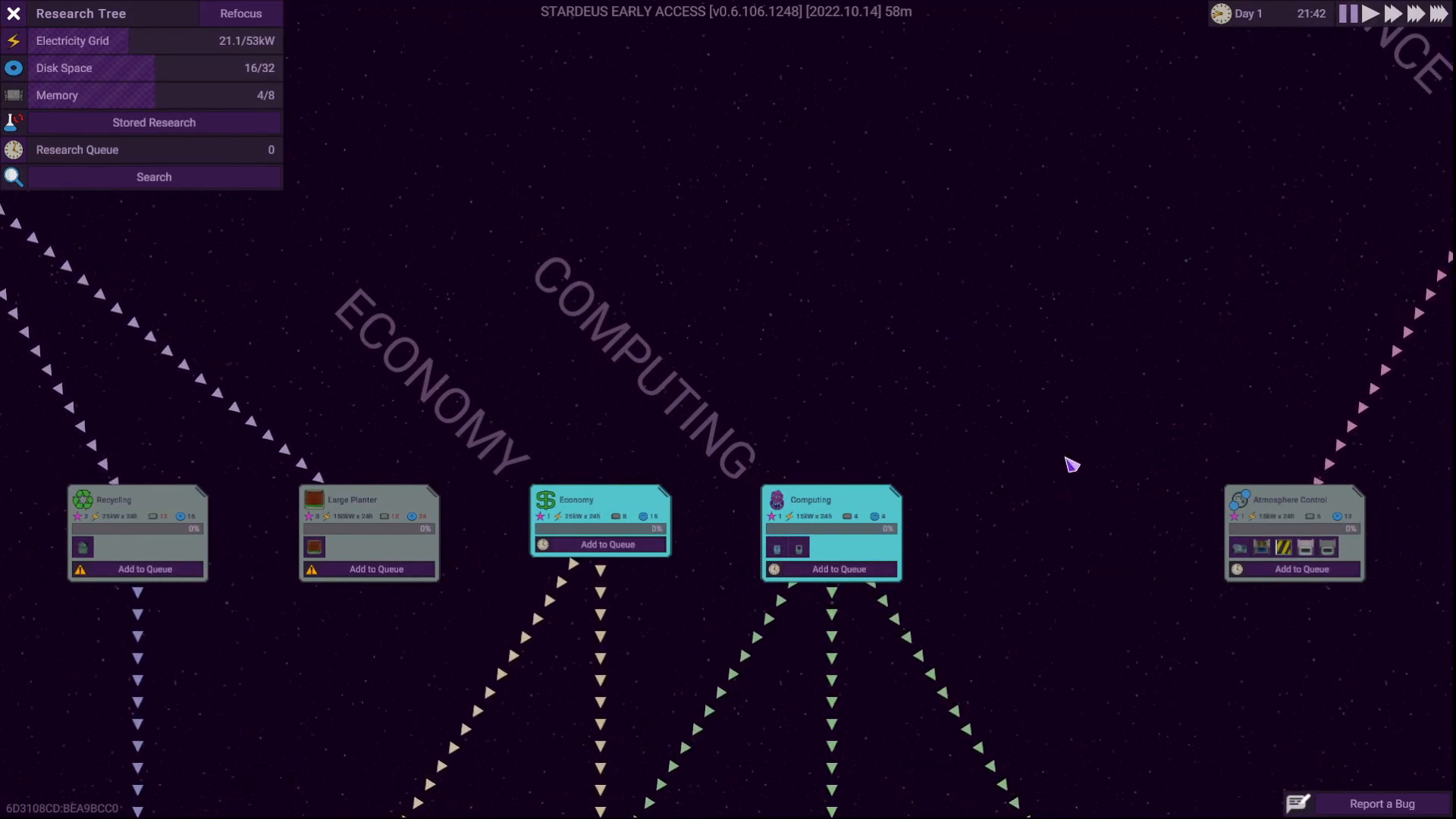
{"action": "mouse_move", "coordinate": [776, 548]}
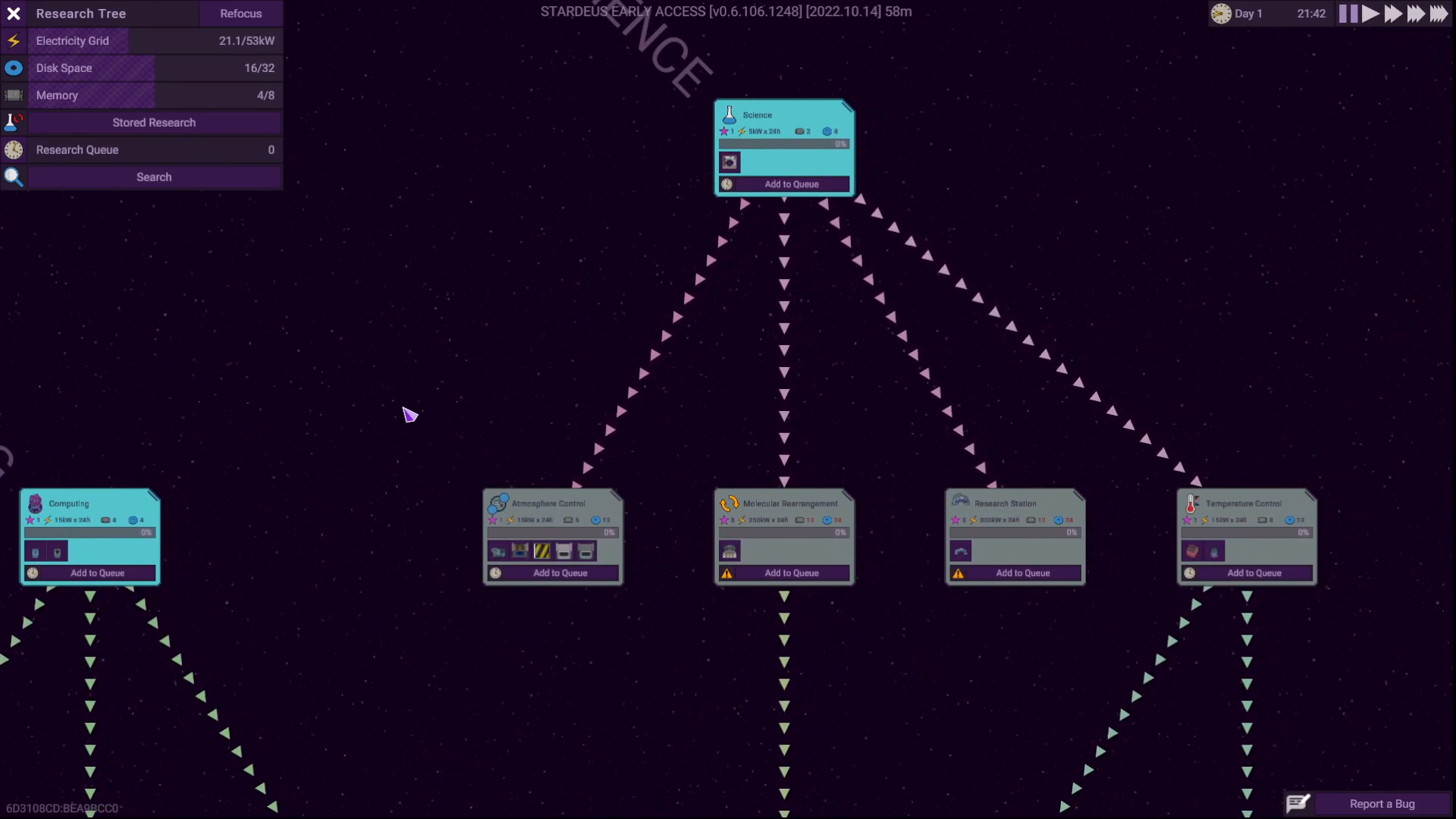
{"action": "mouse_move", "coordinate": [729, 162]}
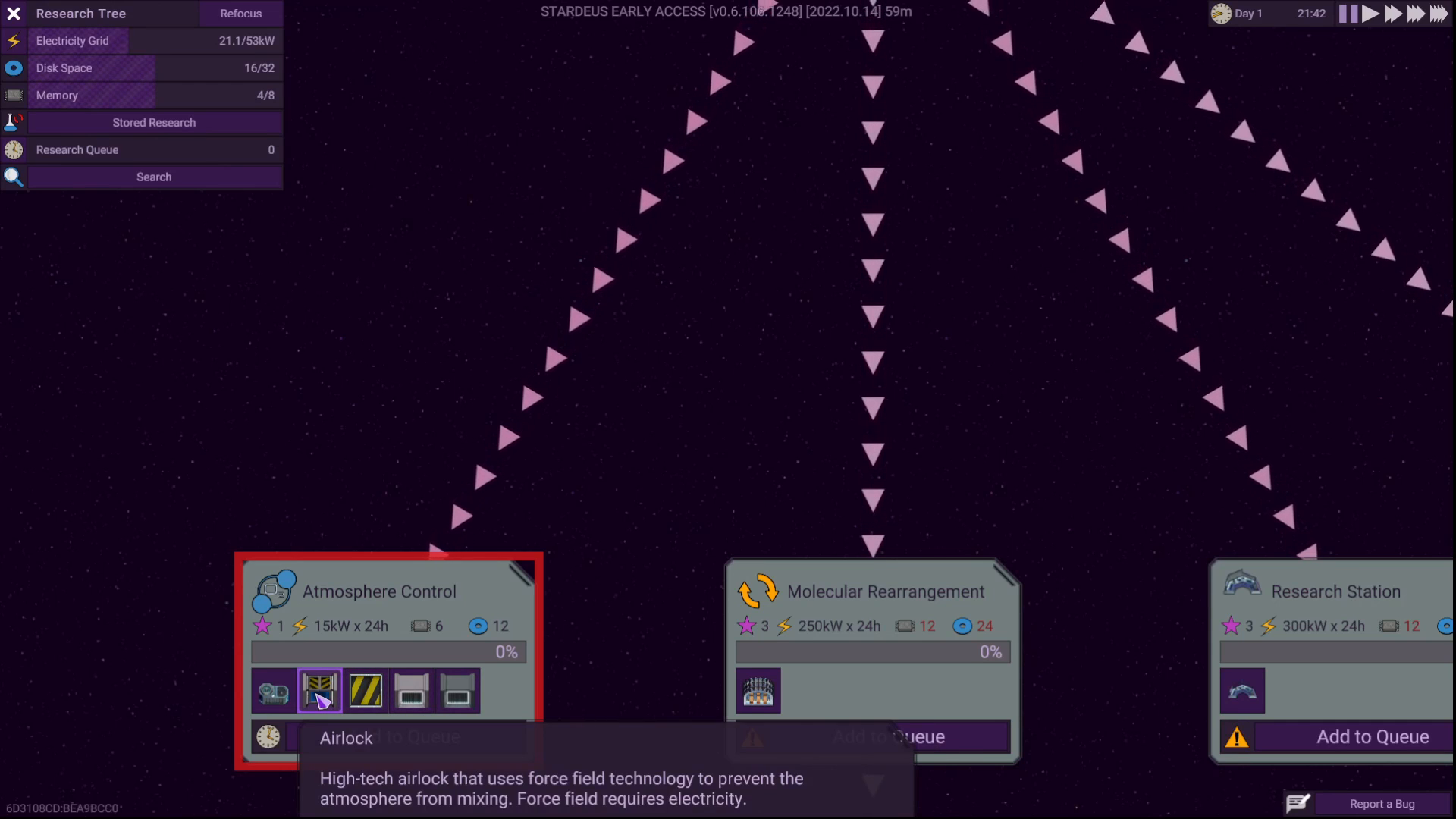
{"action": "mouse_move", "coordinate": [619, 520]}
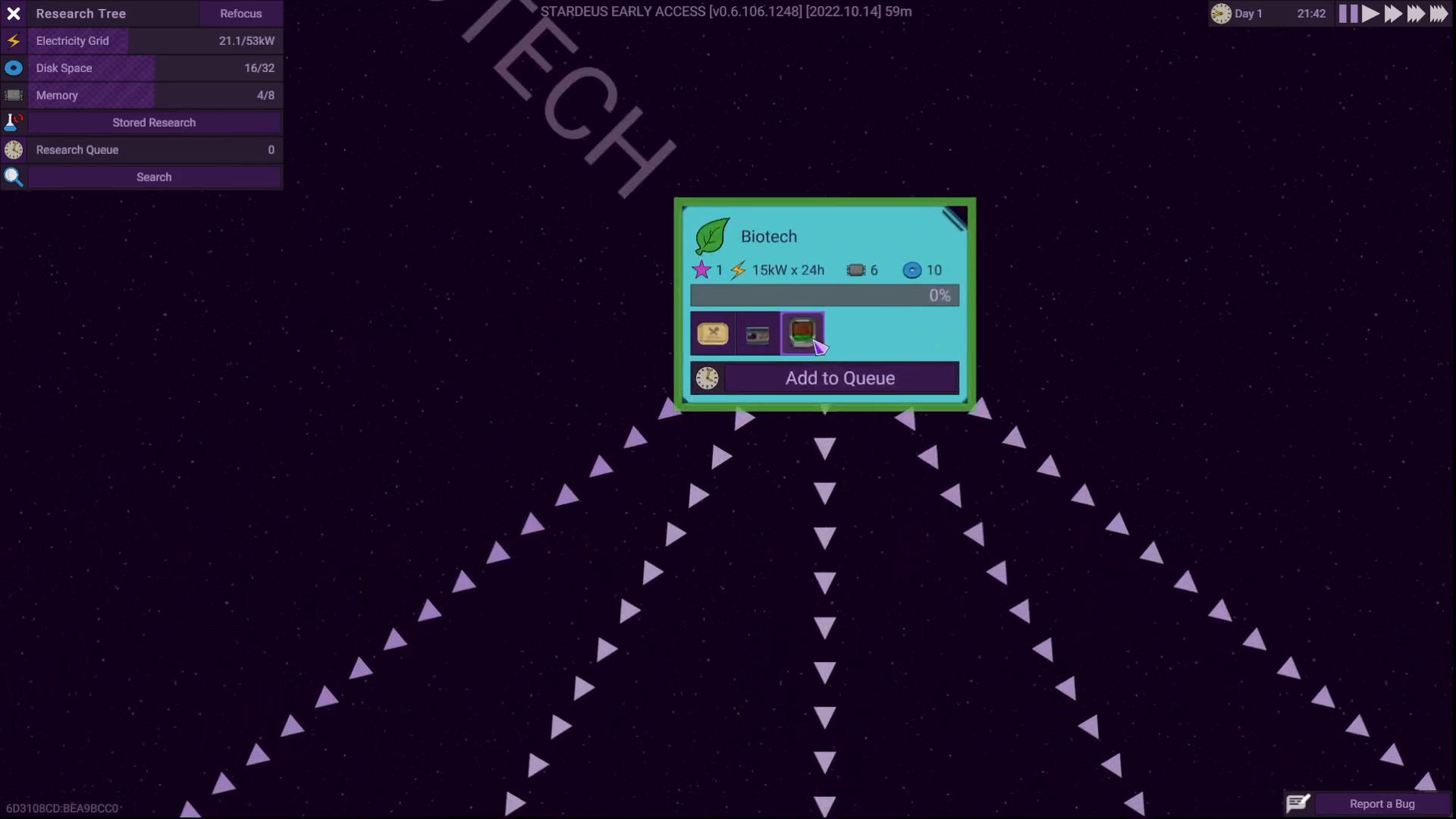
{"action": "mouse_move", "coordinate": [710, 334]}
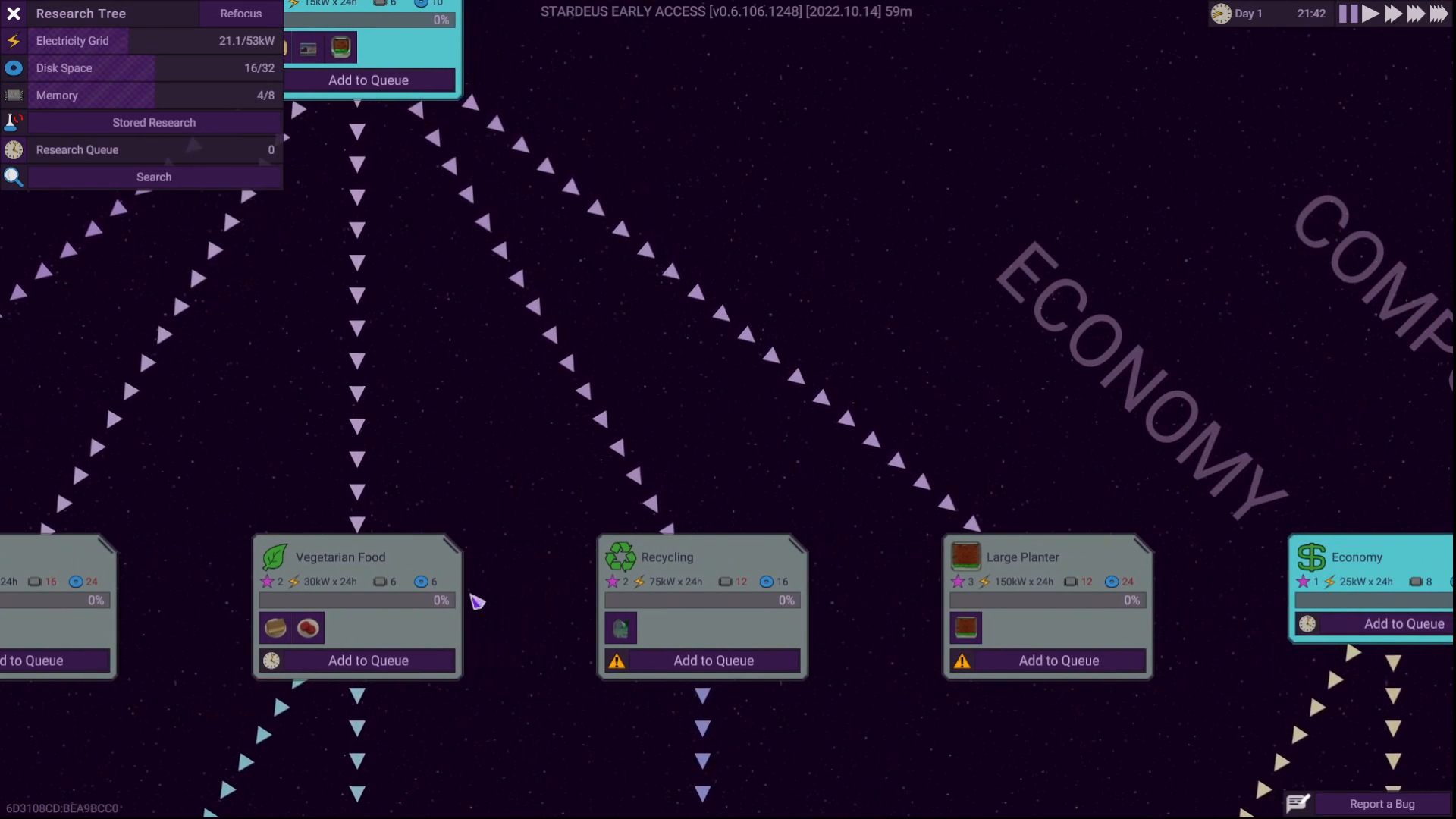
{"action": "mouse_move", "coordinate": [621, 628]}
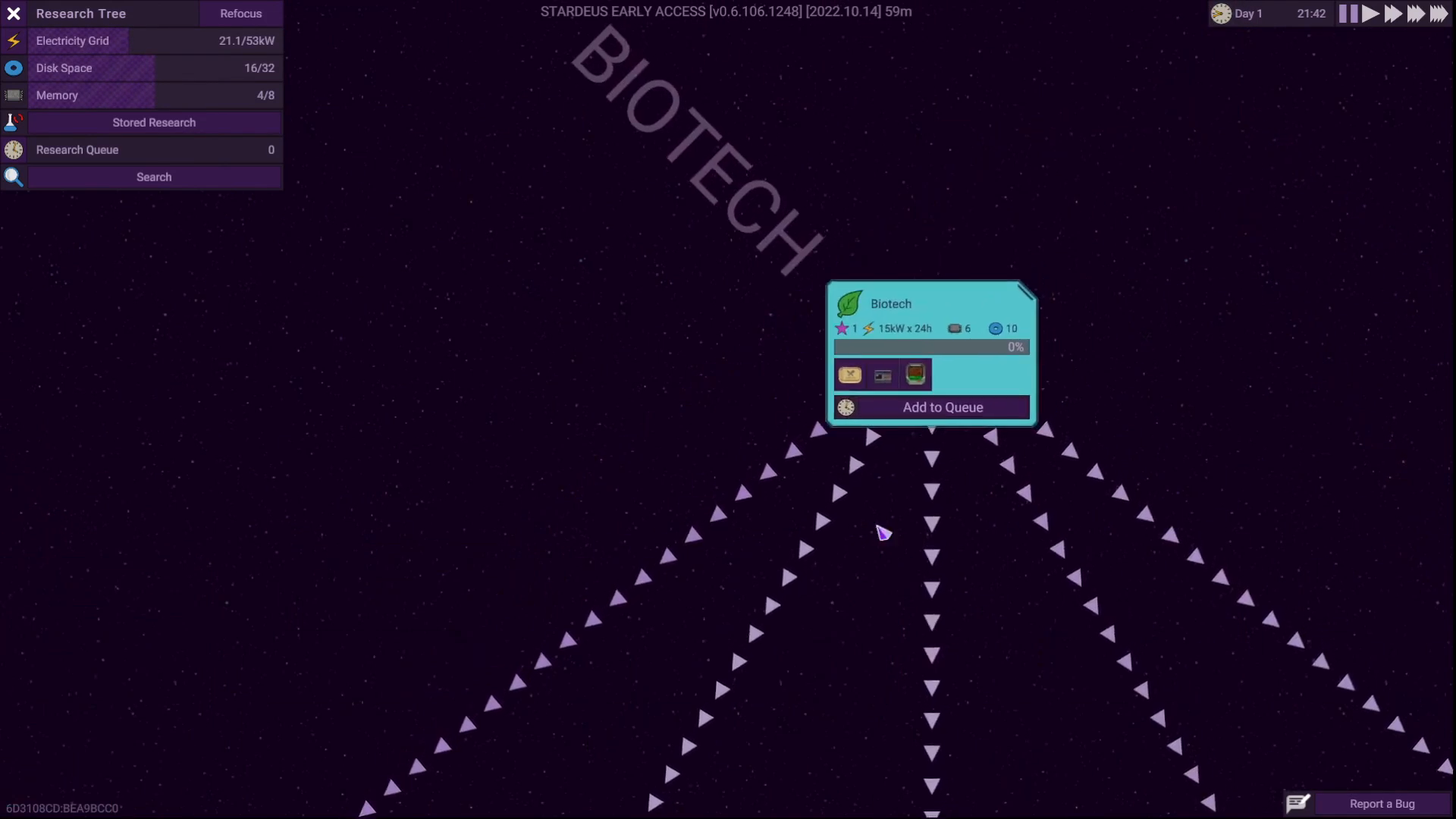
Queue Biotech research, then check the relocating solar panel and an idle construction drone
{"action": "left_click", "coordinate": [942, 406]}
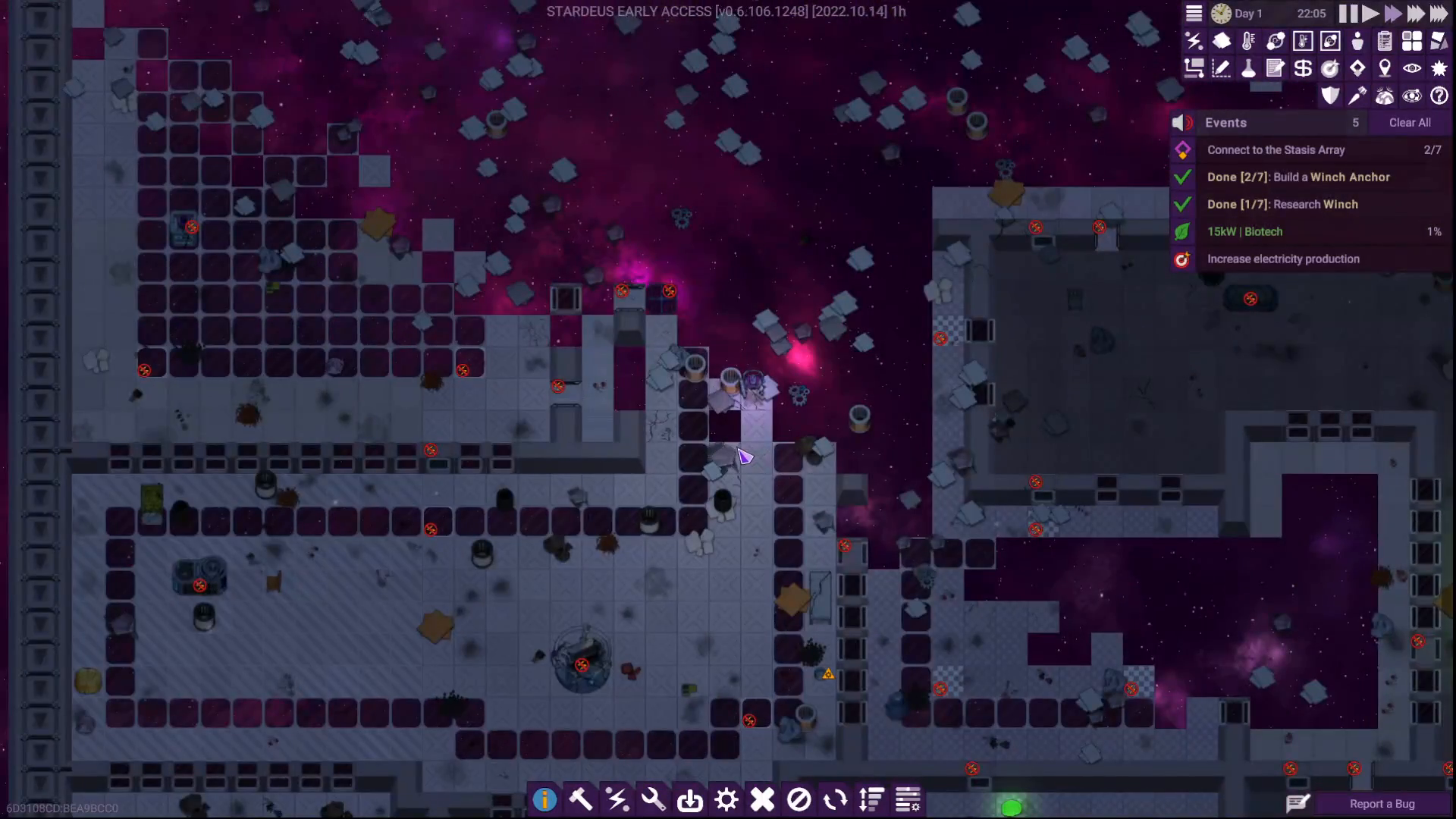
{"action": "mouse_move", "coordinate": [662, 305]}
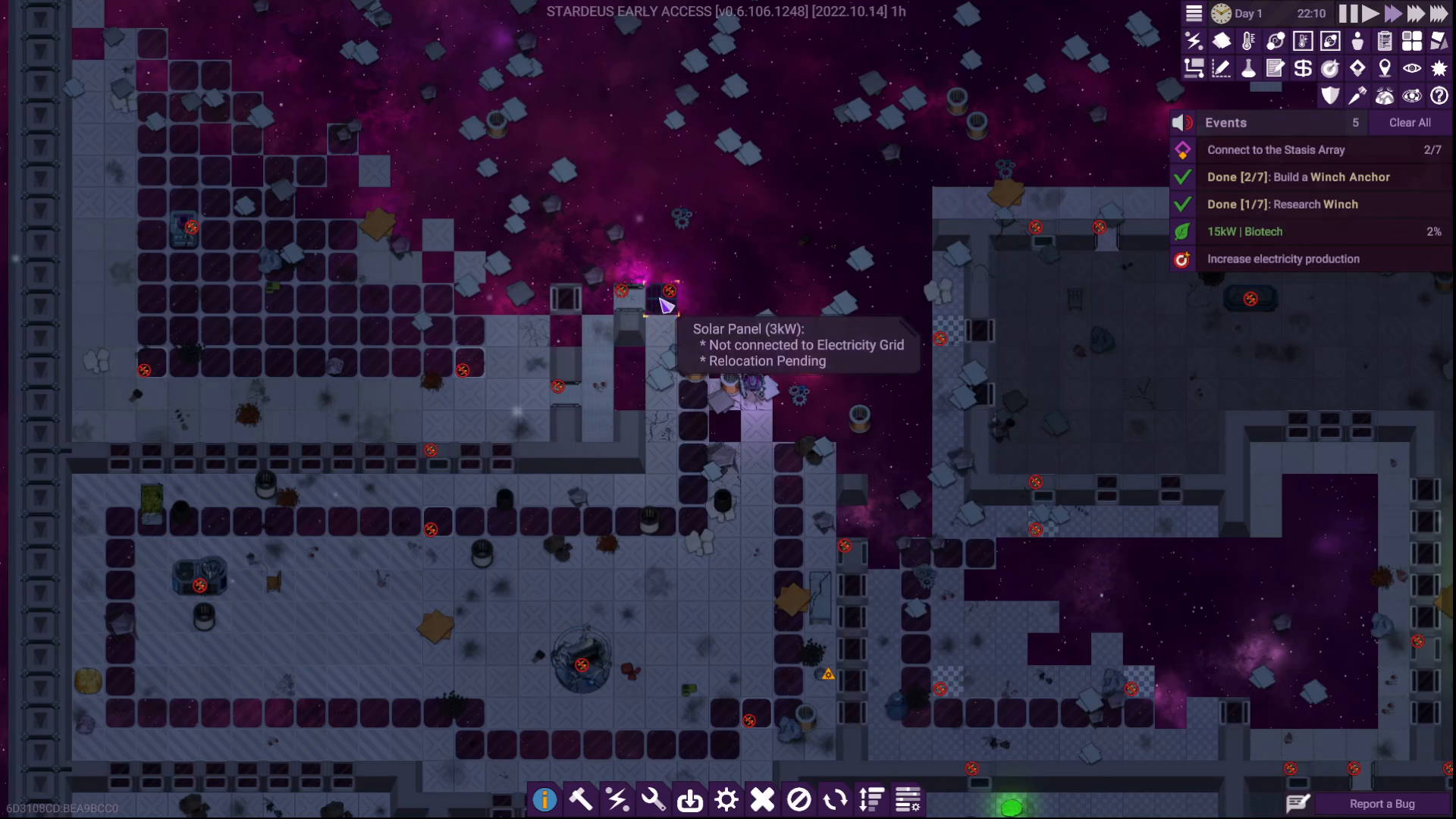
{"action": "left_click", "coordinate": [661, 308]}
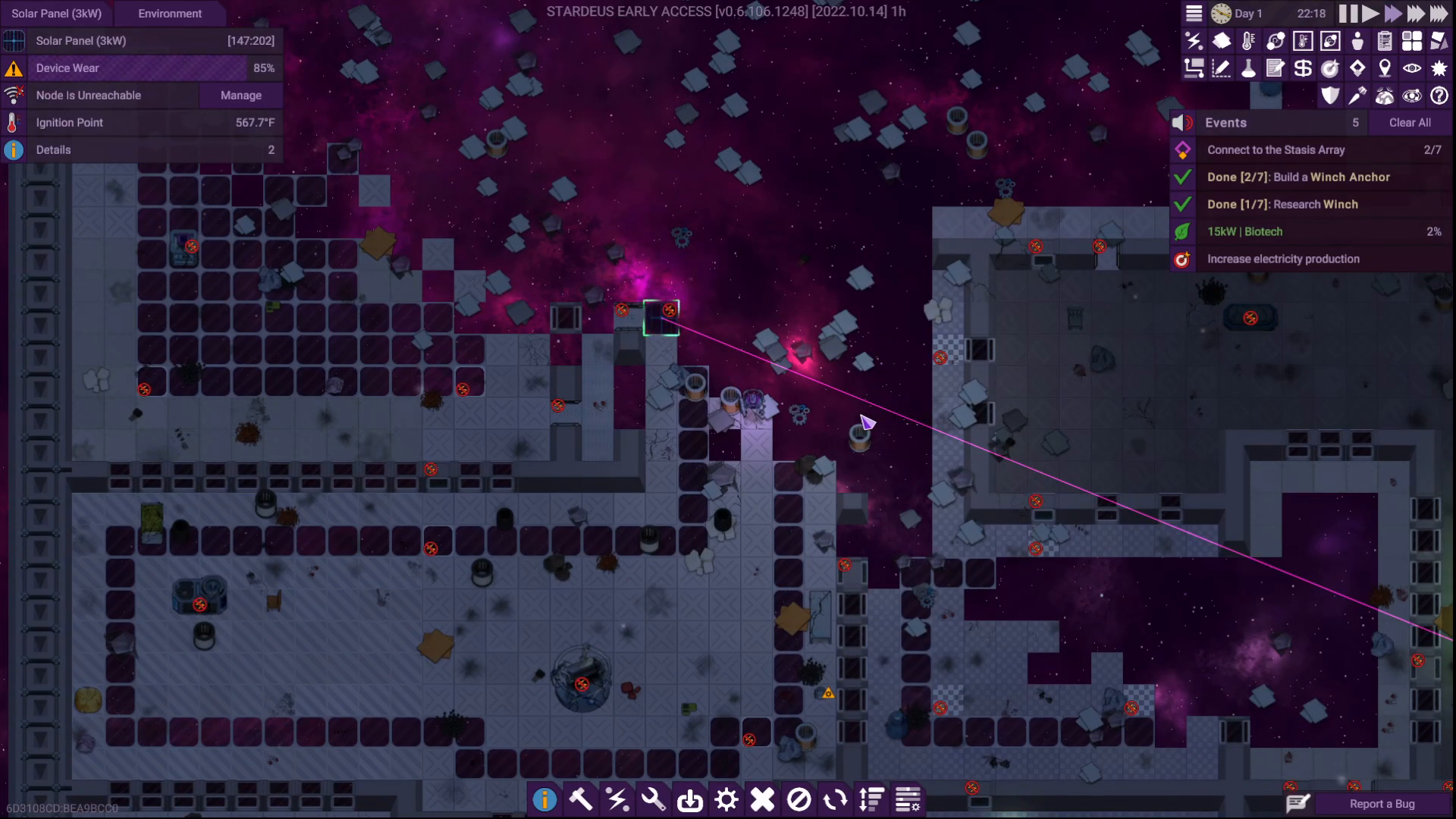
{"action": "left_click", "coordinate": [753, 400]}
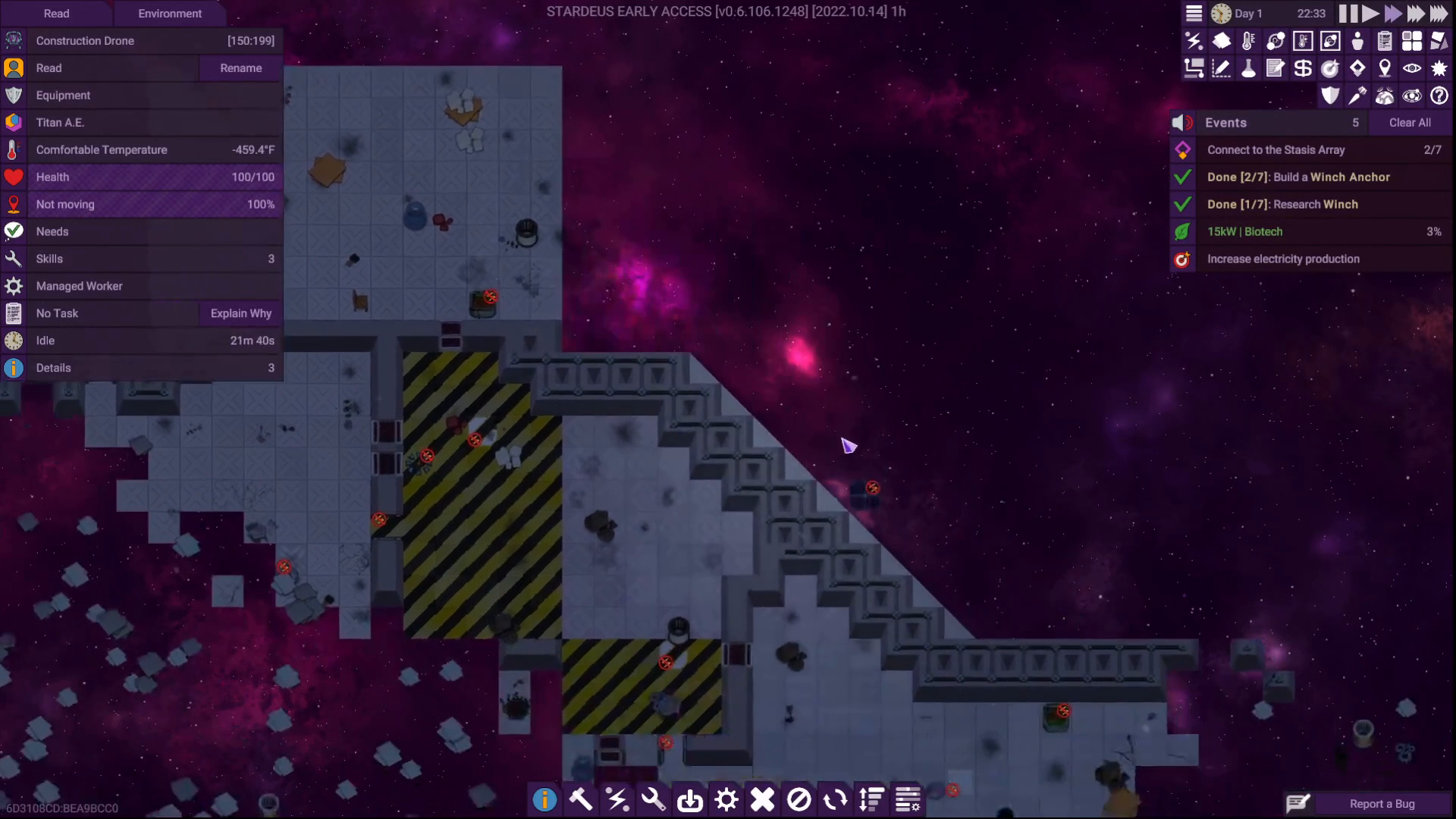
Dismiss the construction drone's details panel
{"action": "left_click", "coordinate": [864, 489]}
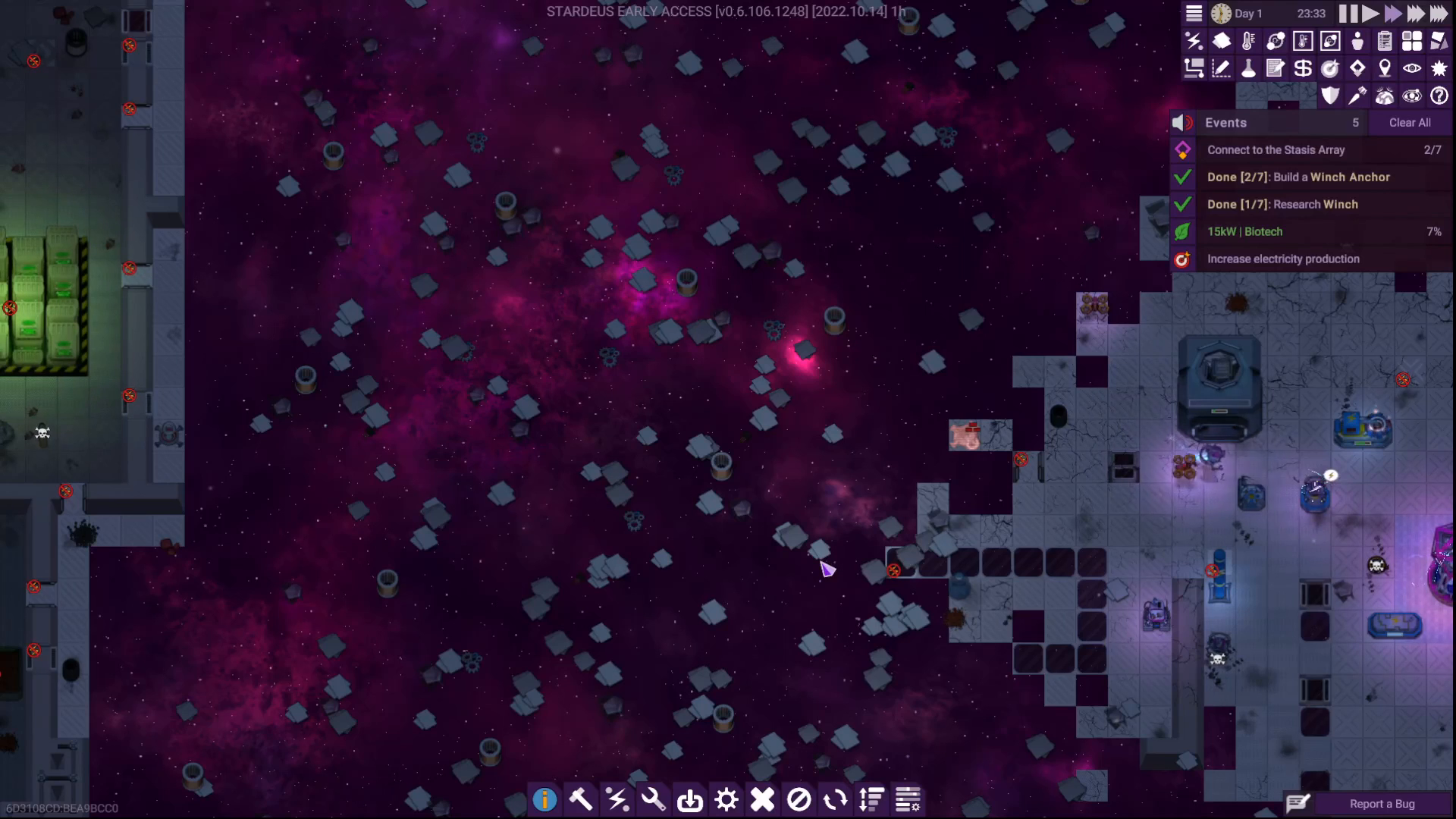
Open the electrical build options to place the winch hook
{"action": "left_click", "coordinate": [617, 799]}
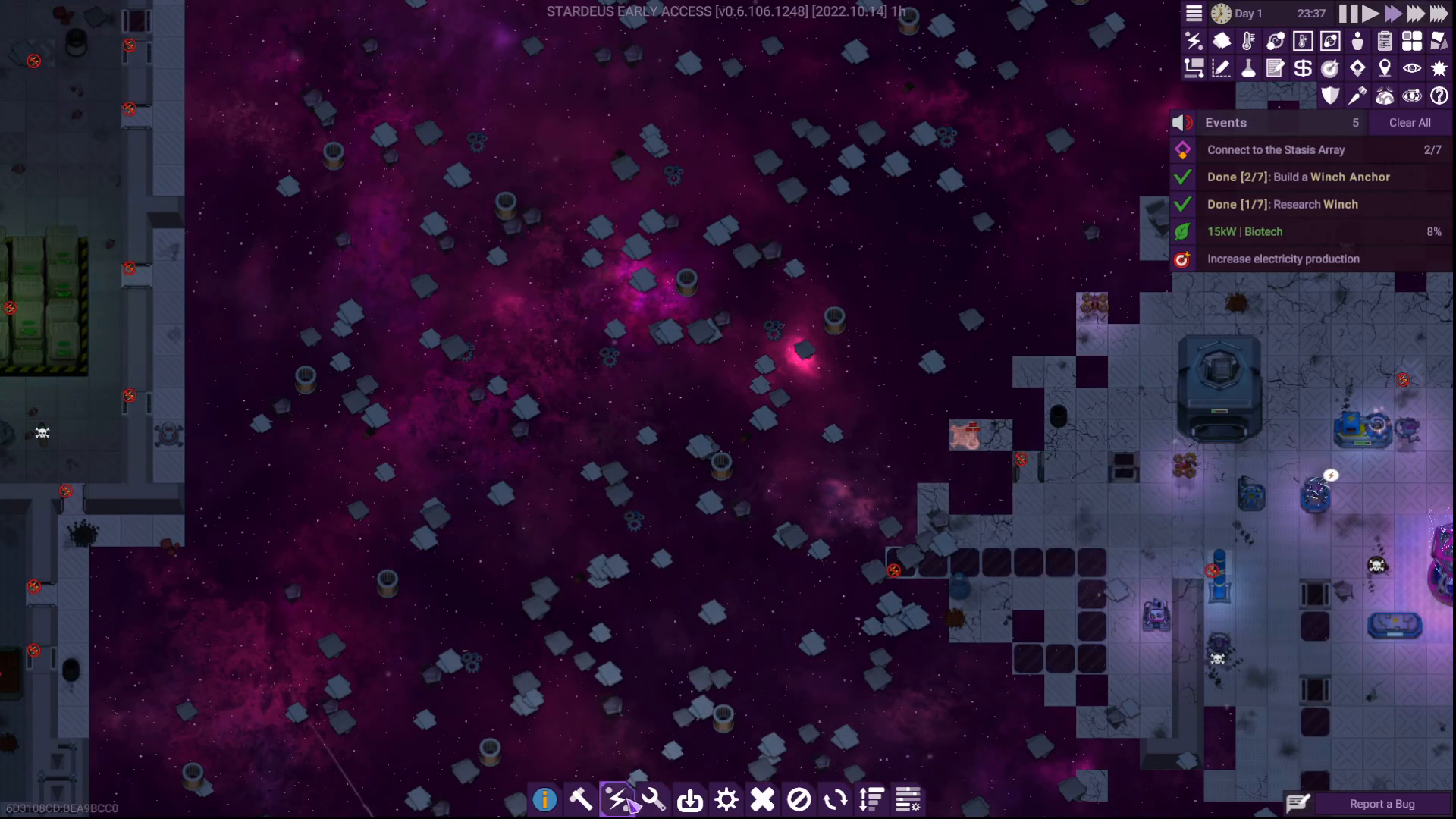
{"action": "left_click", "coordinate": [580, 799]}
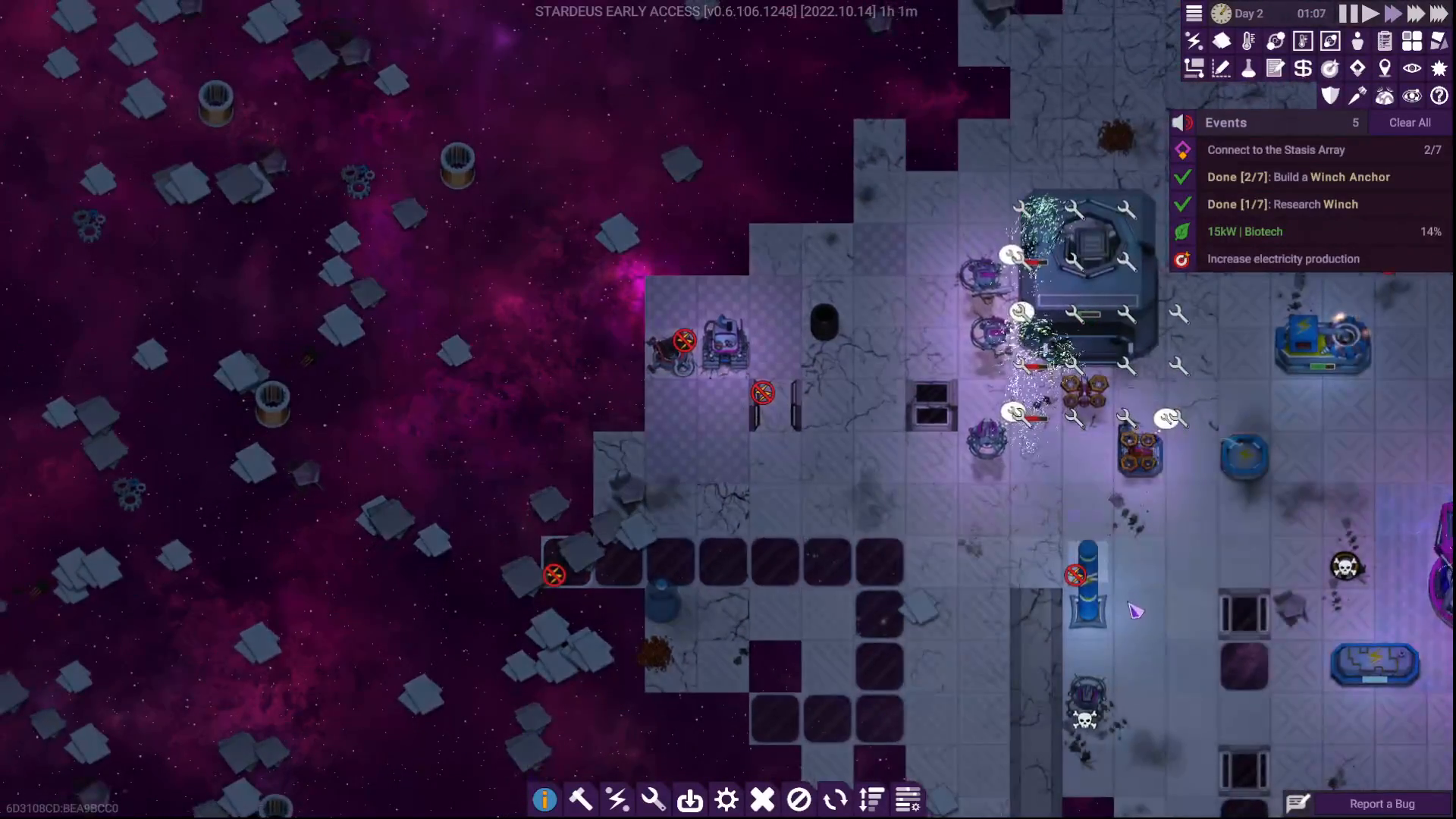
{"action": "mouse_move", "coordinate": [686, 346]}
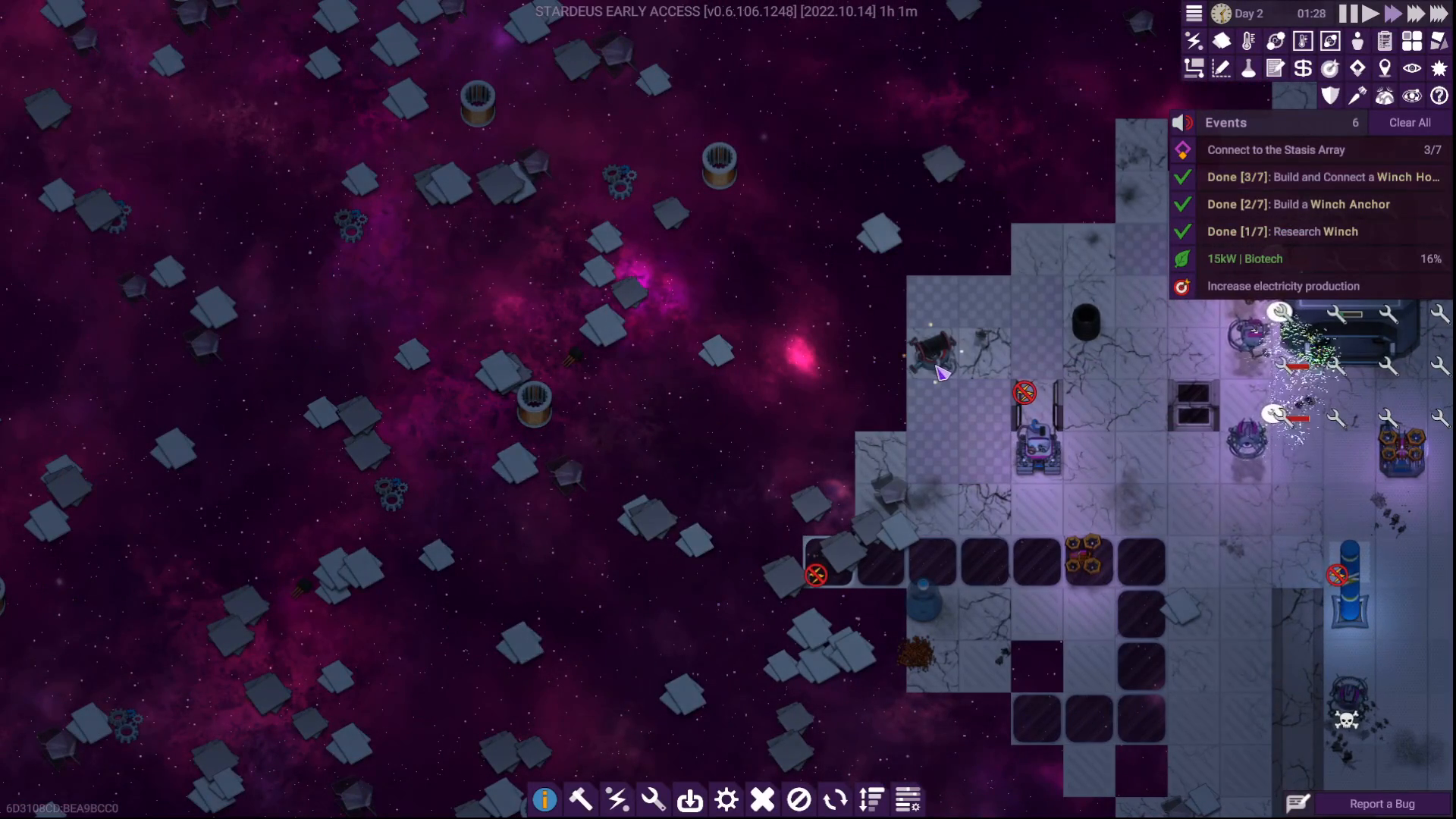
Target the other station section with the winch hook and start reeling it in
{"action": "left_click", "coordinate": [933, 352]}
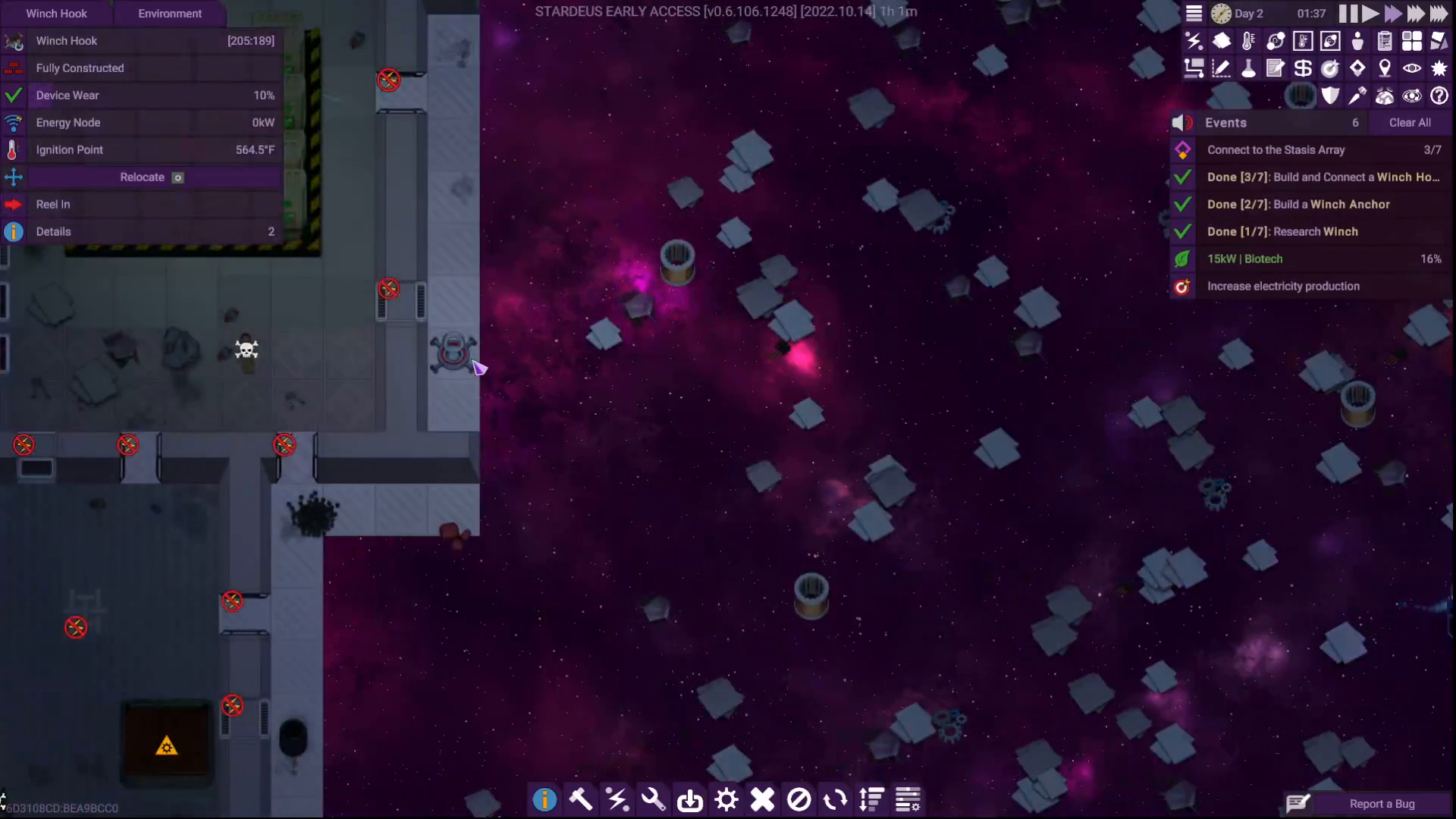
{"action": "left_click", "coordinate": [454, 352]}
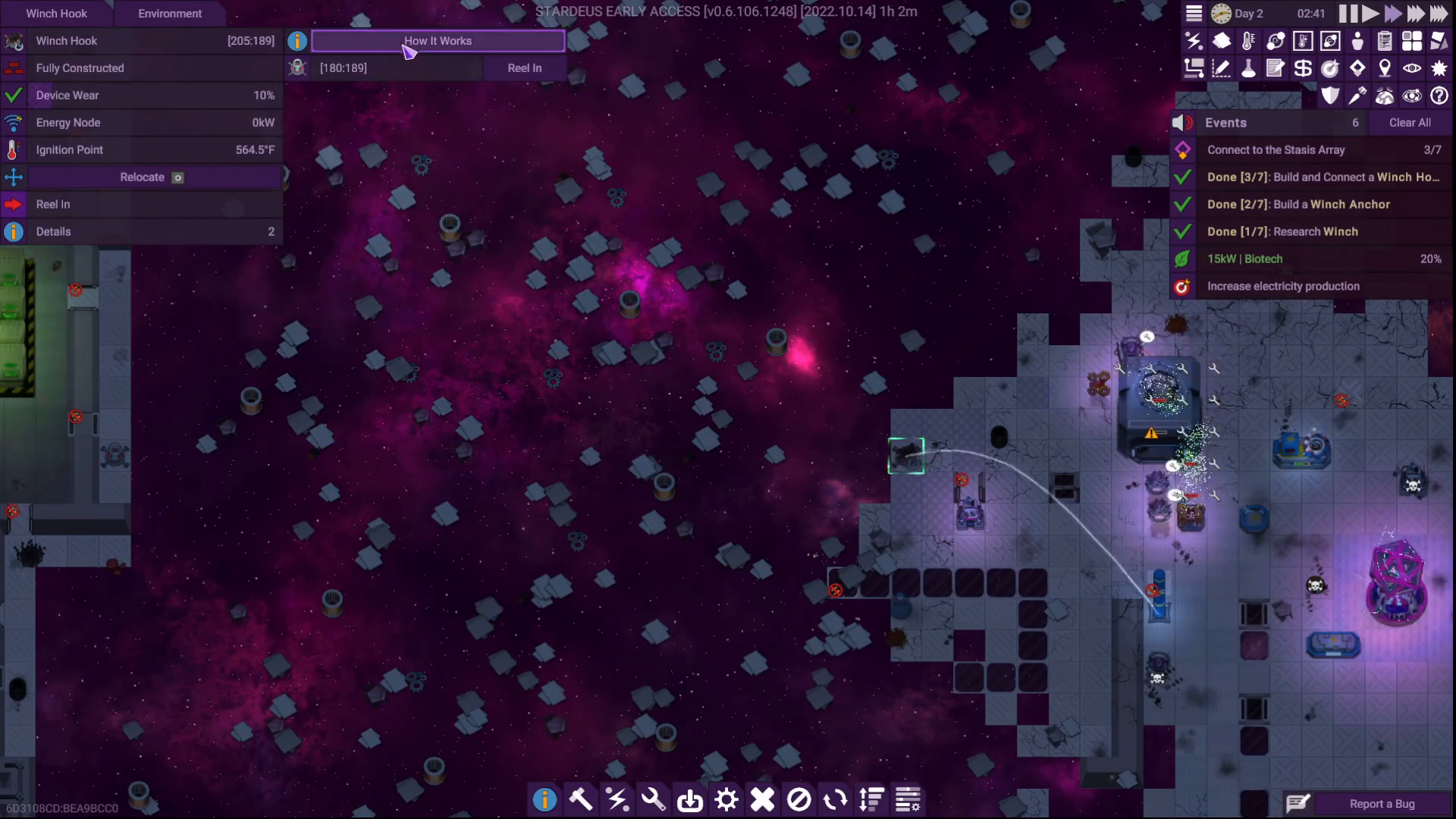
{"action": "left_click", "coordinate": [523, 67]}
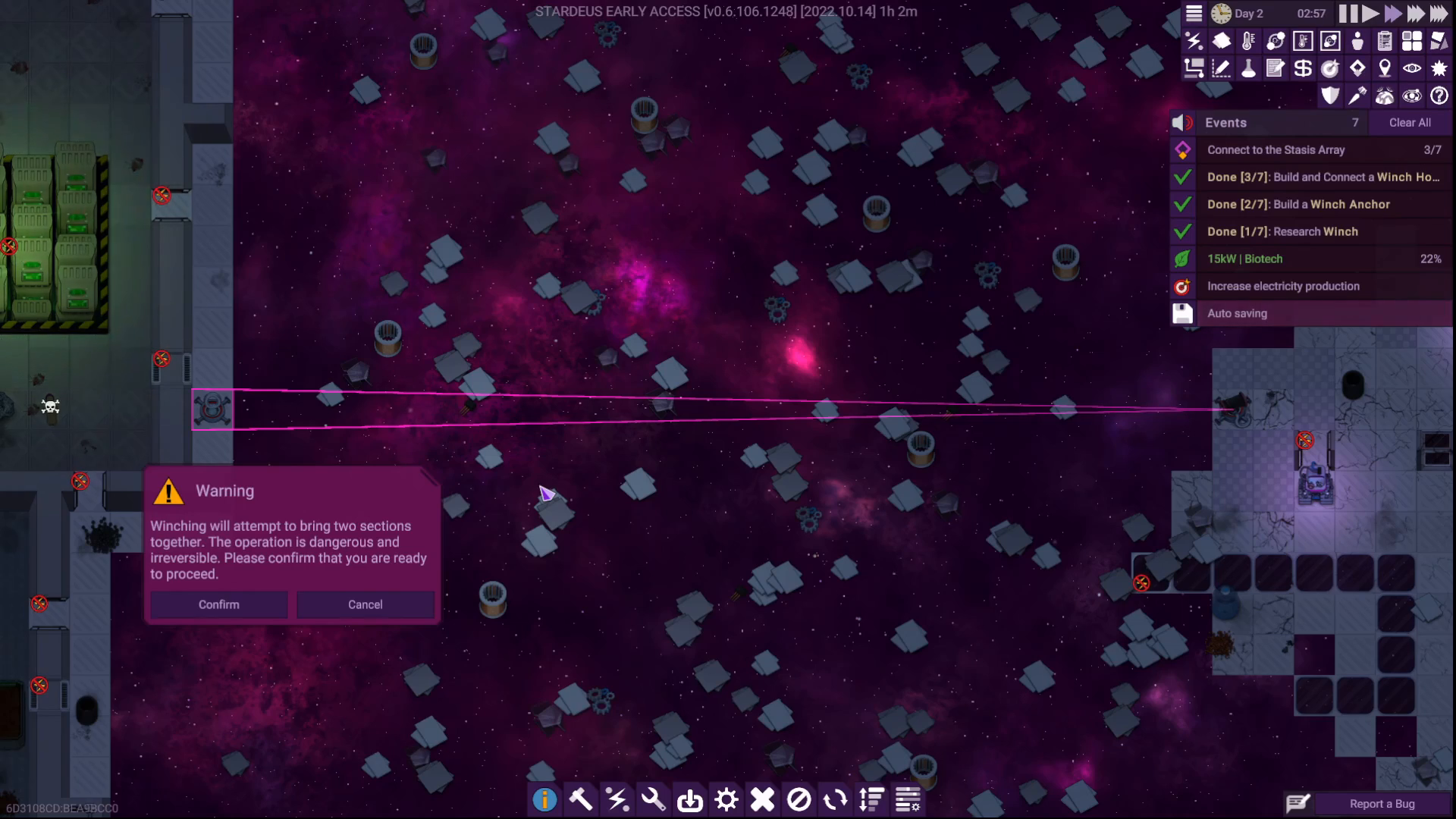
{"action": "mouse_move", "coordinate": [218, 604]}
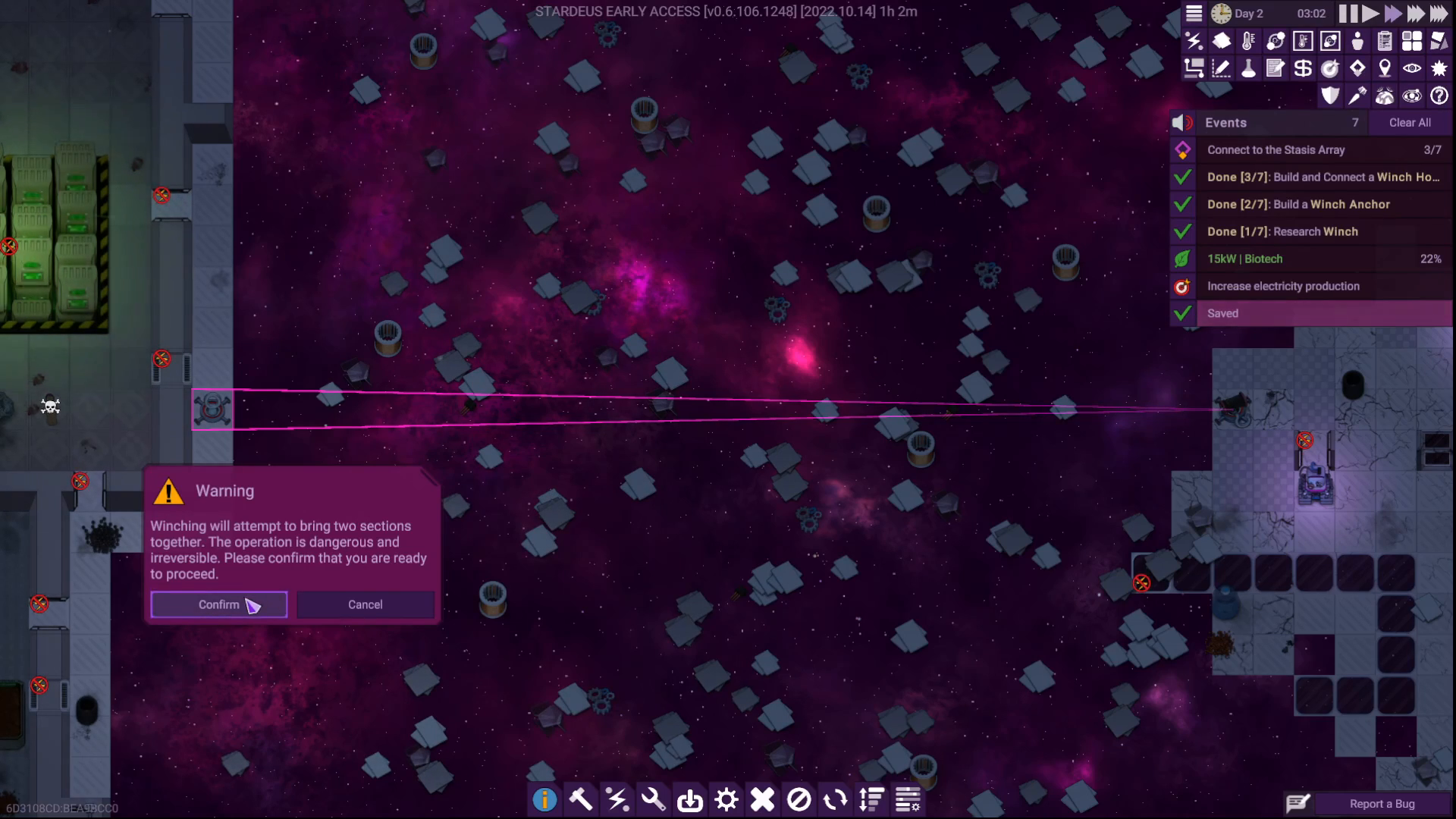
Confirm the irreversible winching so the two station sections are pulled together
{"action": "left_click", "coordinate": [218, 604]}
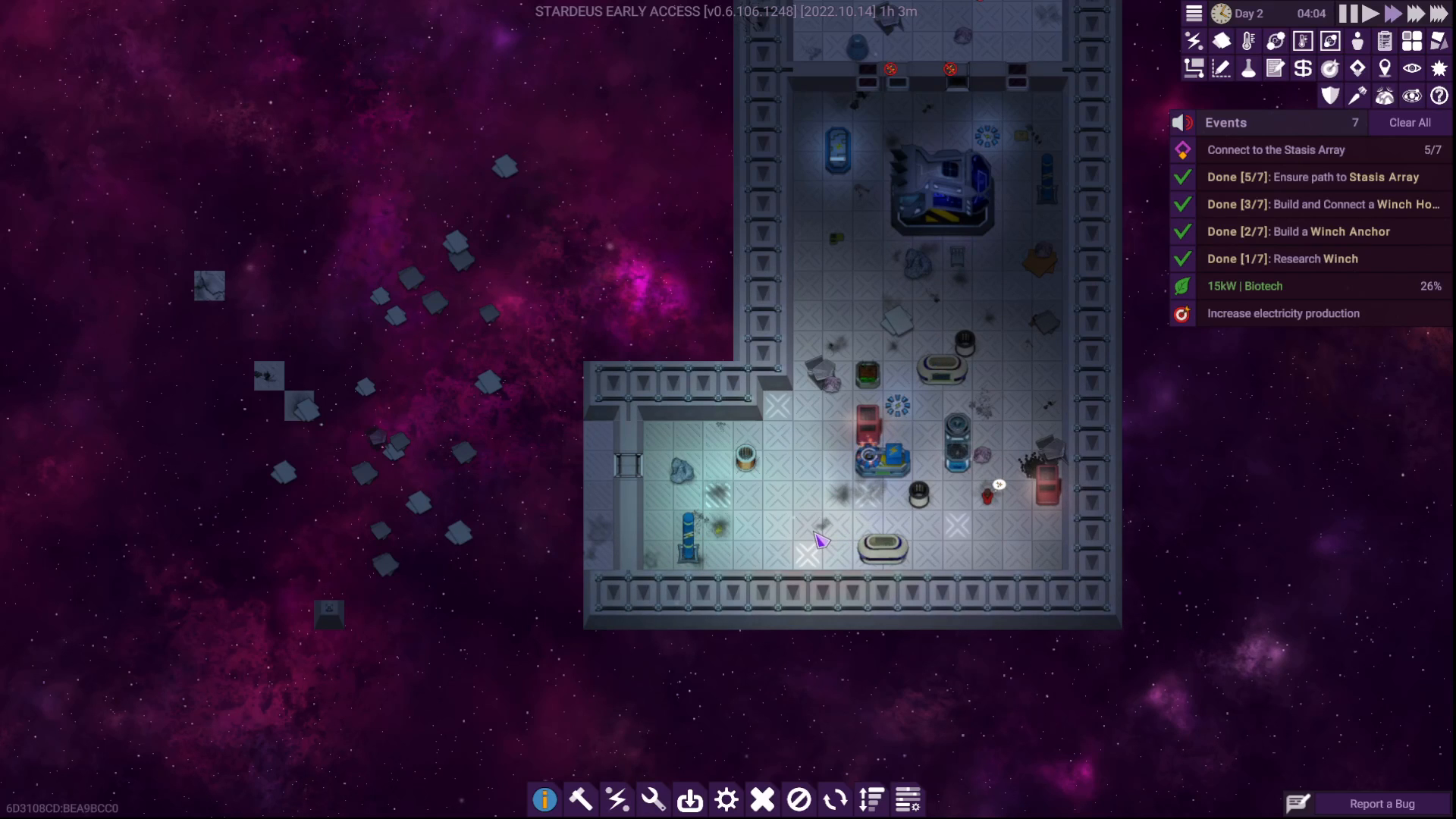
{"action": "mouse_move", "coordinate": [1276, 41]}
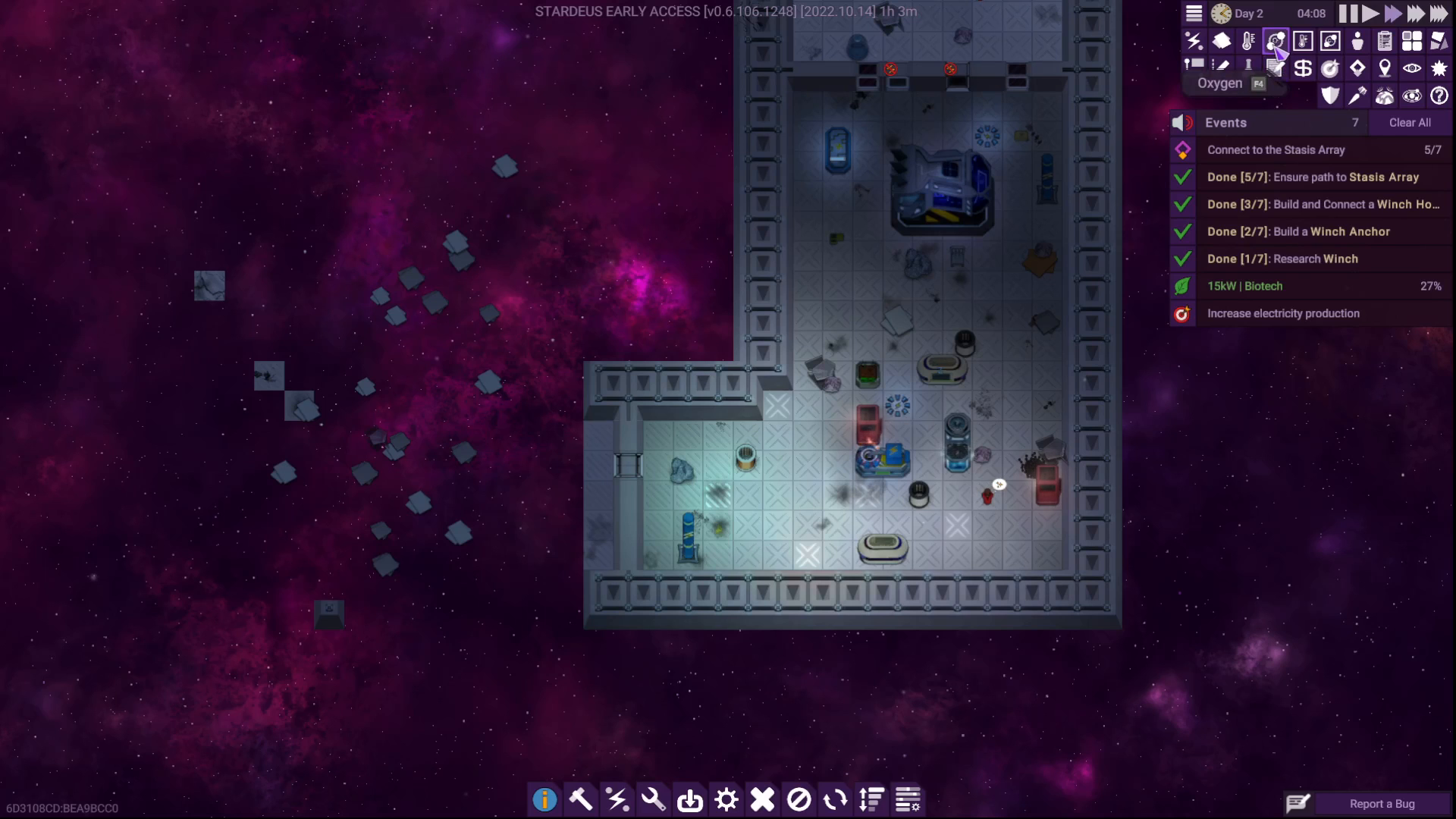
{"action": "left_click", "coordinate": [1249, 41]}
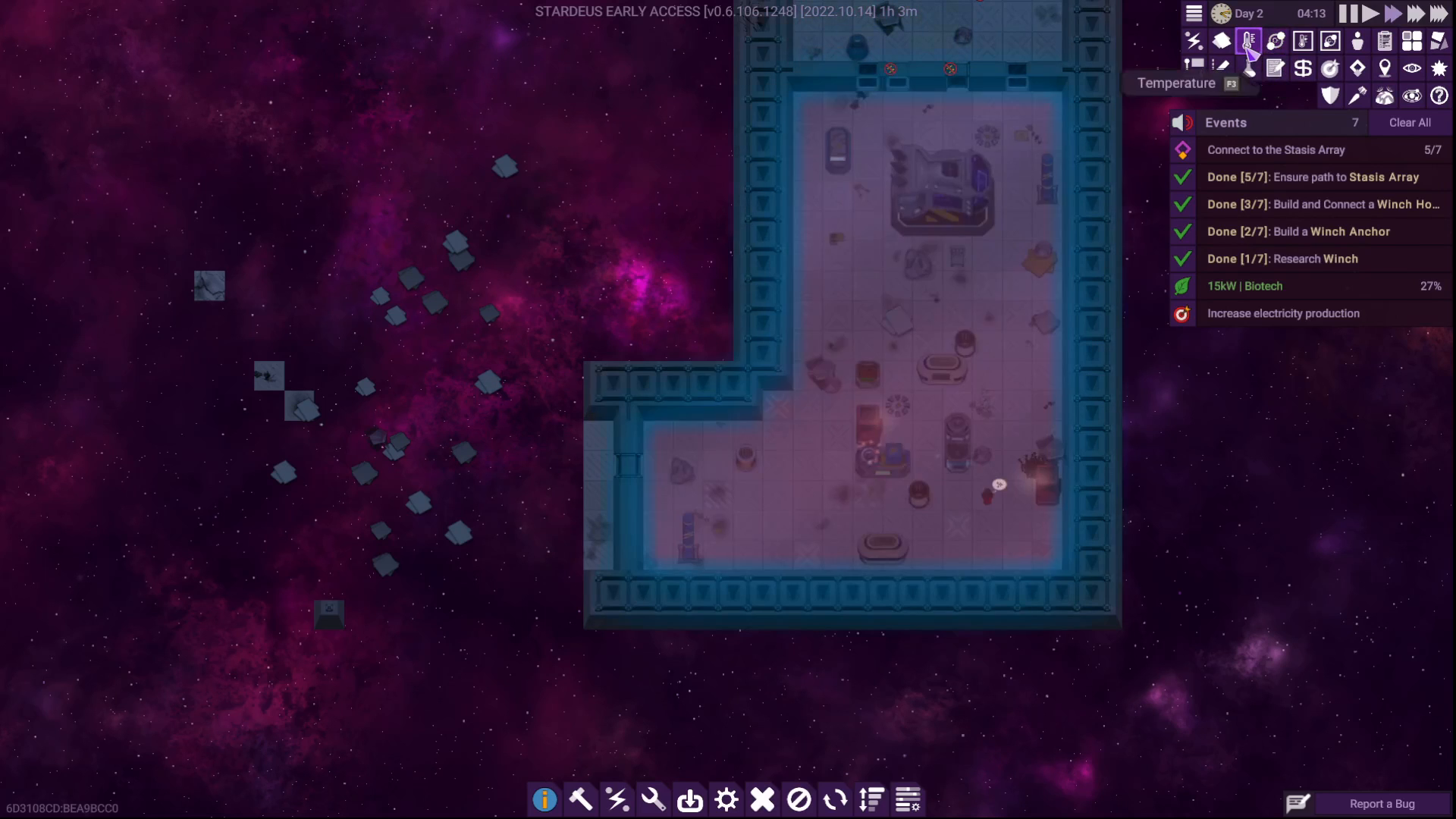
{"action": "left_click", "coordinate": [1248, 41]}
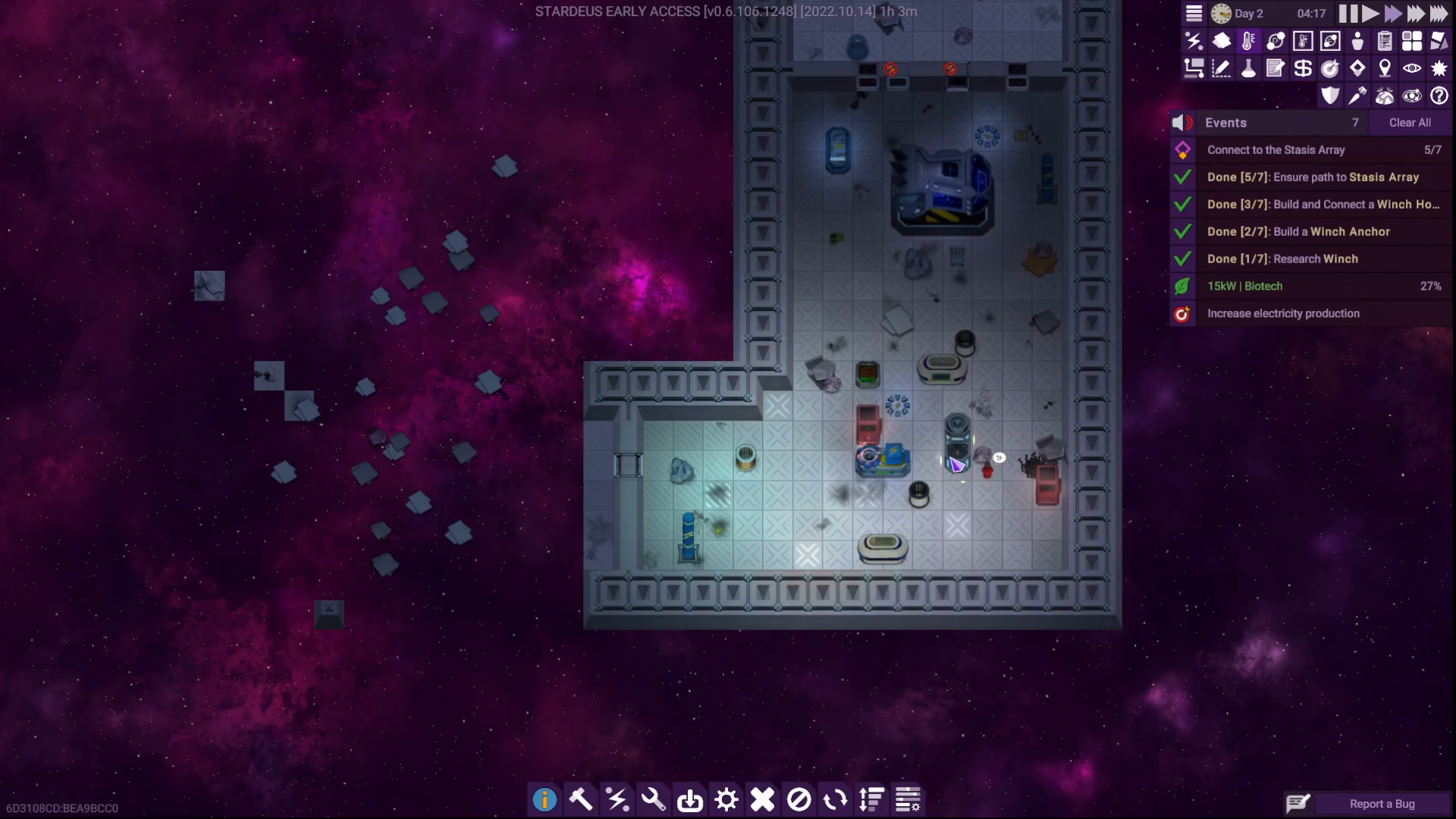
{"action": "left_click", "coordinate": [831, 148]}
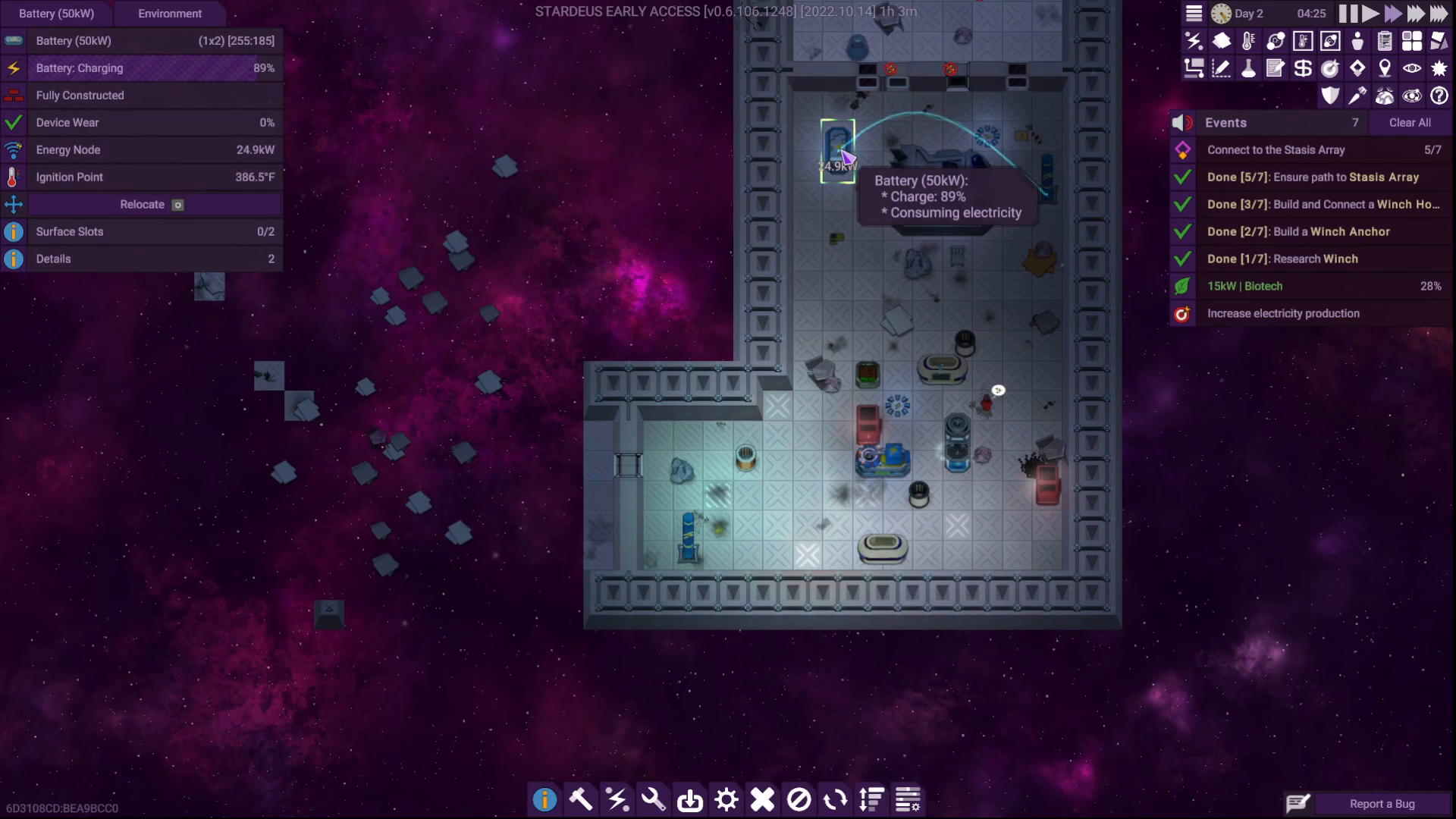
{"action": "left_click", "coordinate": [880, 464]}
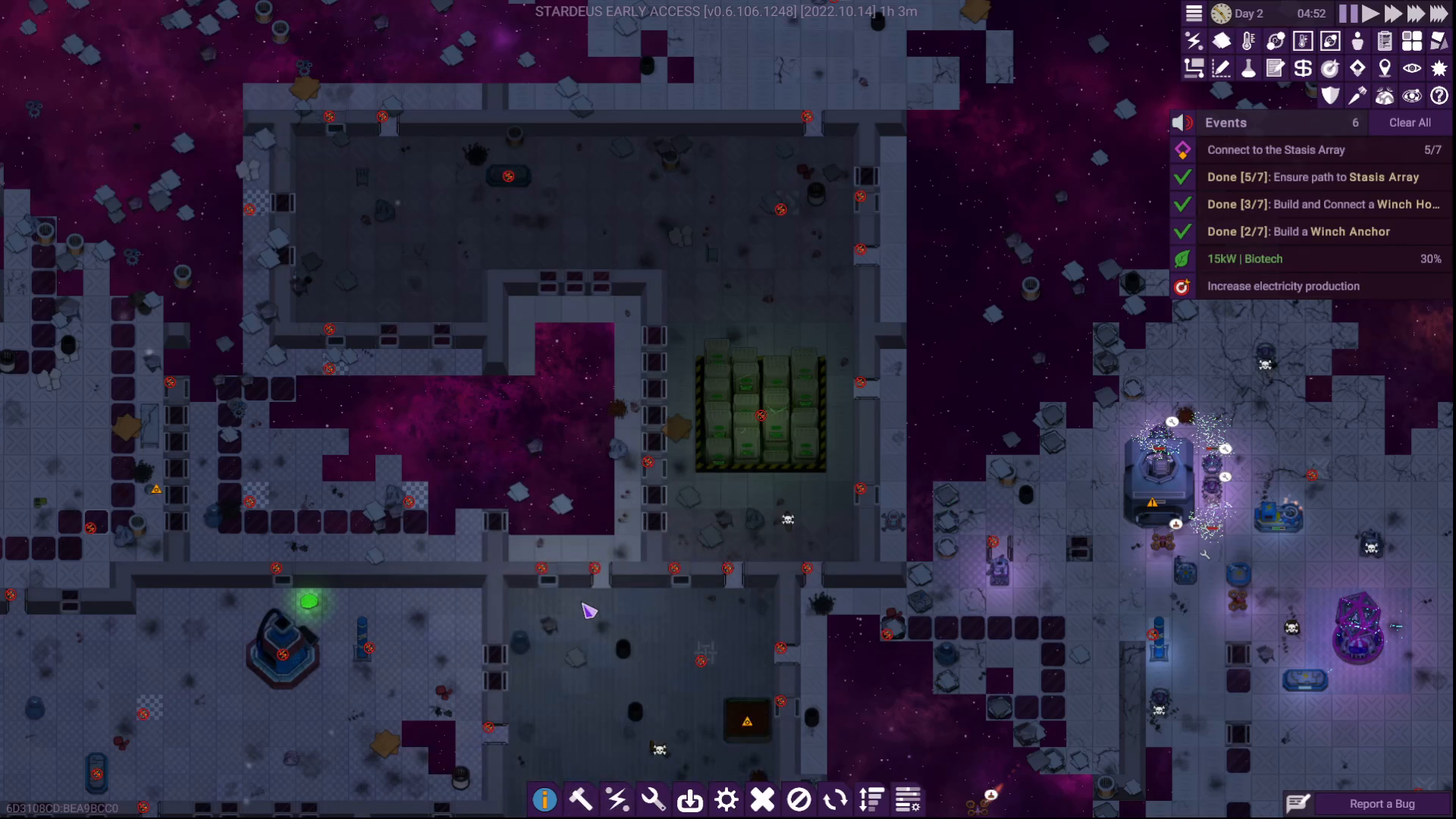
Open the Electricity radial menu and dismiss the hint about keeping devices accessible
{"action": "right_click", "coordinate": [587, 612]}
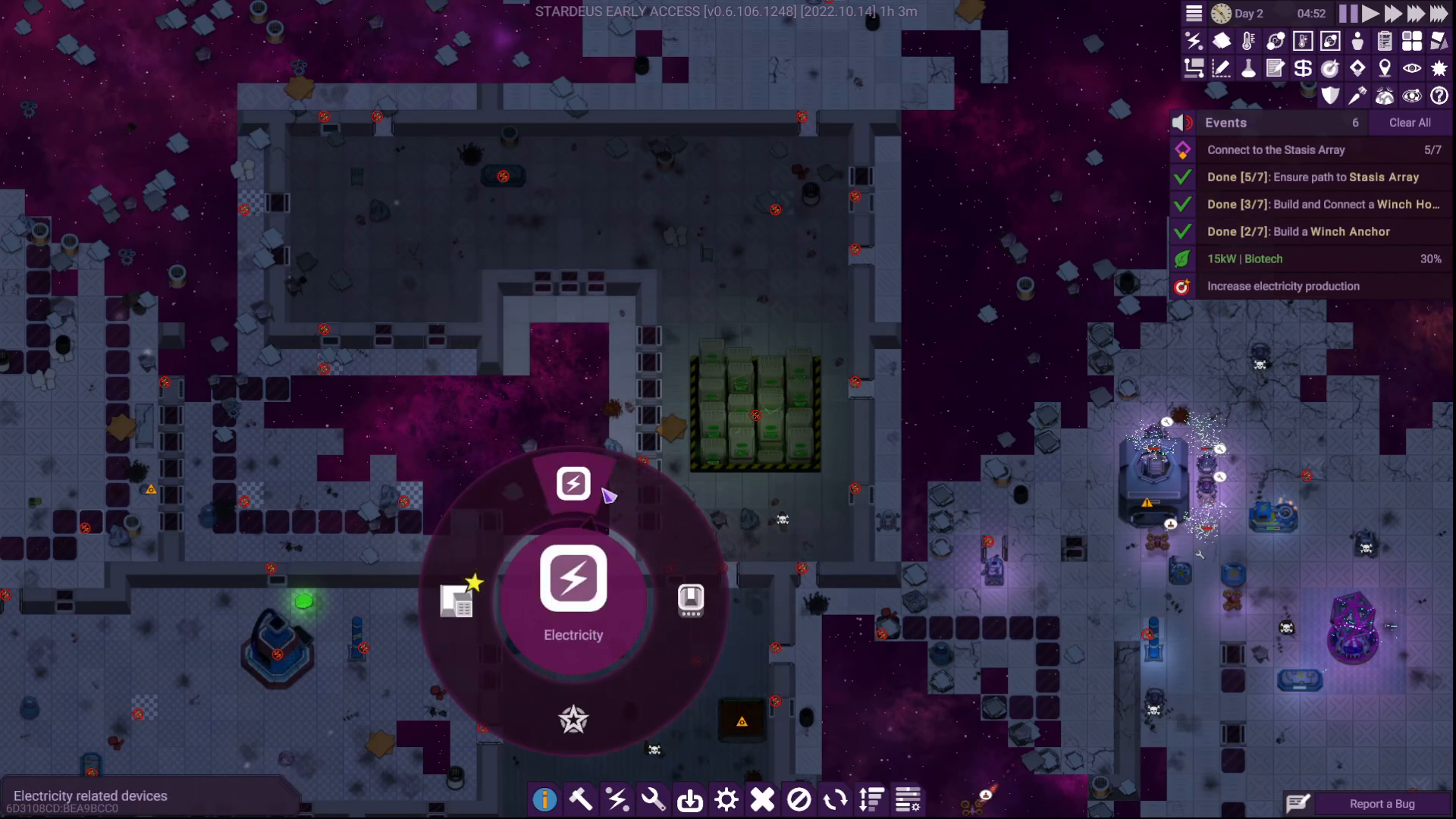
{"action": "mouse_move", "coordinate": [595, 488]}
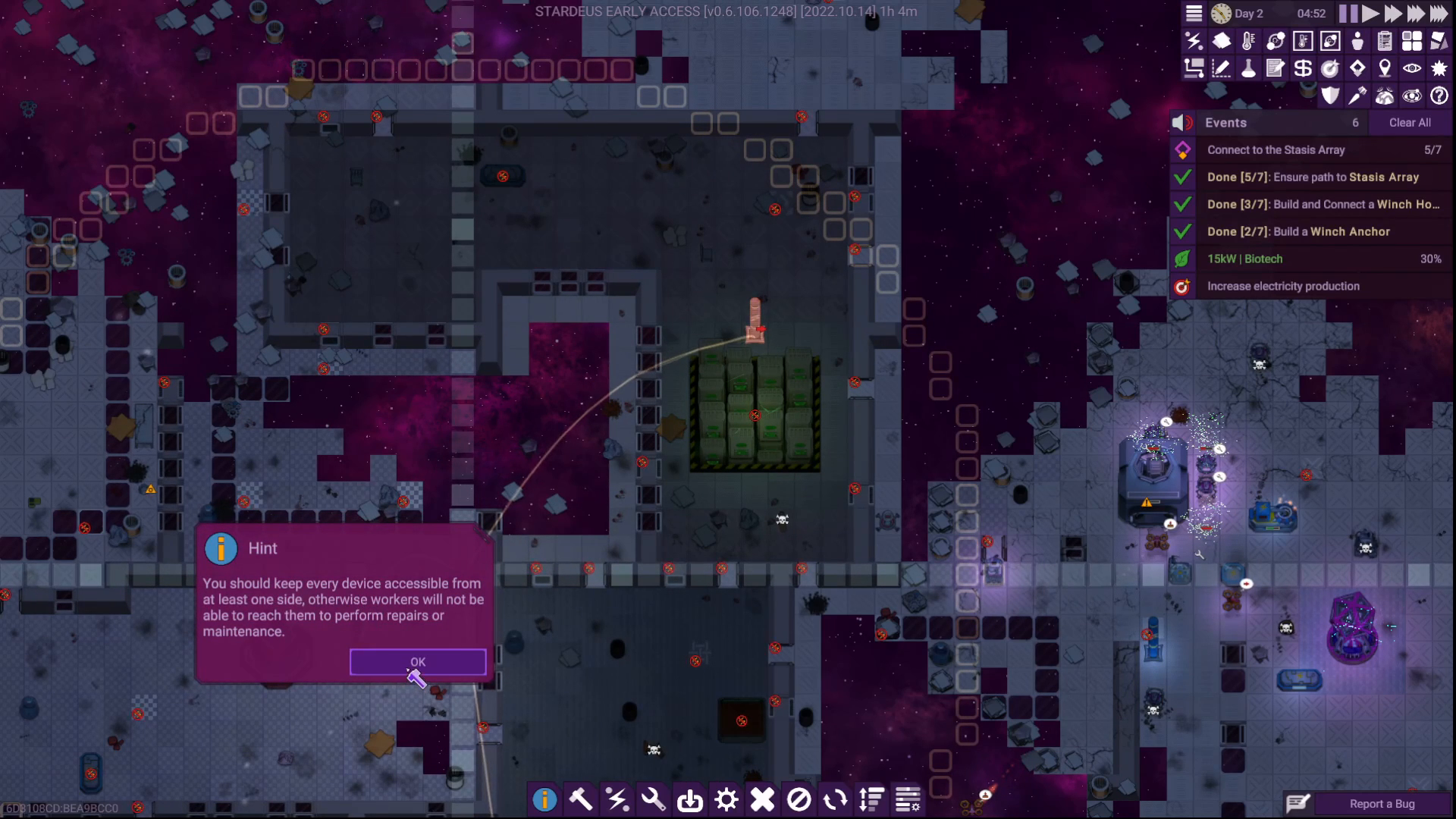
{"action": "left_click", "coordinate": [418, 662]}
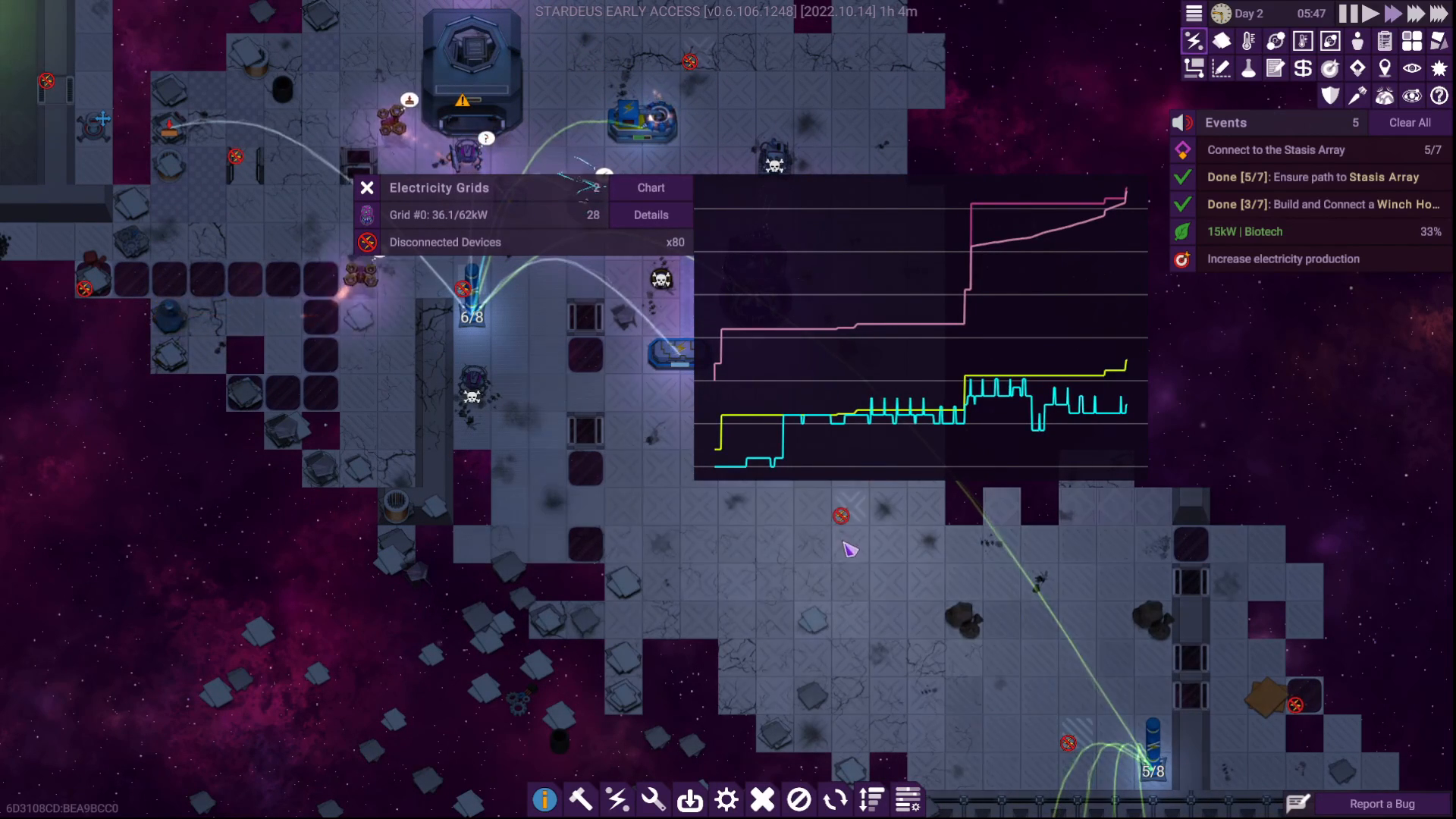
{"action": "mouse_move", "coordinate": [856, 335]}
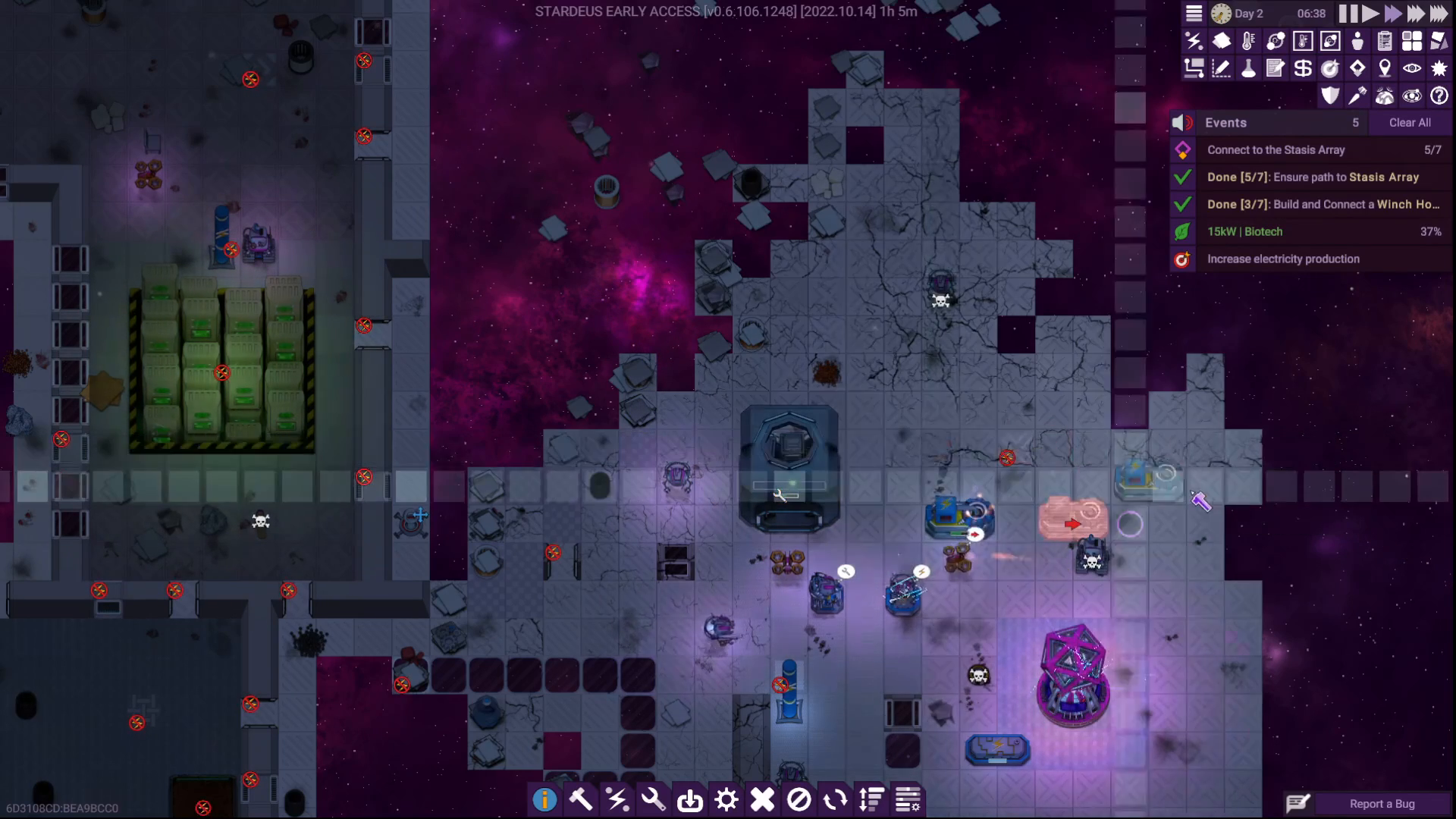
{"action": "mouse_move", "coordinate": [653, 799]}
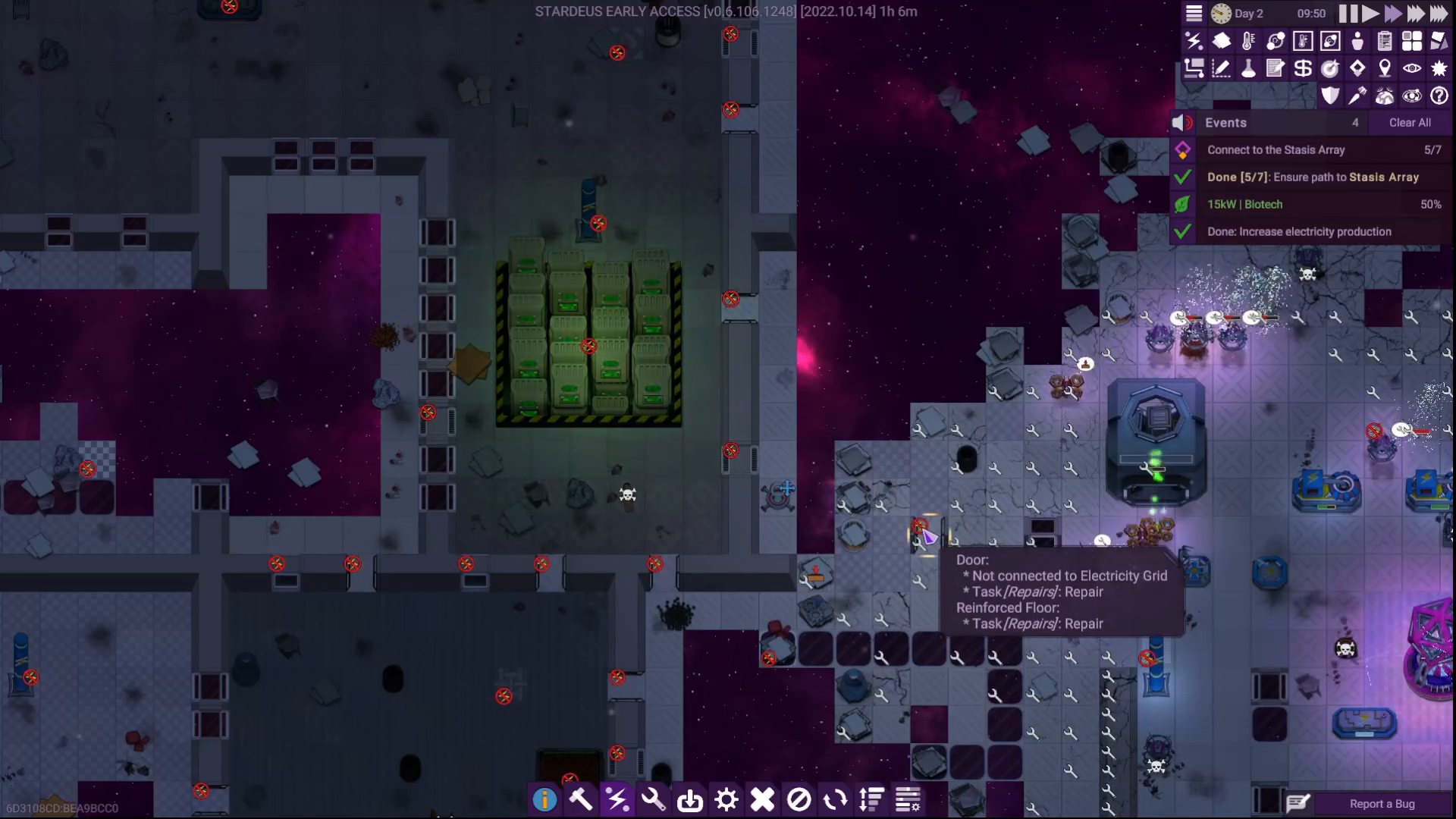
Inspect the damaged door: repair pending at 54/100, hull integrity 5%
{"action": "left_click", "coordinate": [926, 534]}
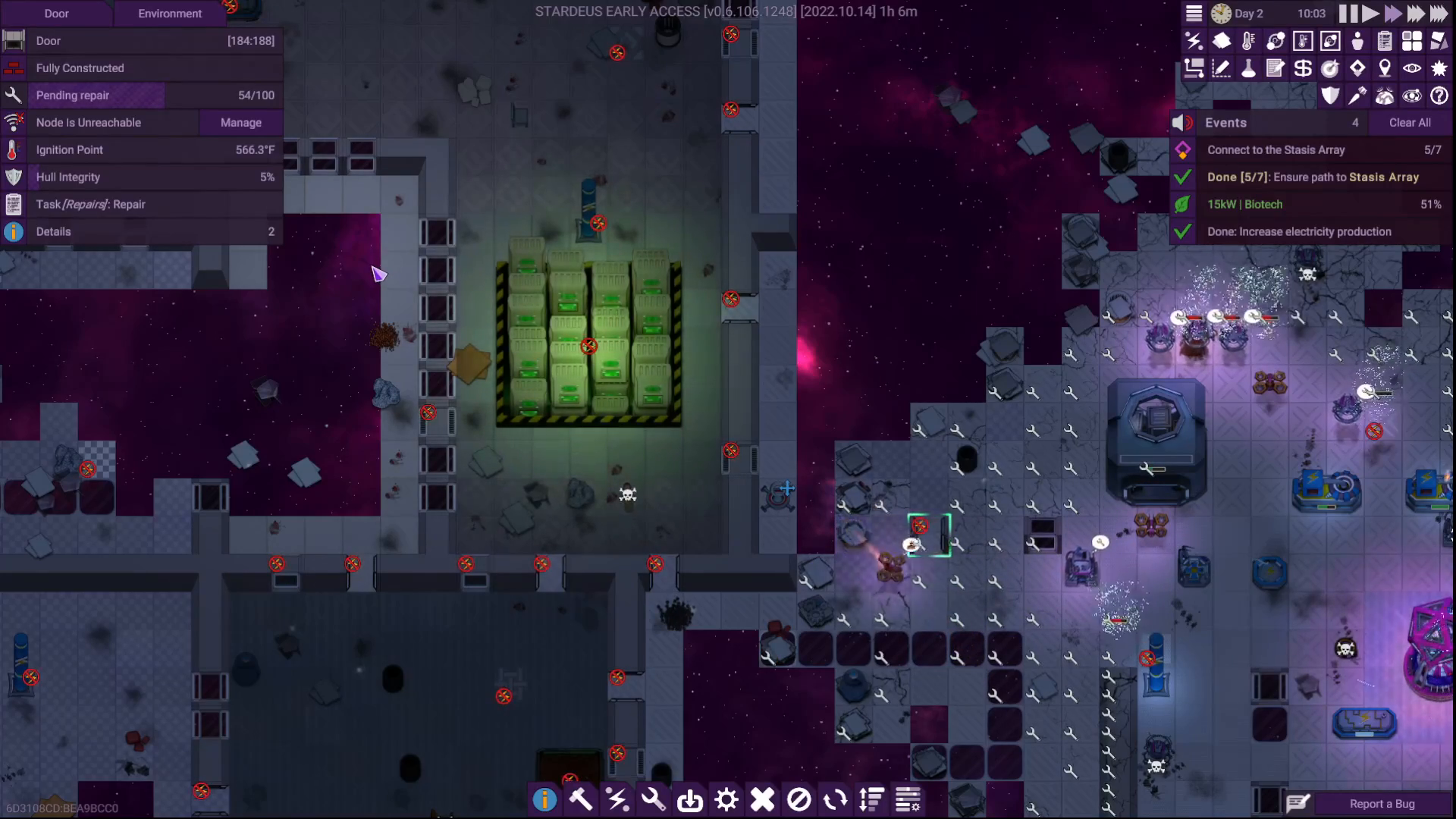
{"action": "mouse_move", "coordinate": [240, 121]}
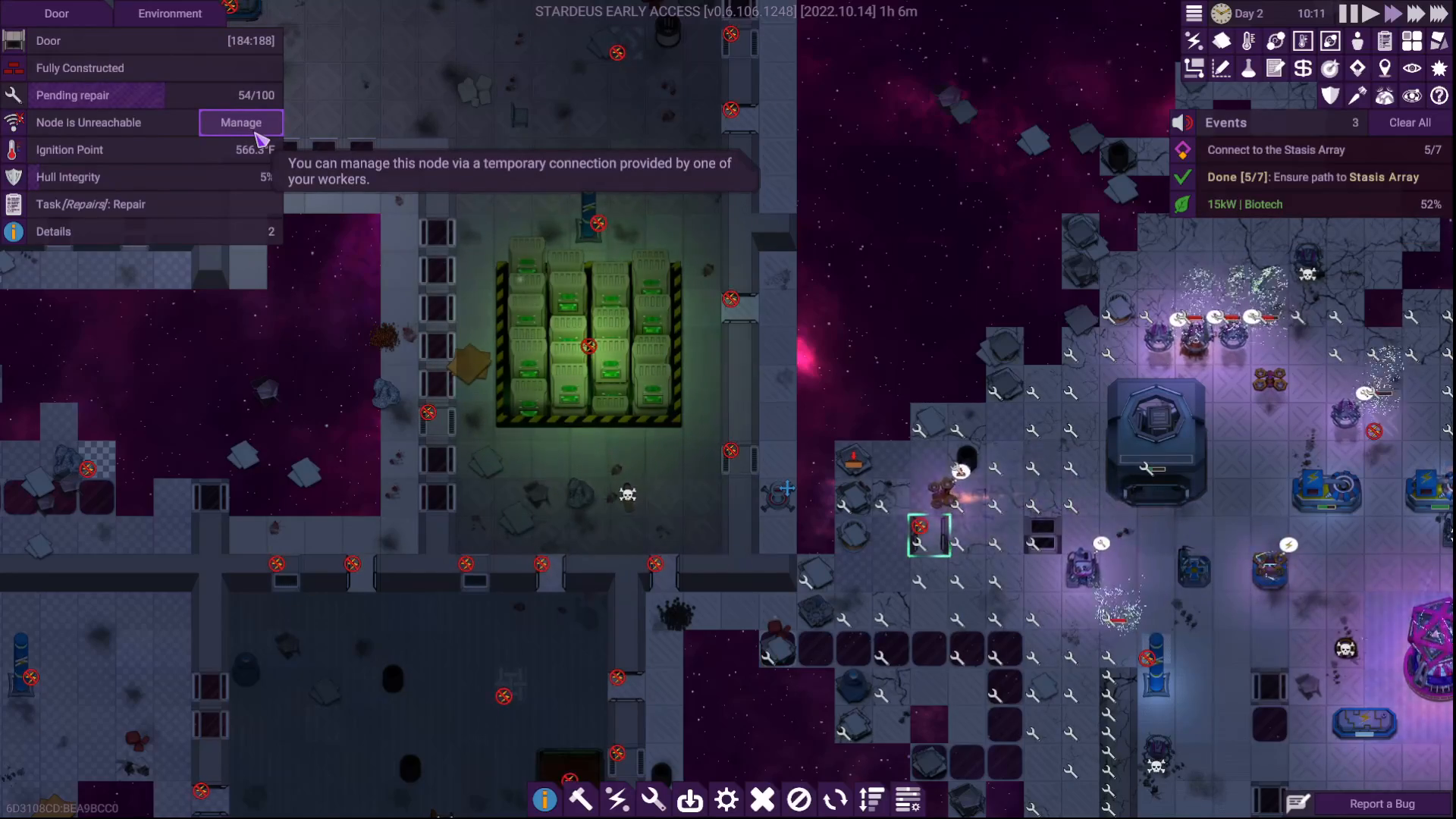
{"action": "mouse_move", "coordinate": [179, 102]}
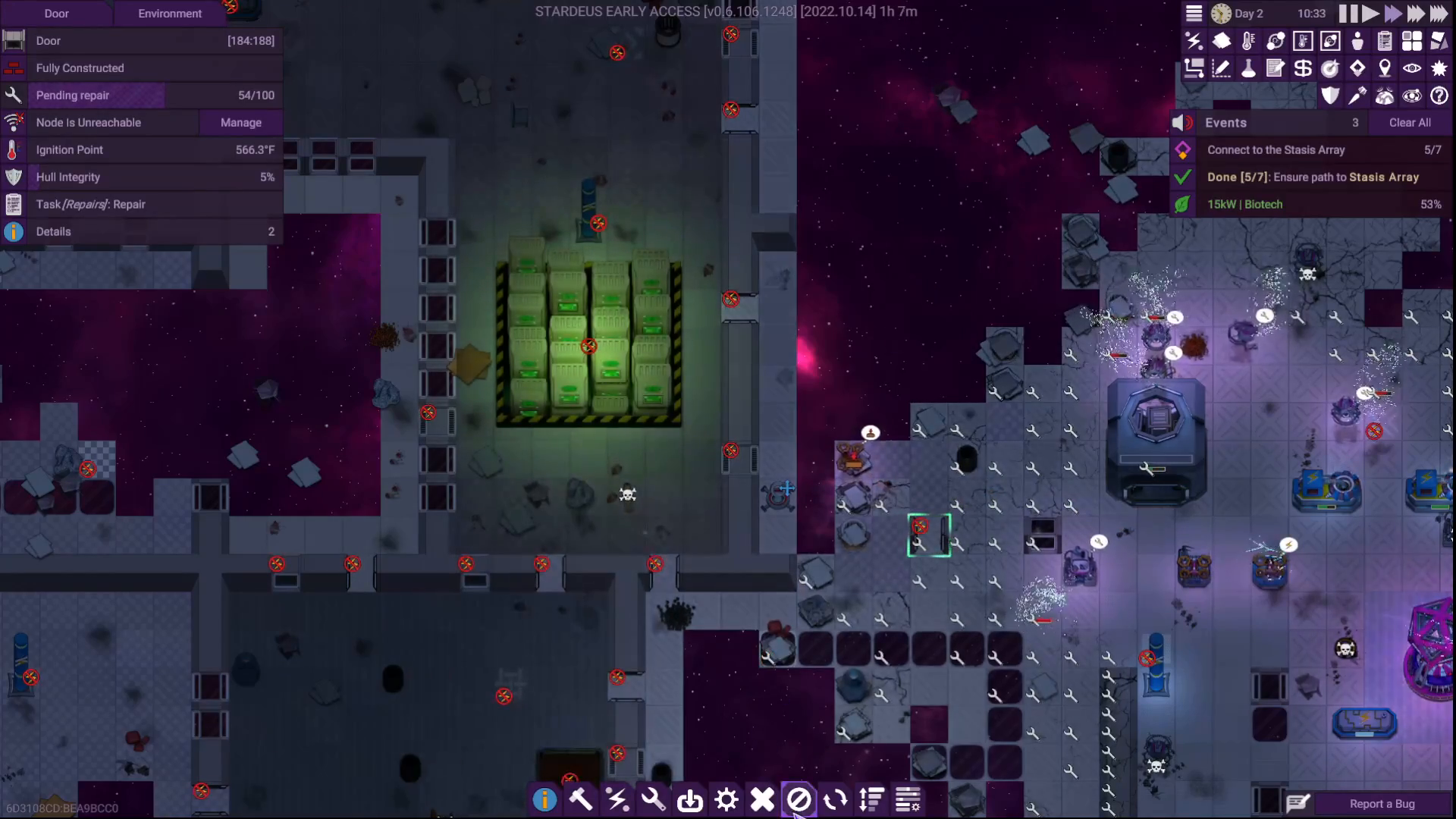
{"action": "mouse_move", "coordinate": [762, 799]}
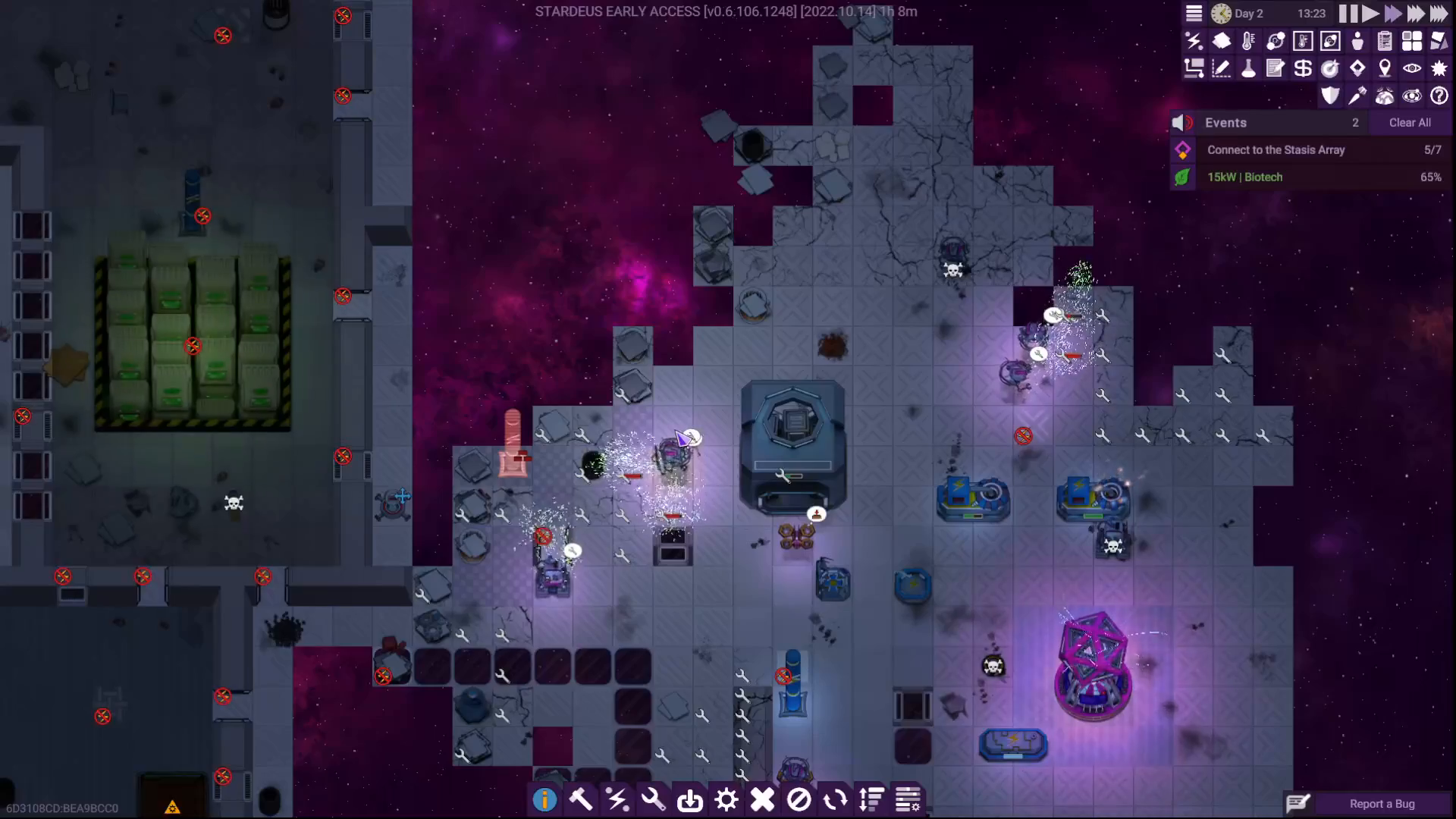
{"action": "mouse_move", "coordinate": [690, 800]}
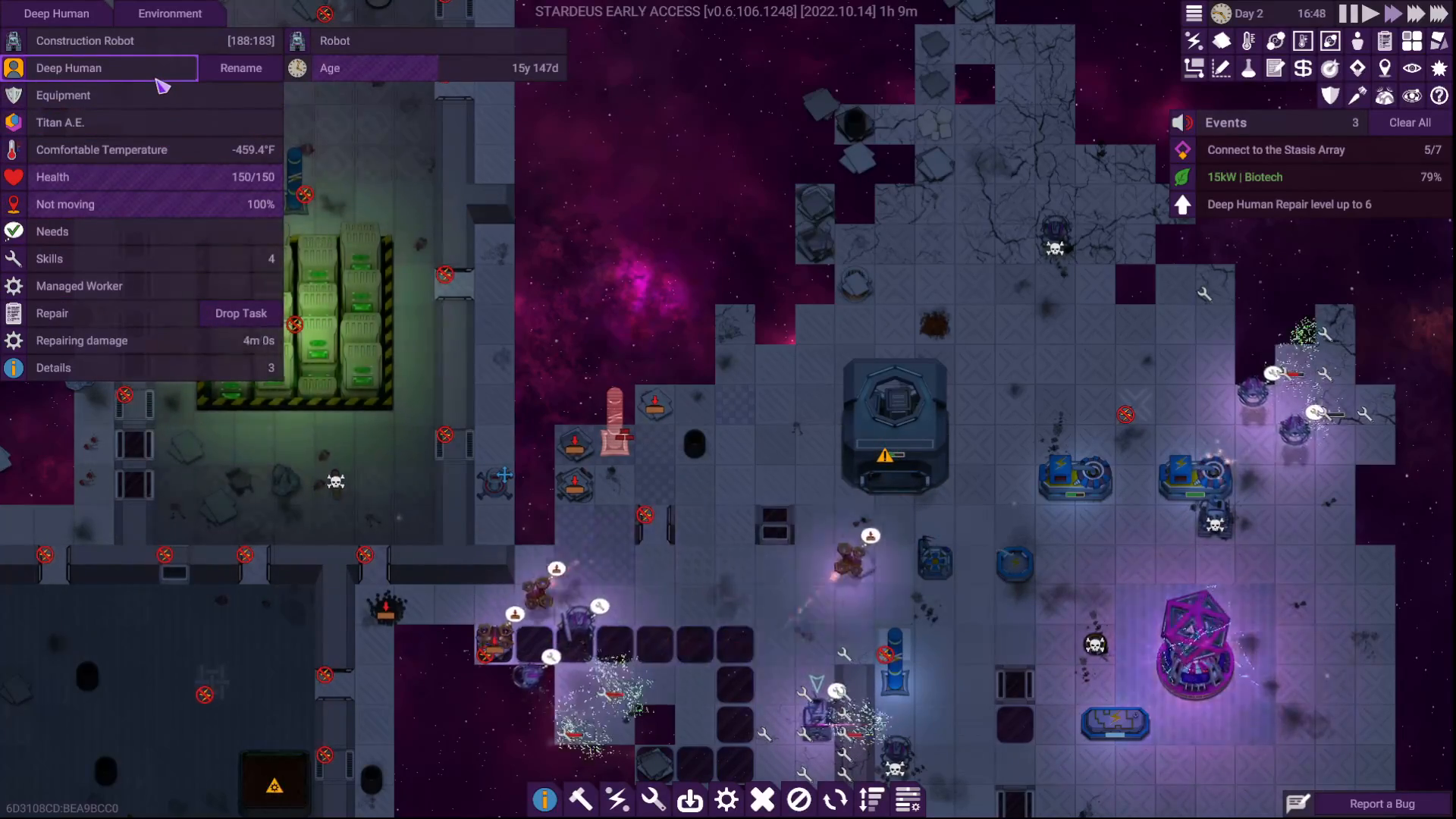
View the construction robot's panel and the carrier drone's detailed stats
{"action": "left_click", "coordinate": [78, 286]}
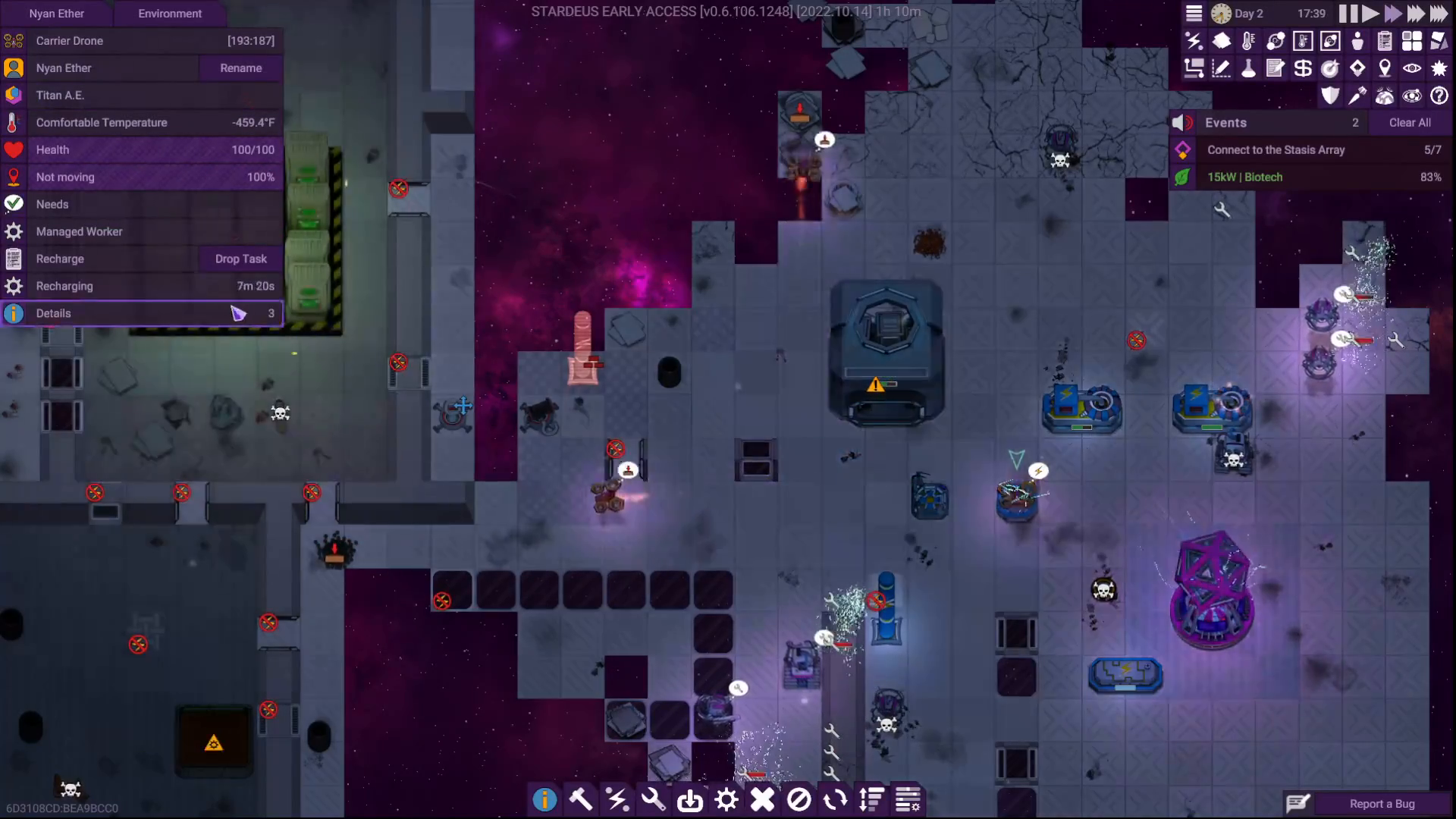
{"action": "left_click", "coordinate": [79, 232]}
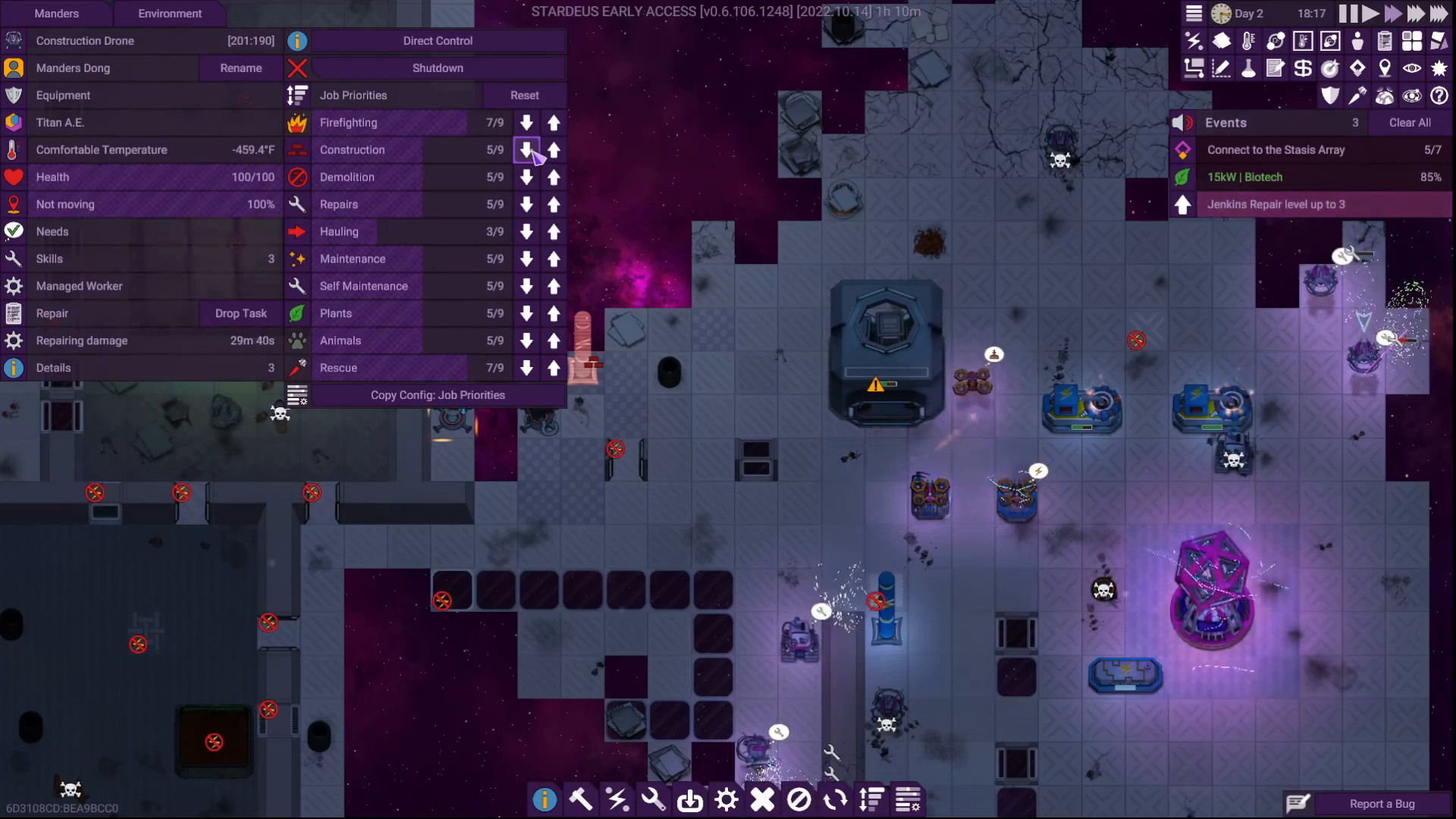
Lower one construction drone's Construction priority and raise the other's
{"action": "left_click", "coordinate": [554, 149]}
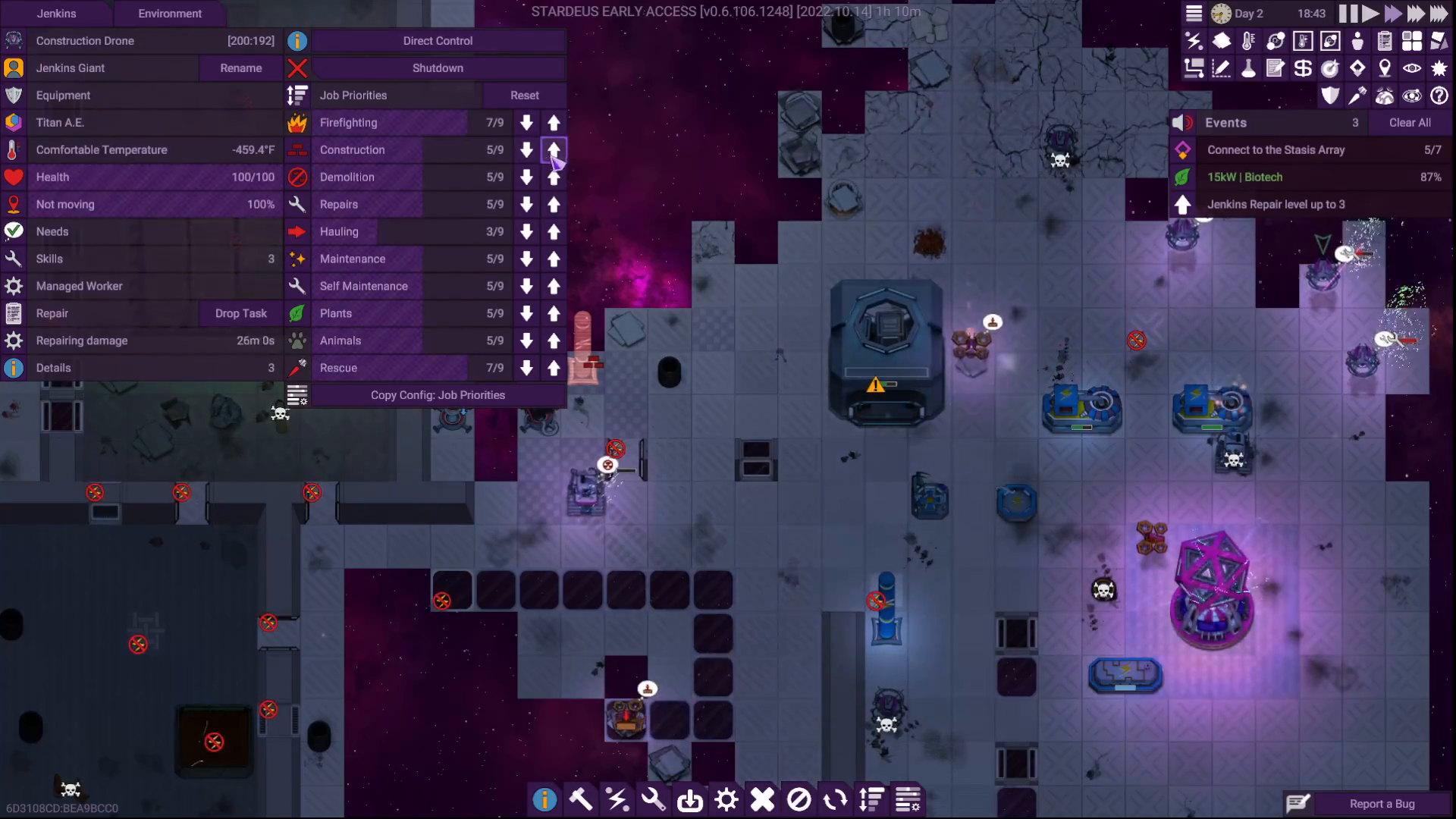
{"action": "left_click", "coordinate": [554, 149]}
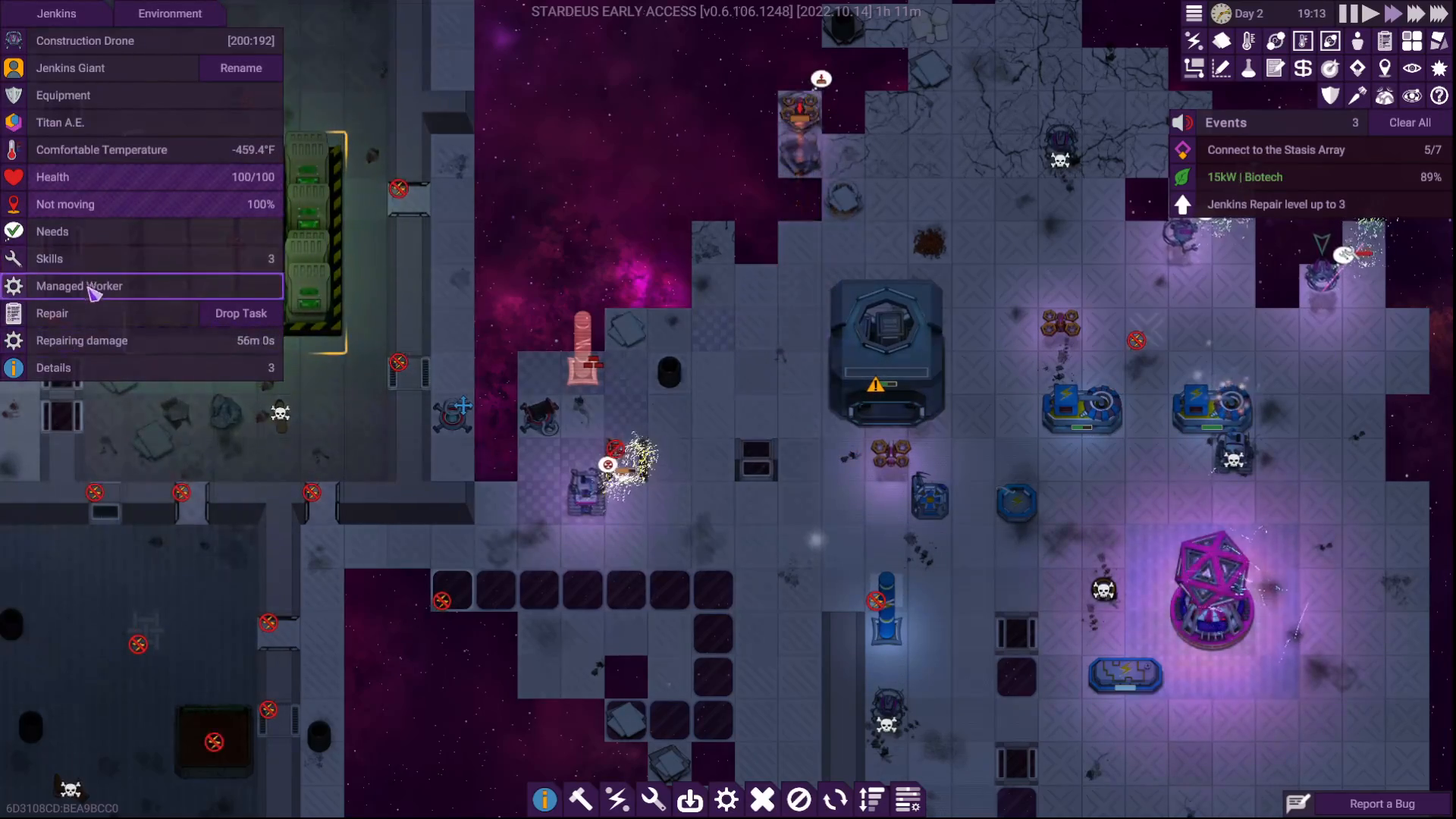
Read the drone's Direct Control explanation from Managed Worker and dismiss it
{"action": "left_click", "coordinate": [79, 285]}
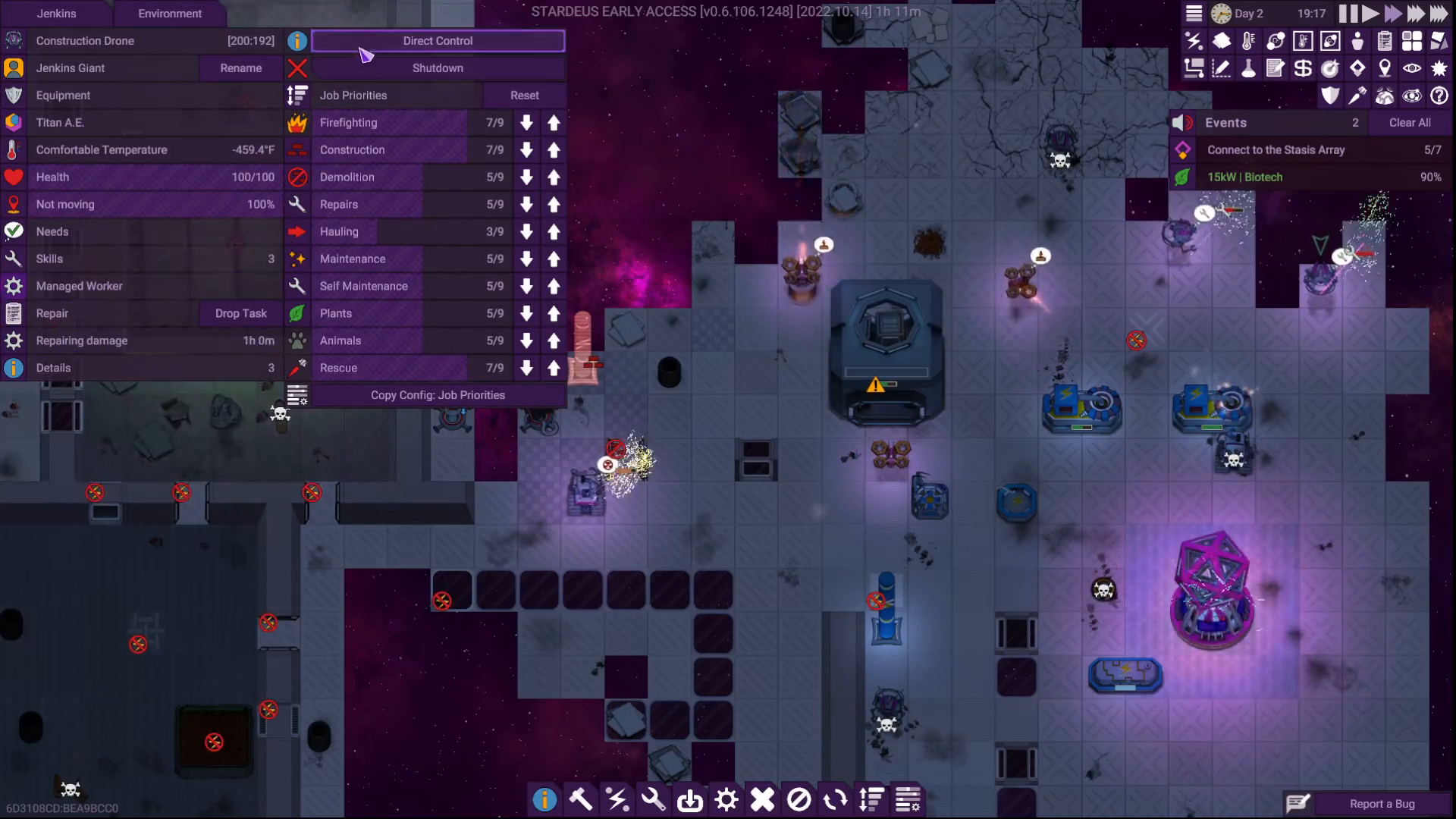
{"action": "left_click", "coordinate": [437, 41]}
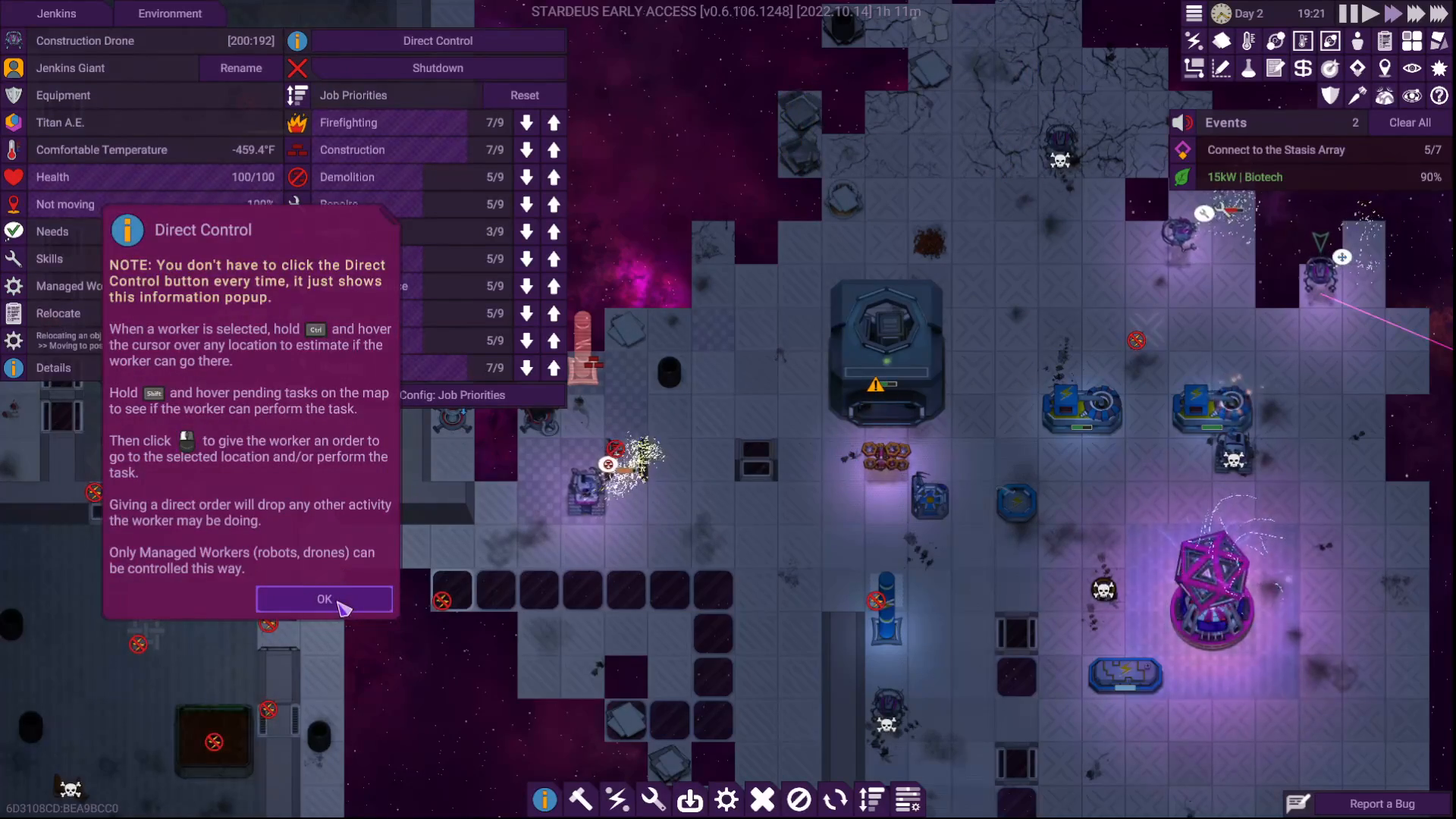
{"action": "left_click", "coordinate": [323, 599]}
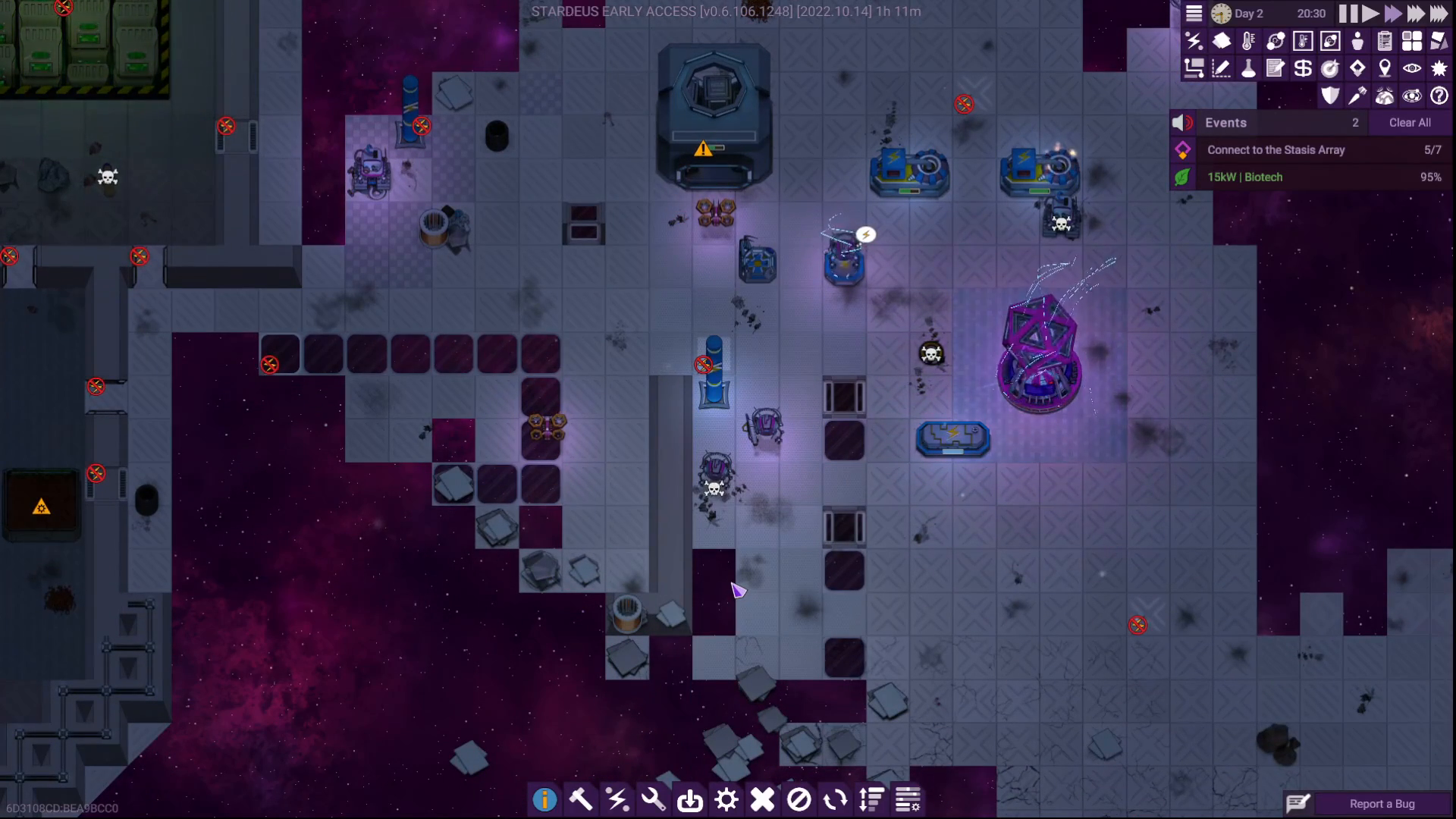
{"action": "mouse_move", "coordinate": [797, 801]}
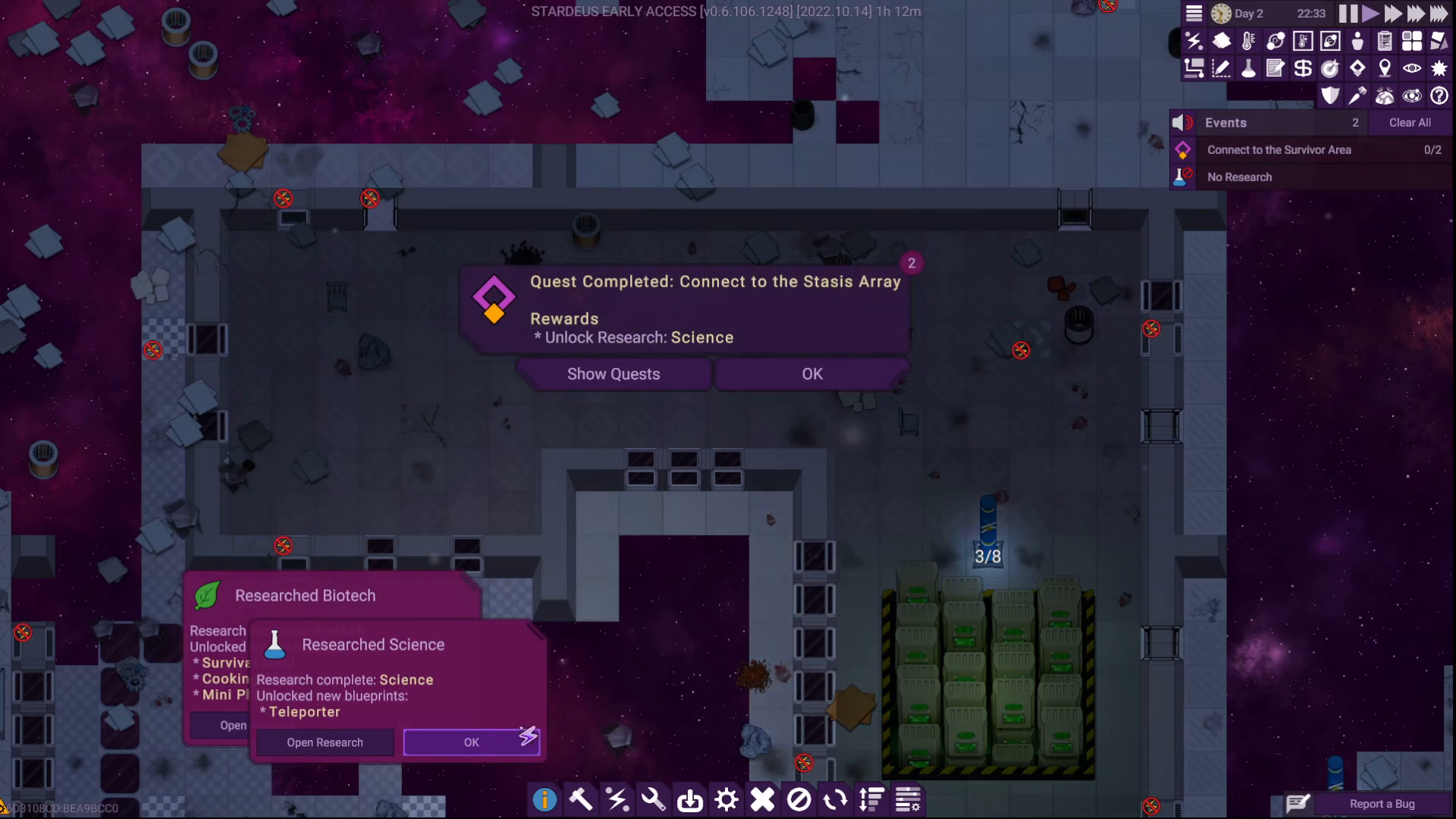
Dismiss the Science research notice and locate the quest's Floor Socket task on the map
{"action": "left_click", "coordinate": [471, 741]}
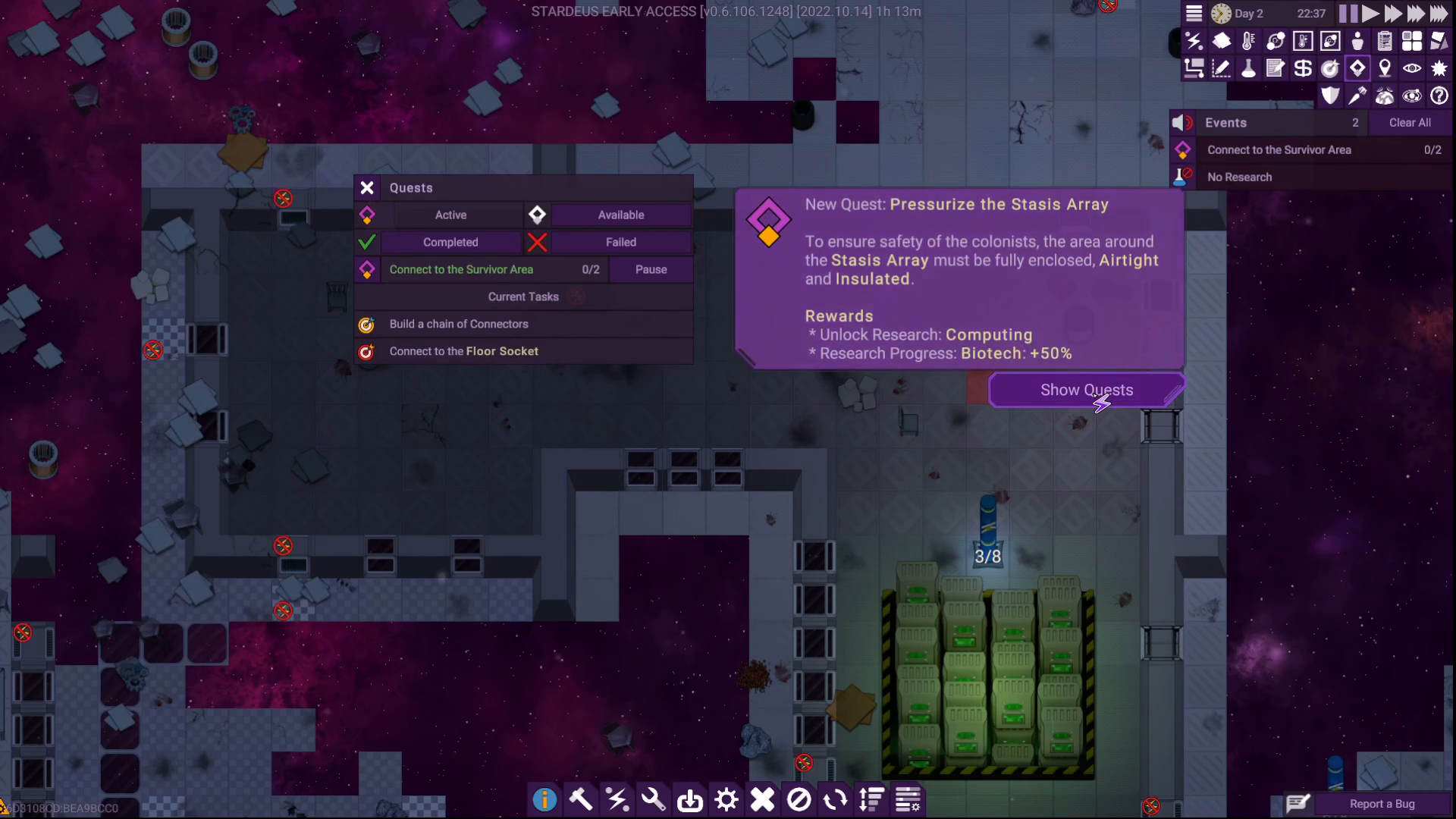
{"action": "left_click", "coordinate": [1085, 389]}
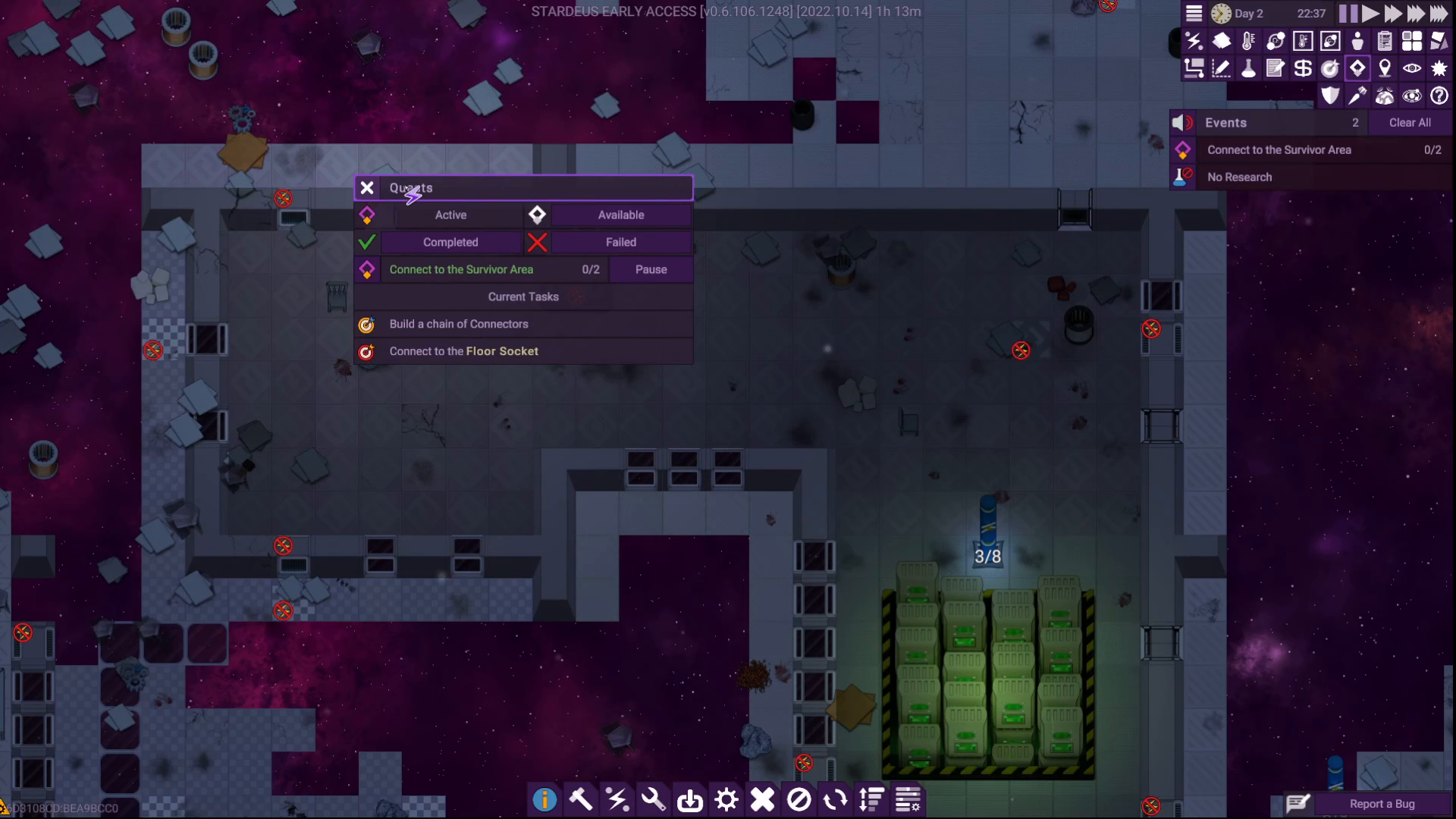
{"action": "left_click", "coordinate": [460, 269]}
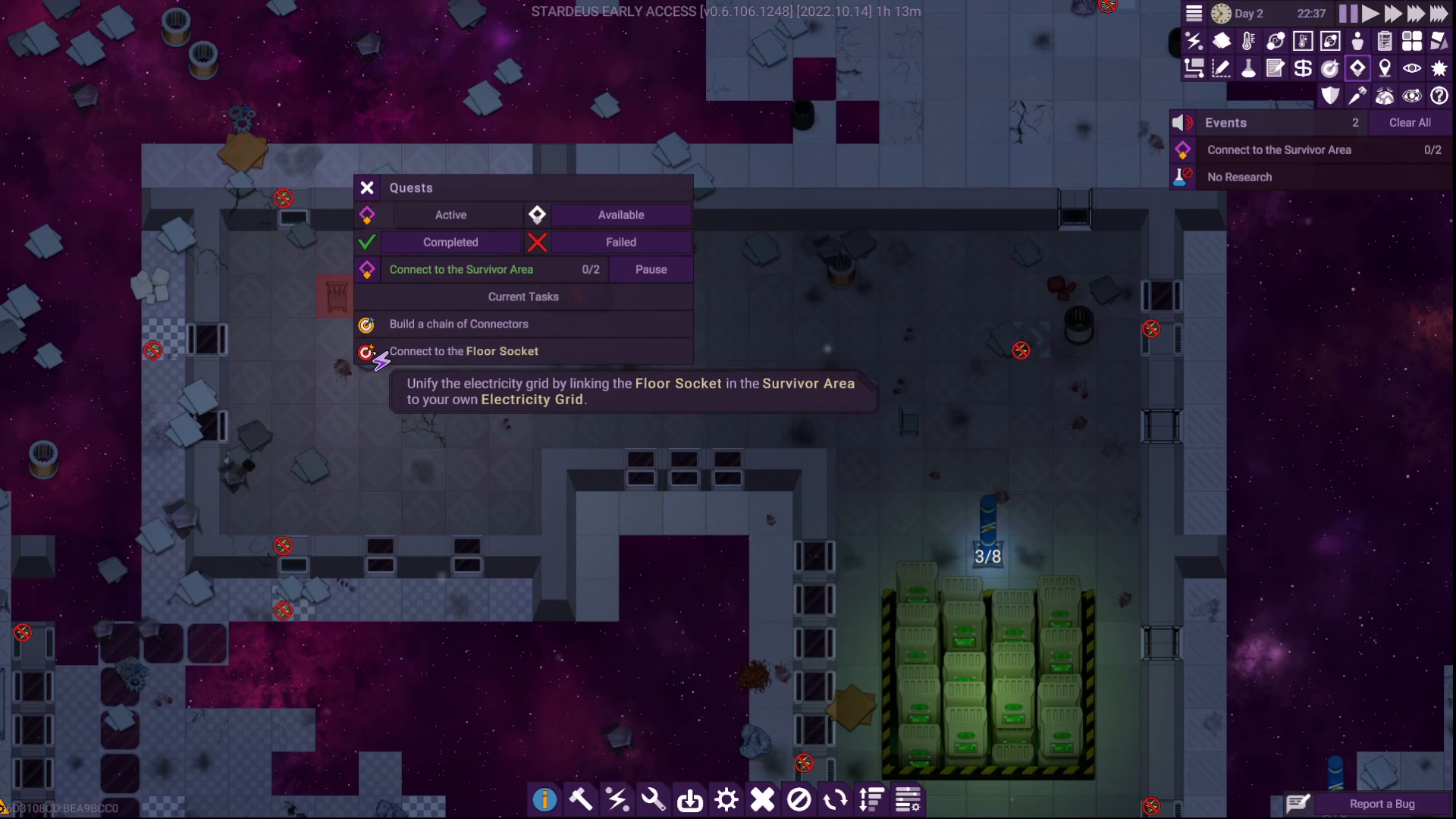
{"action": "left_click", "coordinate": [366, 186]}
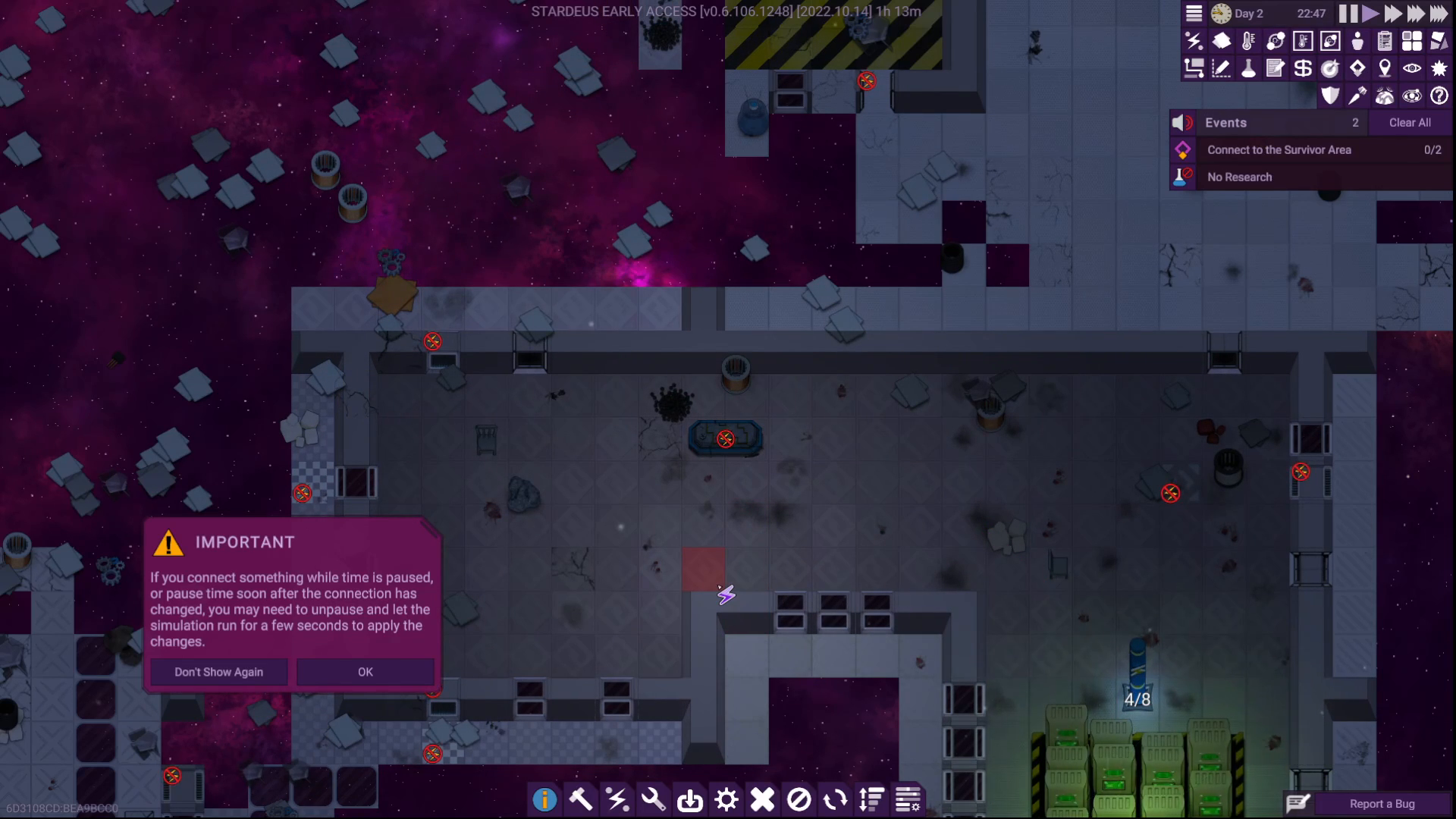
Dismiss the paused-connection note and inspect the 50kW battery in the survivor room
{"action": "left_click", "coordinate": [364, 671]}
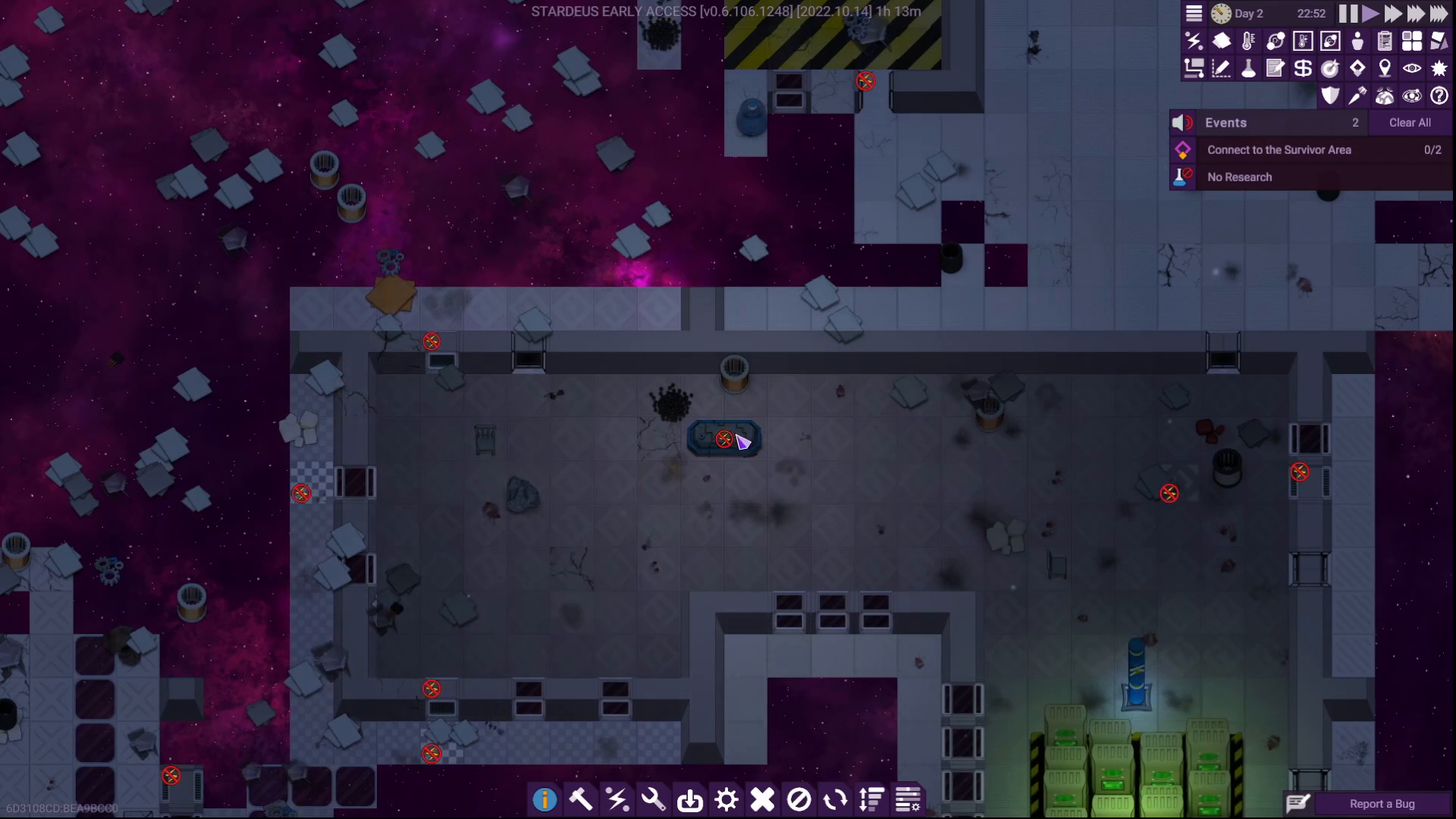
{"action": "left_click", "coordinate": [724, 438]}
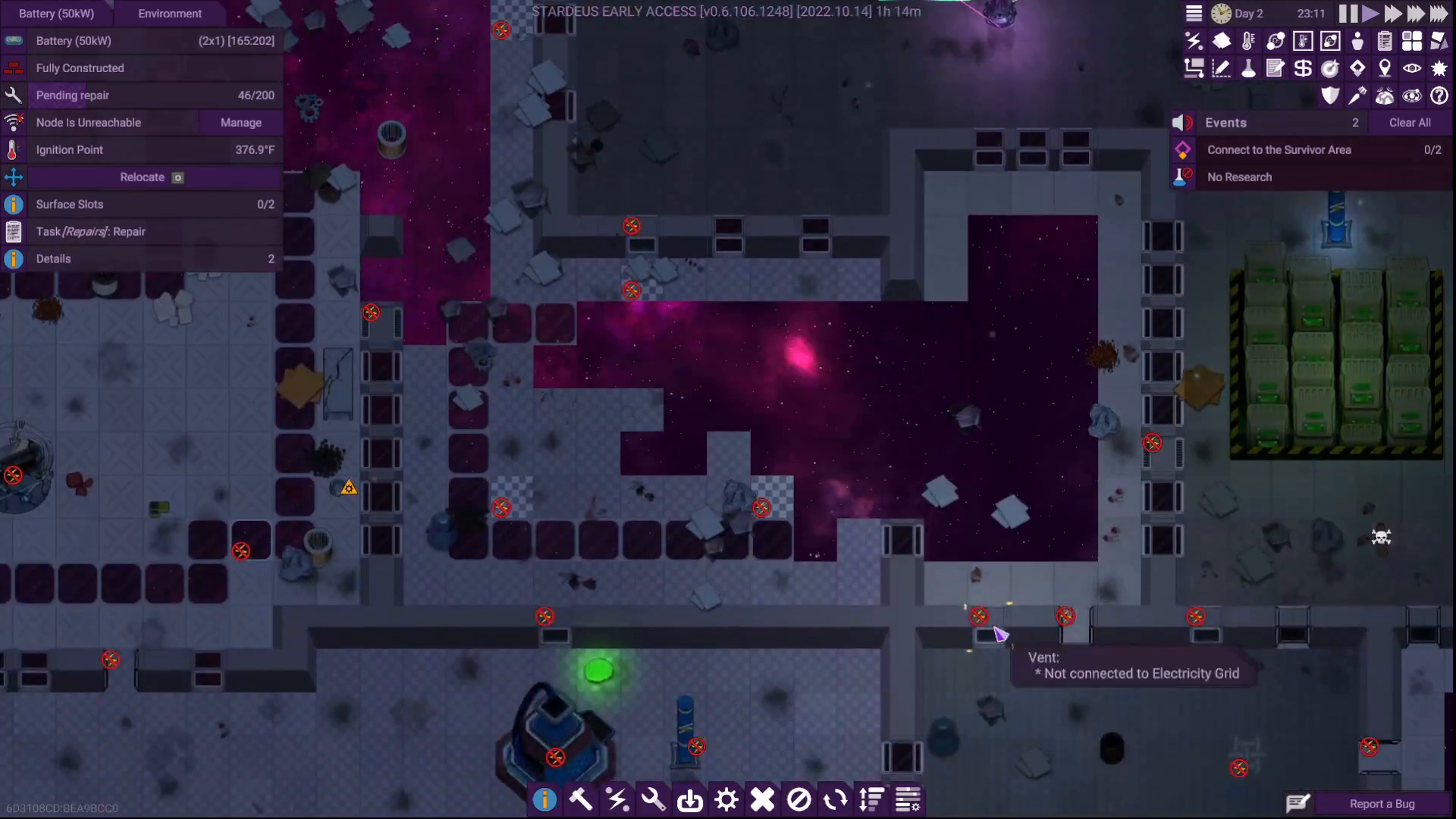
Scroll around the station while the 50kW battery repair rises to 96/200
{"action": "scroll", "scroll_direction": "down", "scroll_amount": 3}
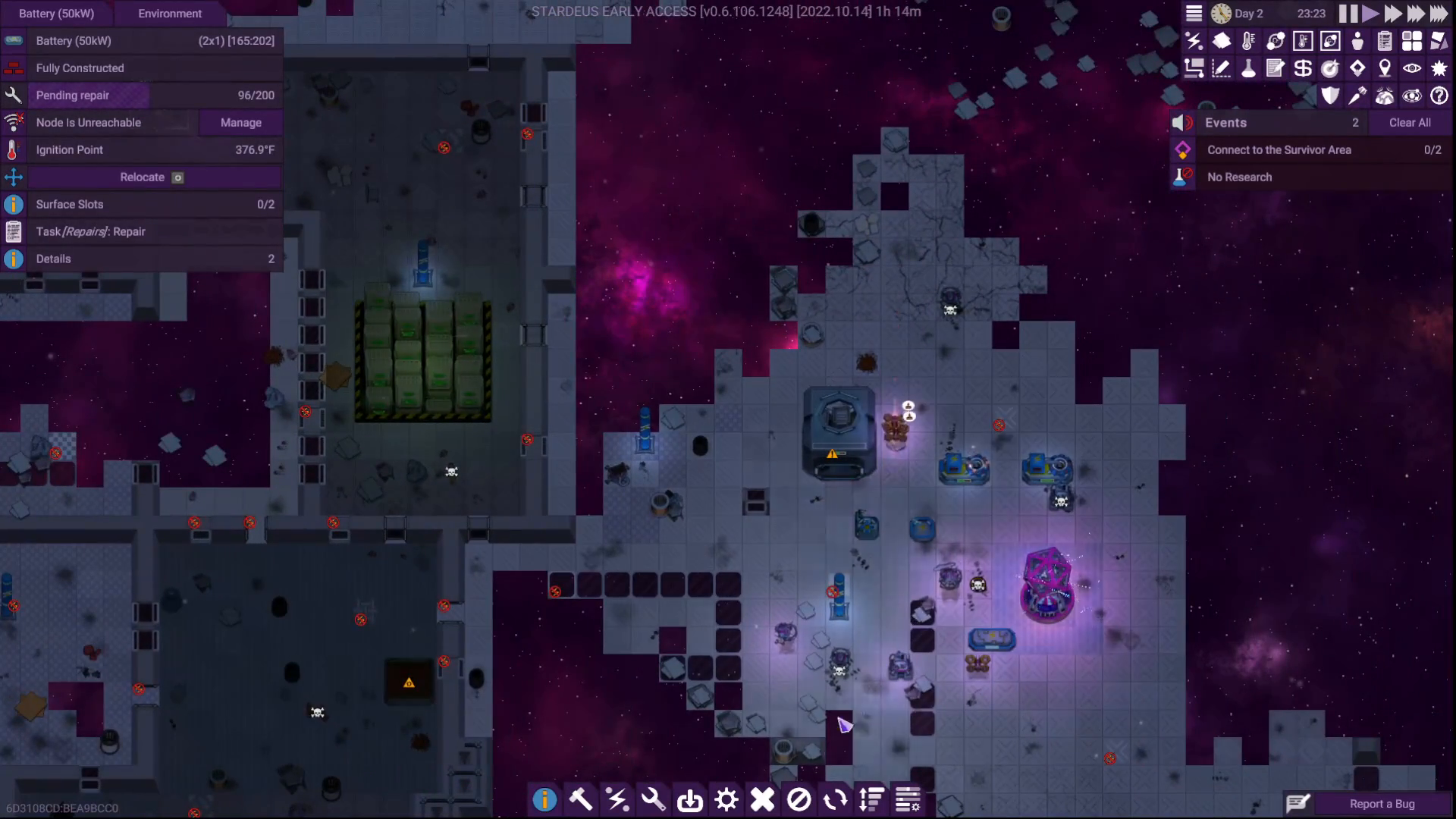
{"action": "left_click", "coordinate": [653, 799]}
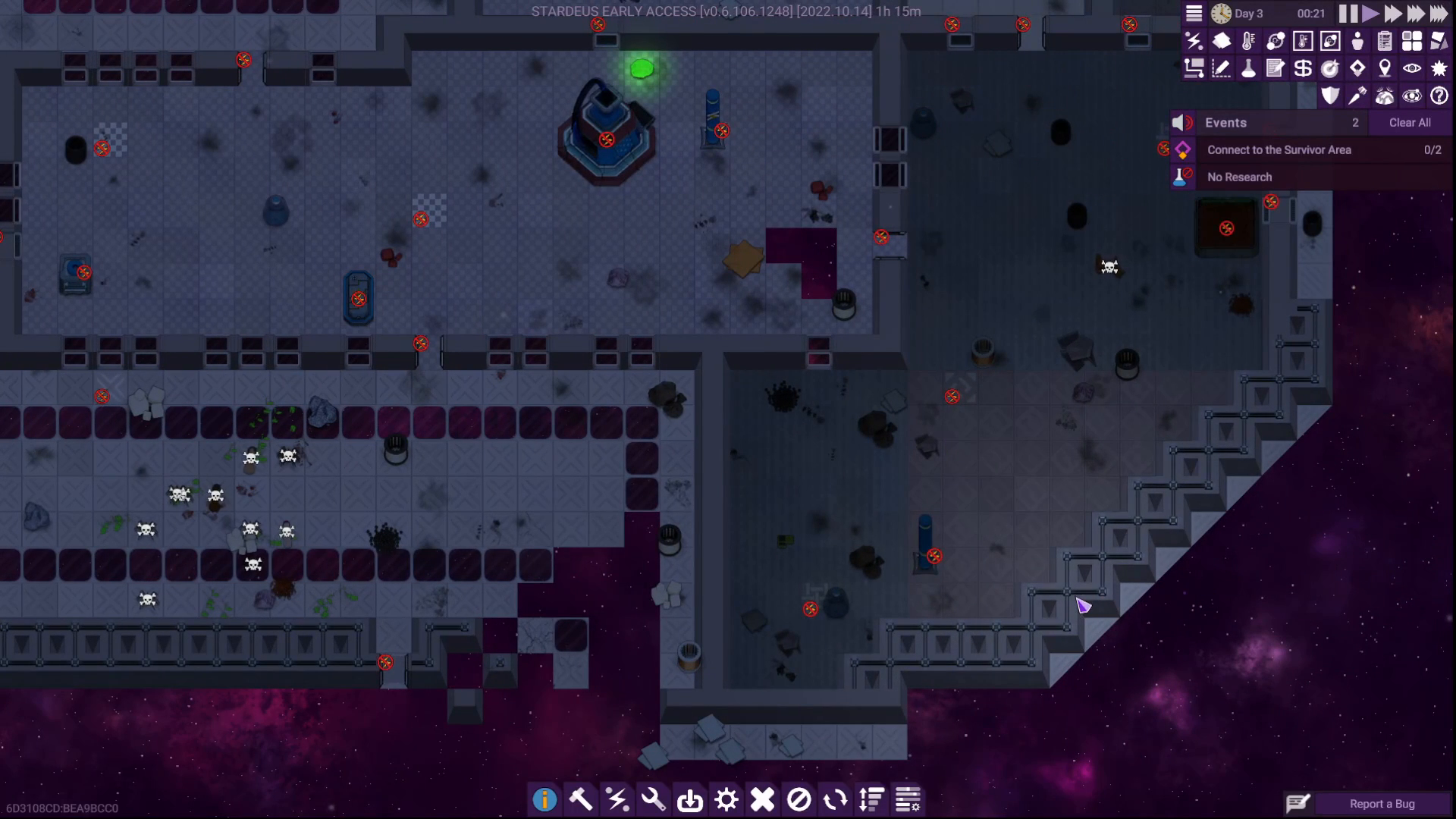
{"action": "mouse_move", "coordinate": [1059, 619]}
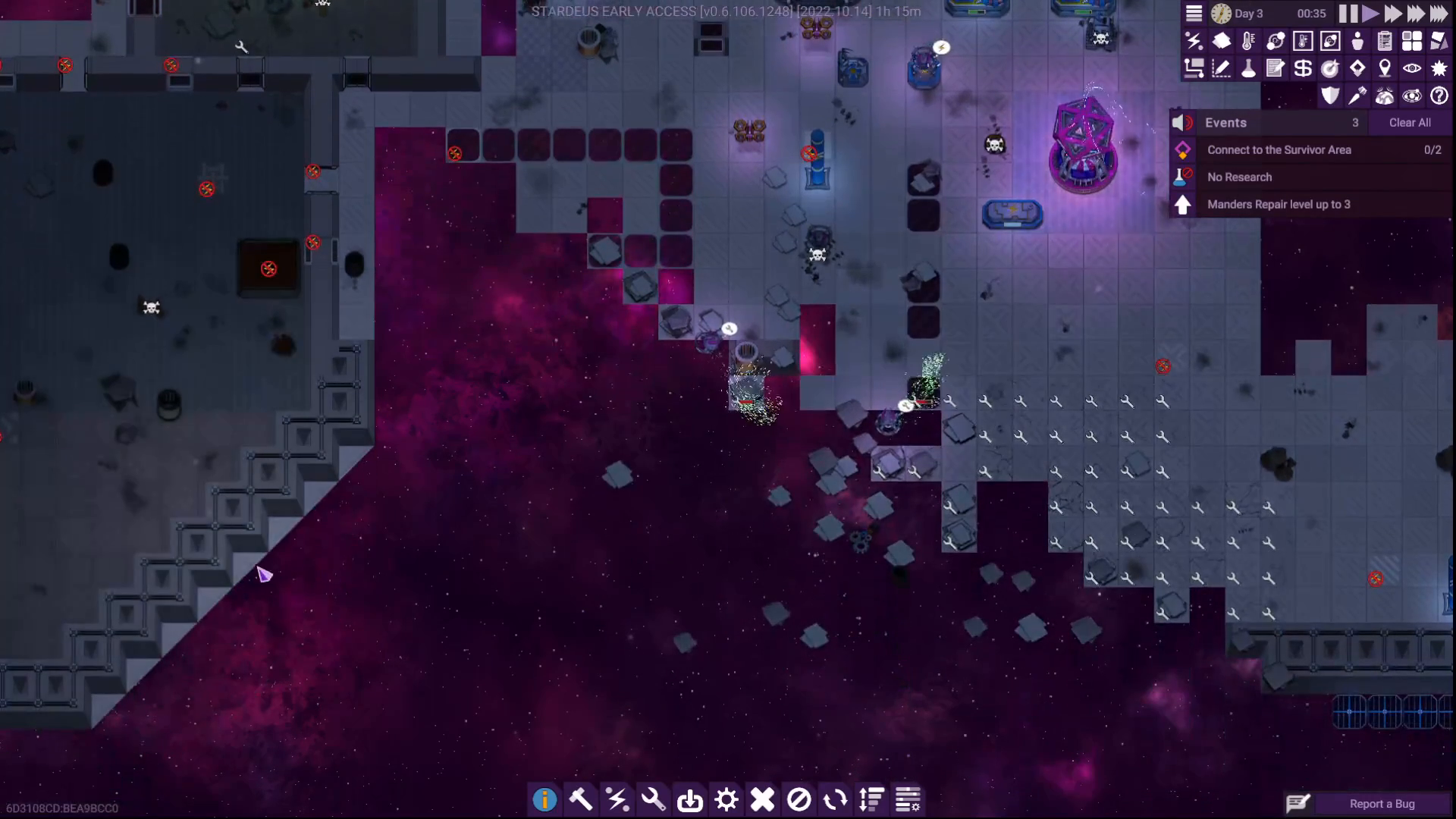
Mark the broken floor tiles beside the main station for repair
{"action": "left_click", "coordinate": [215, 568]}
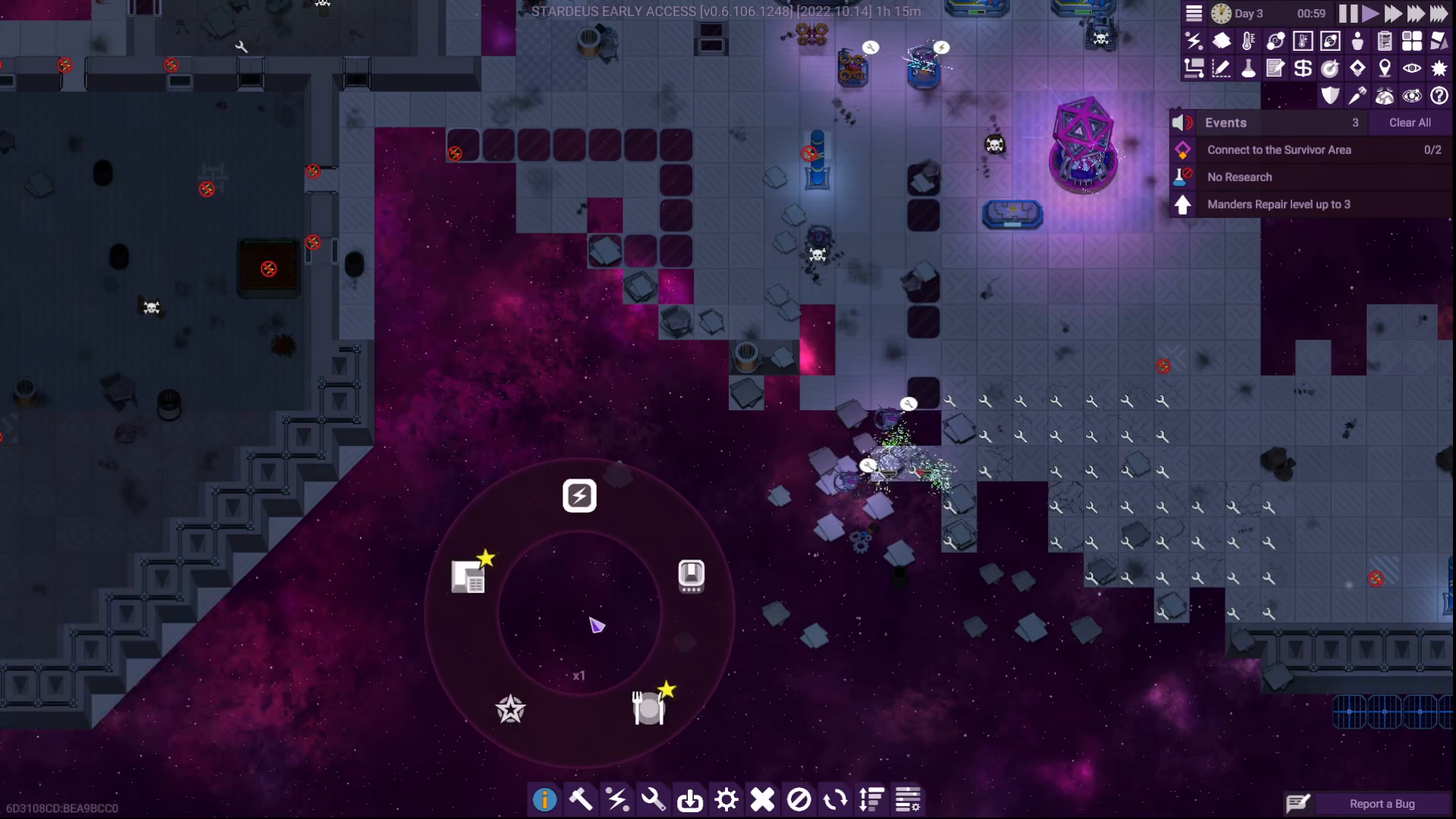
{"action": "mouse_move", "coordinate": [579, 590]}
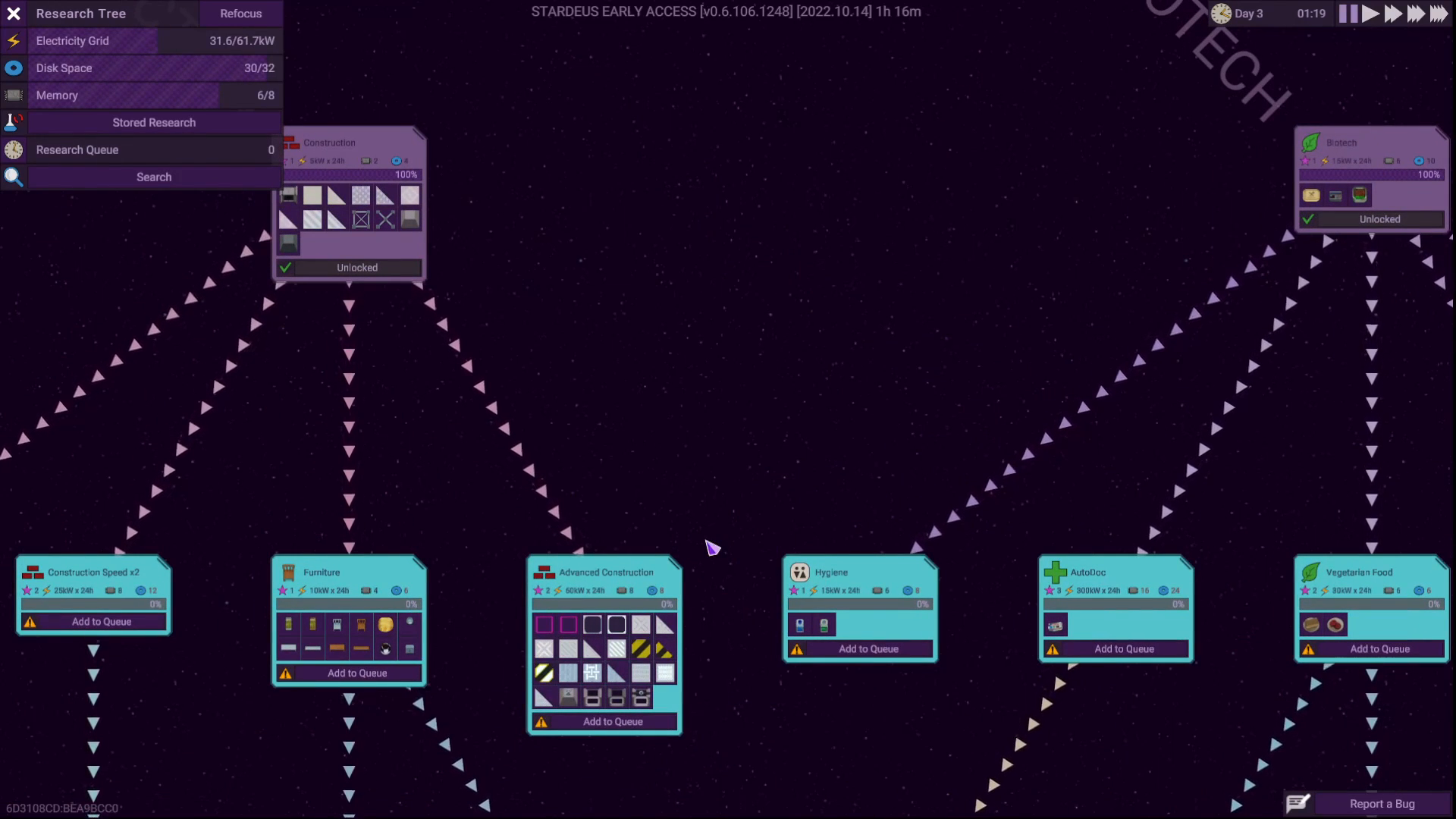
{"action": "mouse_move", "coordinate": [567, 698]}
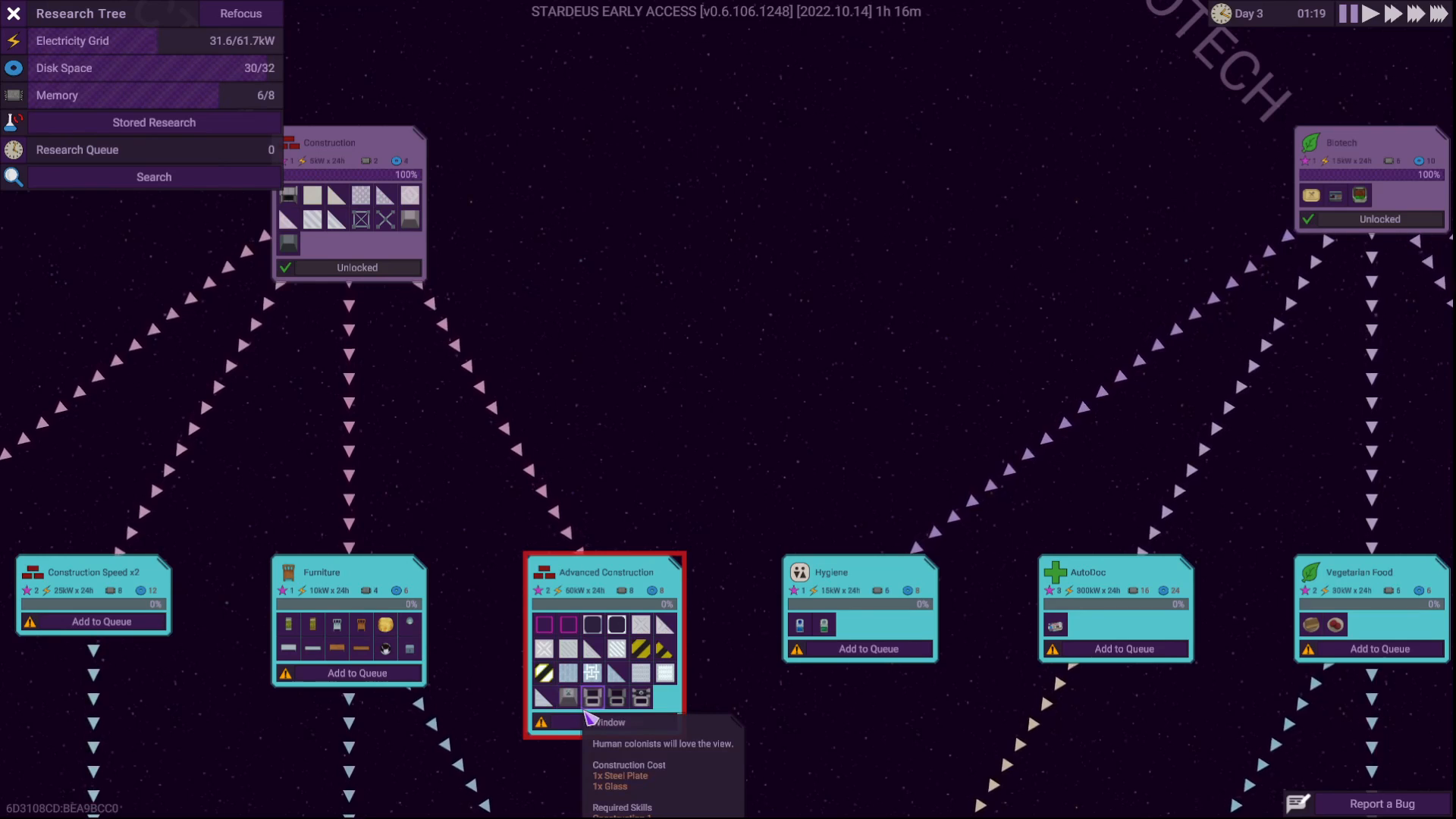
{"action": "mouse_move", "coordinate": [659, 600]}
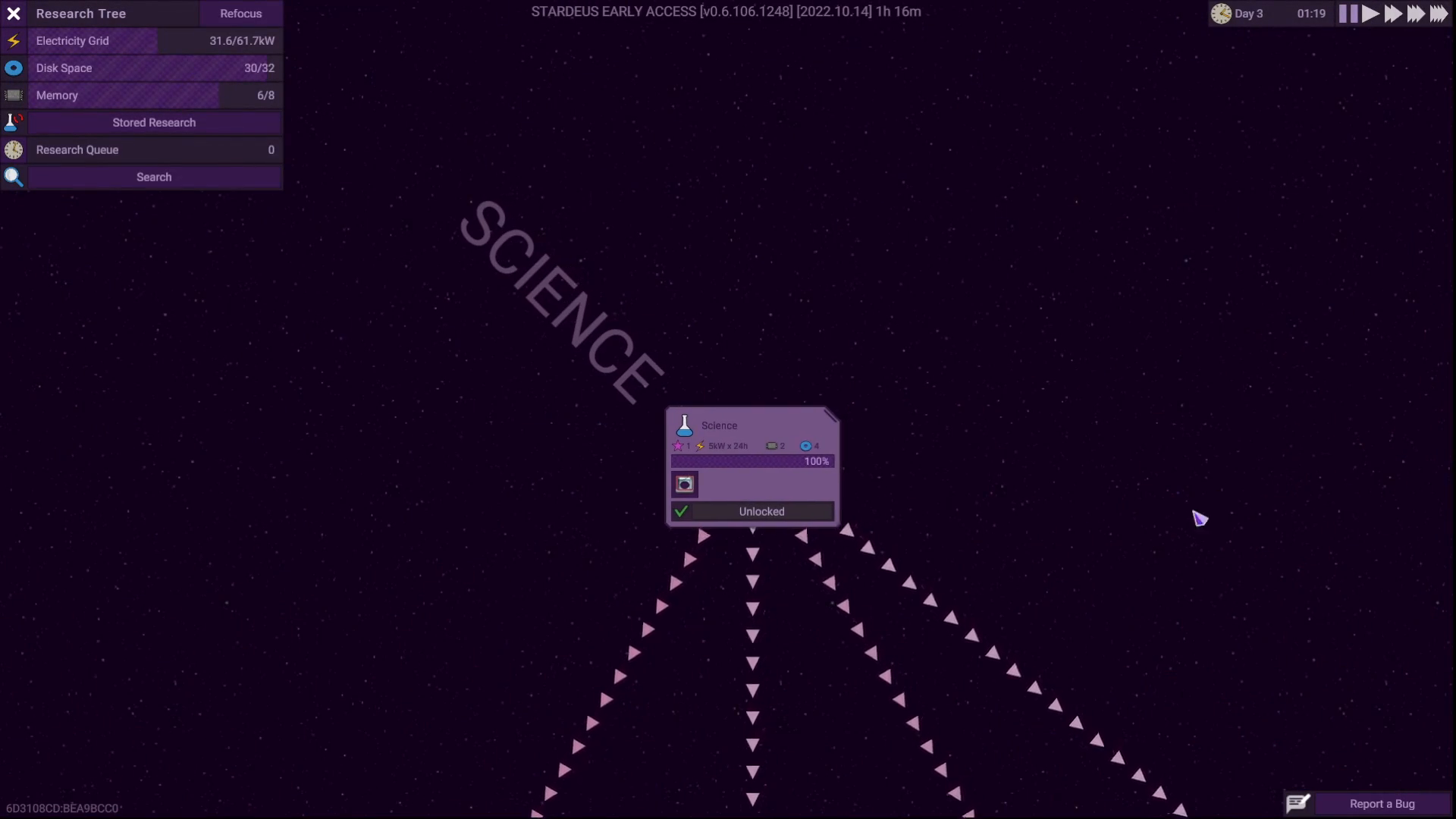
{"action": "mouse_move", "coordinate": [725, 509]}
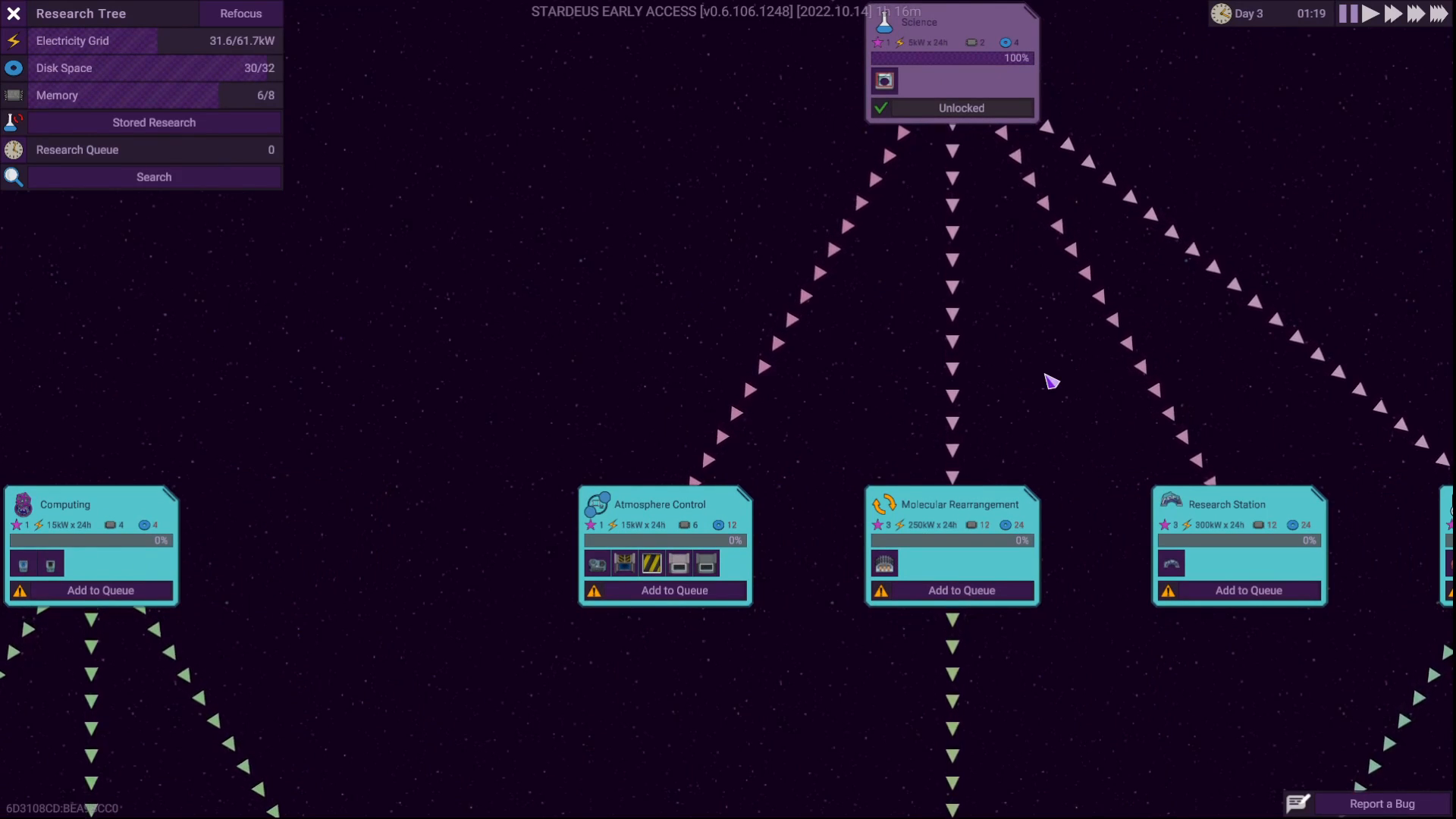
Pan the research tree across Science, Temperature Control and Biotech nodes
{"action": "left_click_drag", "start_coordinate": [1048, 381], "coordinate": [827, 377]}
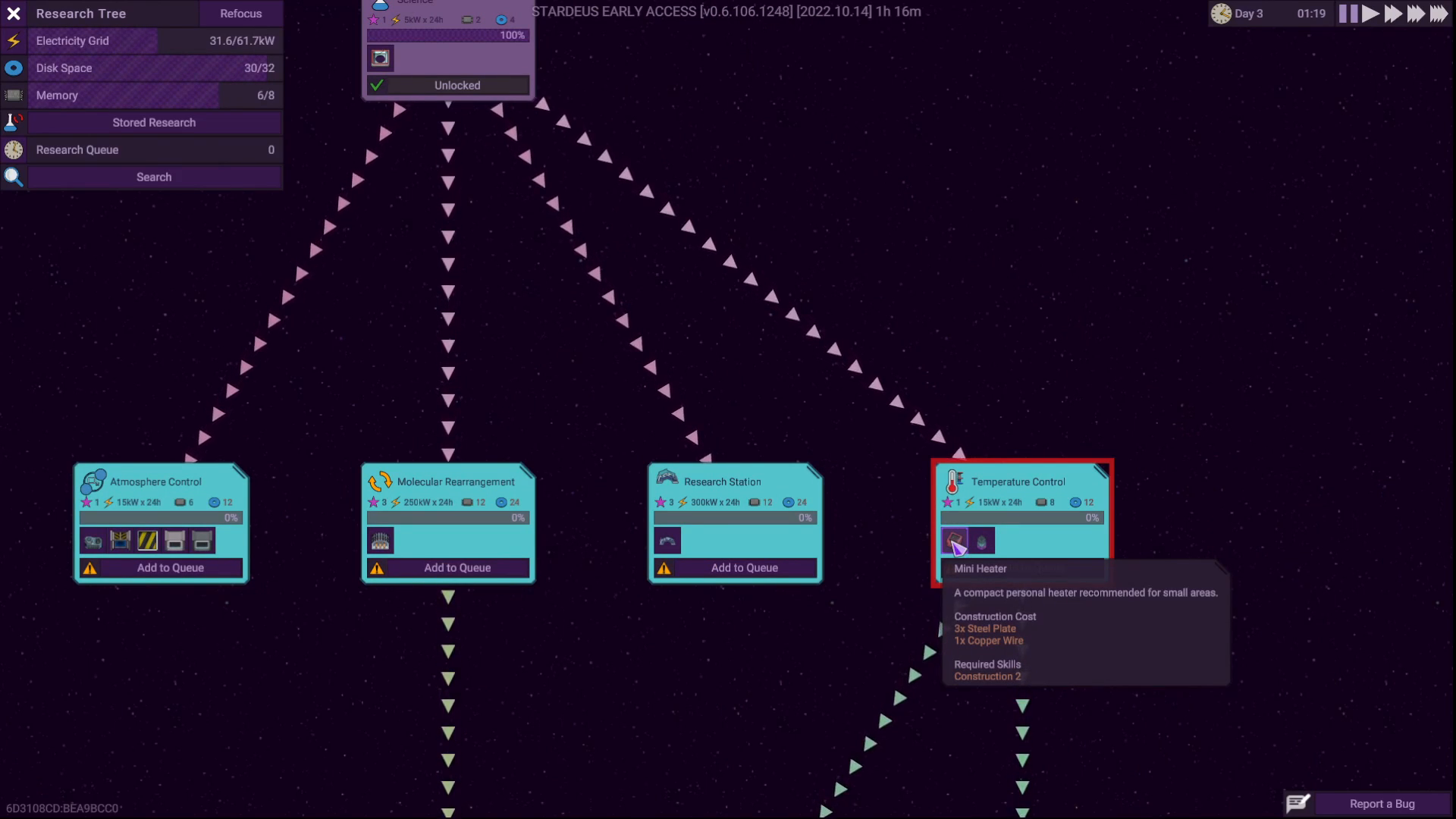
{"action": "mouse_move", "coordinate": [981, 540]}
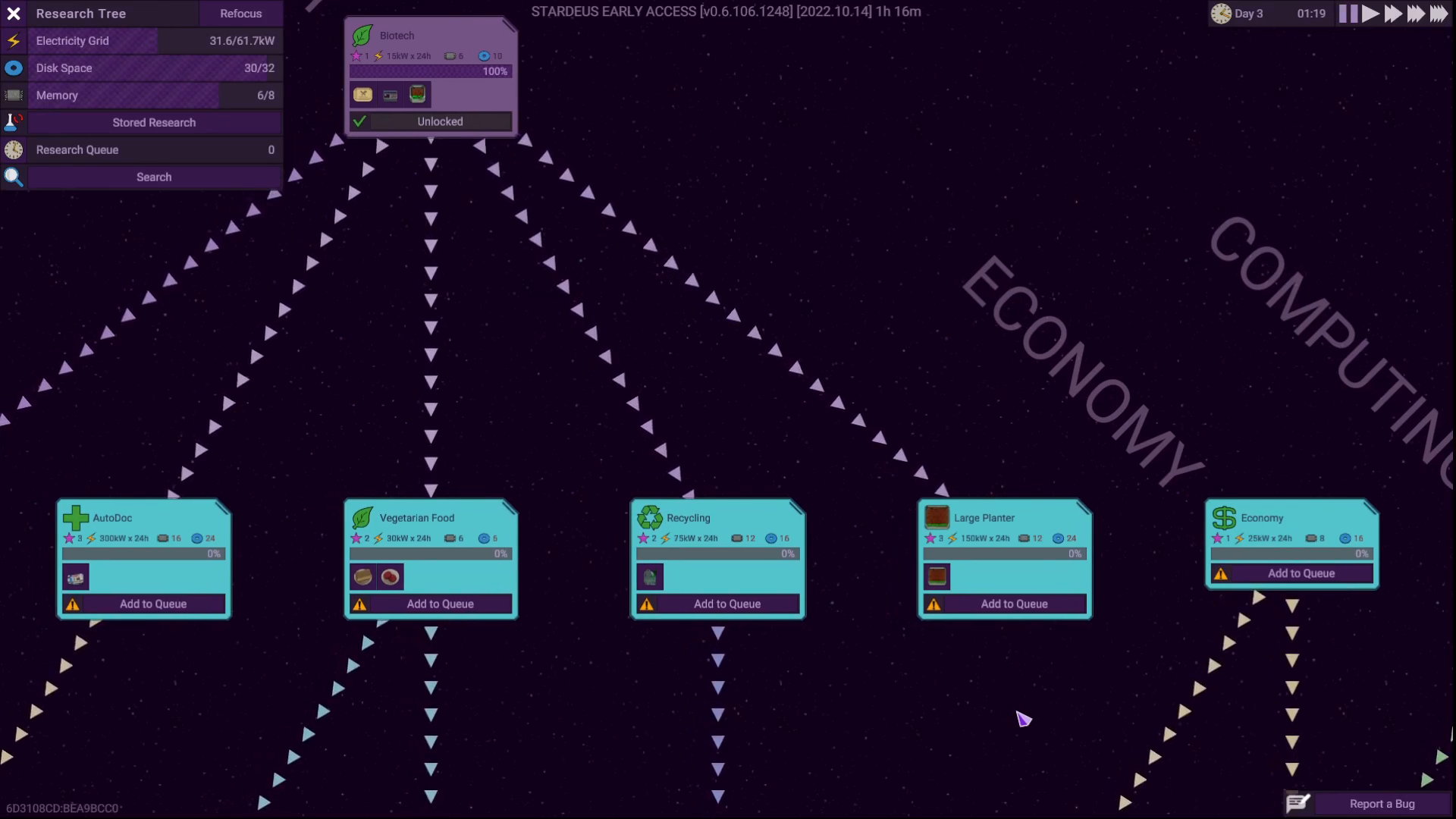
Close the research tree and look at Repair Station in the Build menu
{"action": "left_click", "coordinate": [13, 13]}
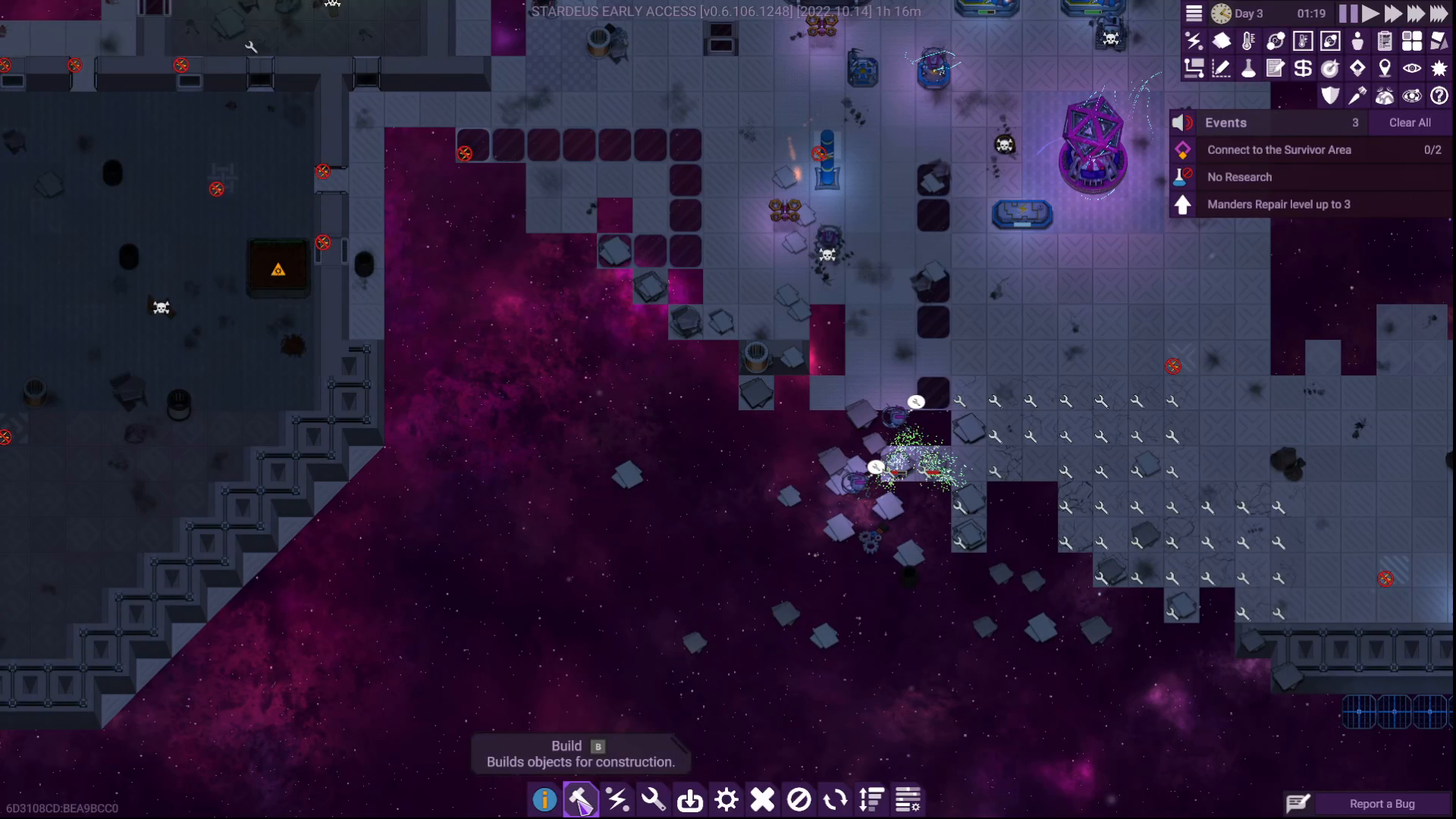
{"action": "left_click", "coordinate": [580, 799]}
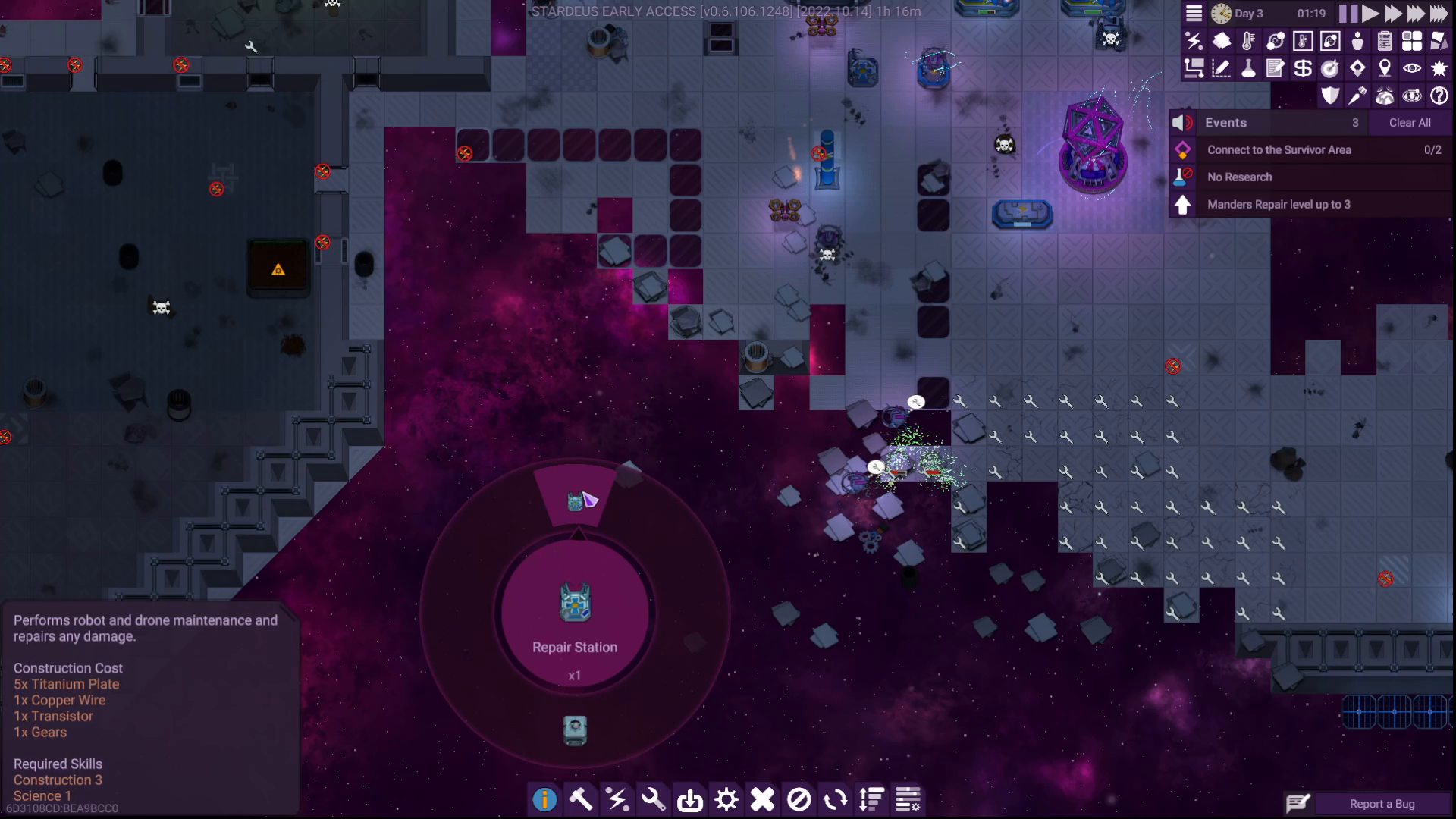
{"action": "left_click", "coordinate": [574, 500]}
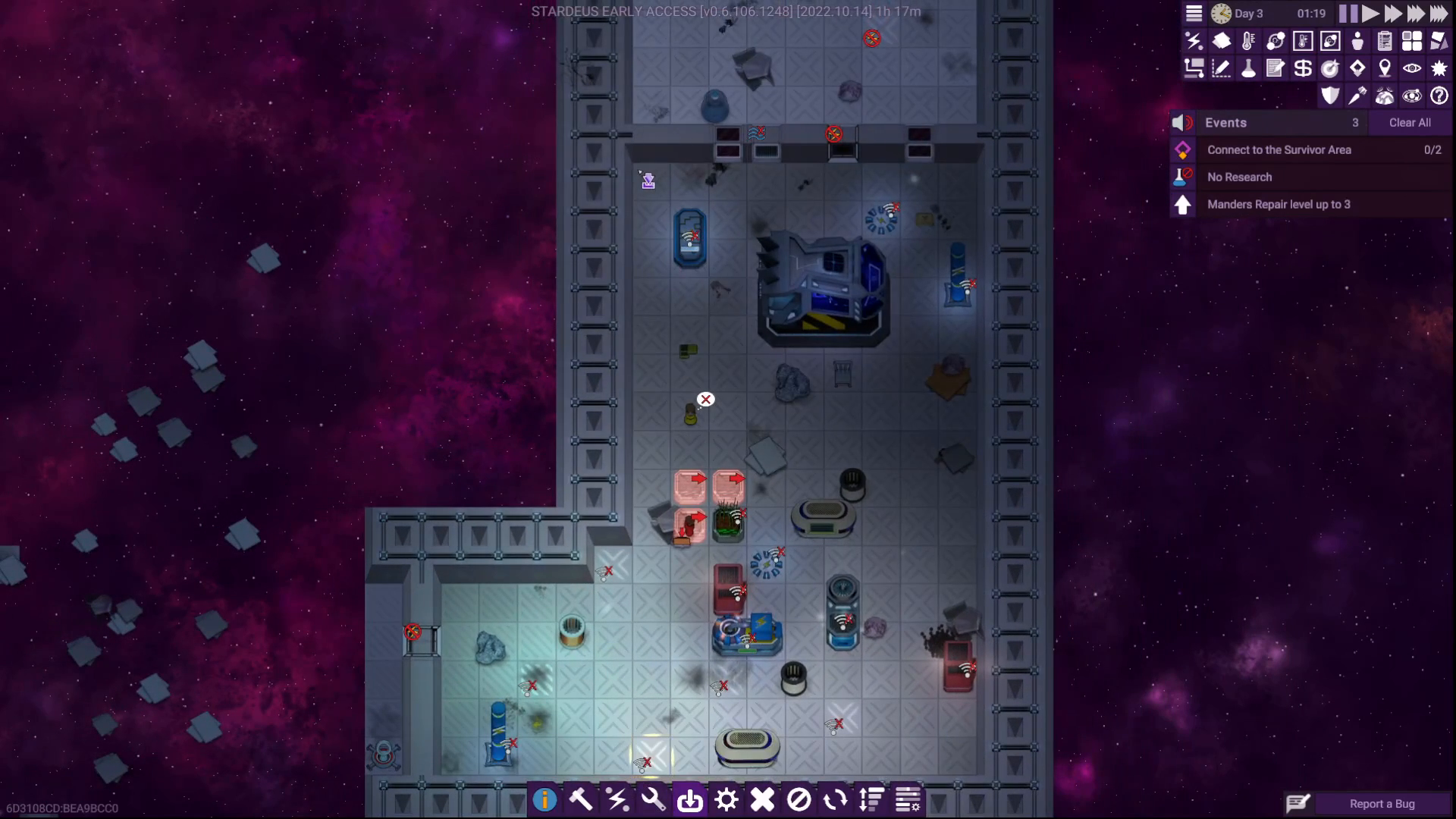
{"action": "left_click", "coordinate": [690, 800]}
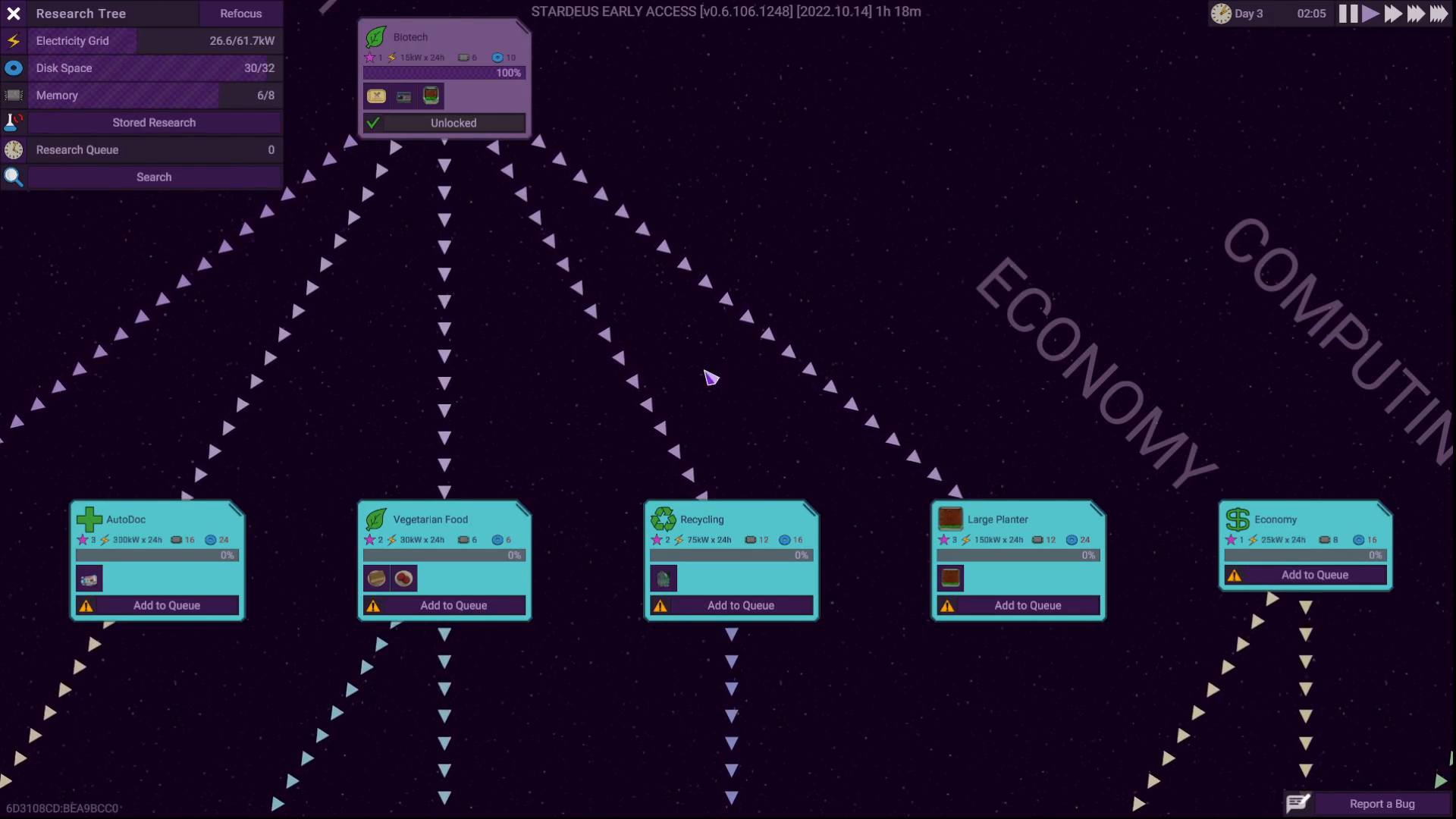
{"action": "mouse_move", "coordinate": [495, 391]}
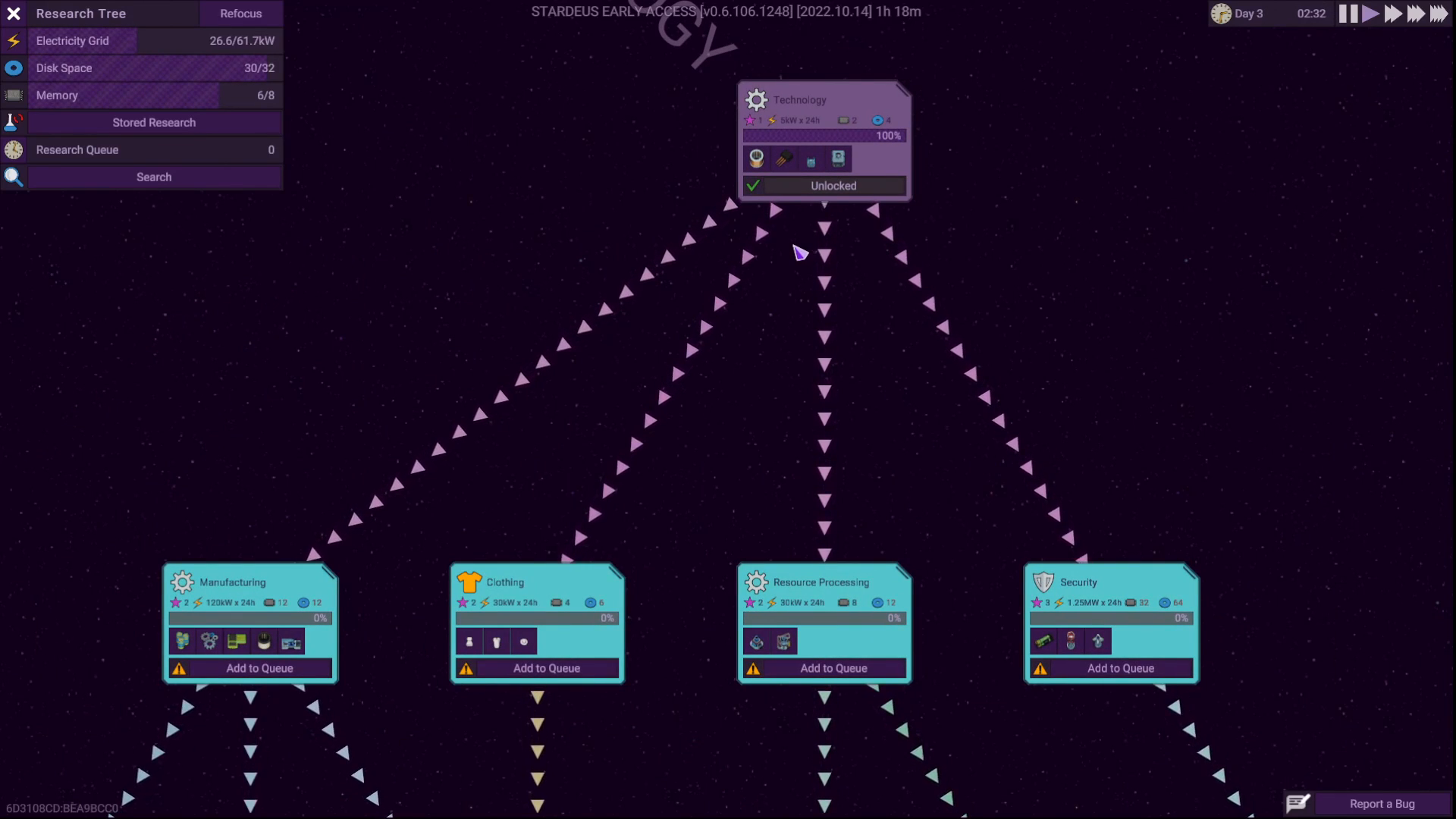
{"action": "mouse_move", "coordinate": [521, 522]}
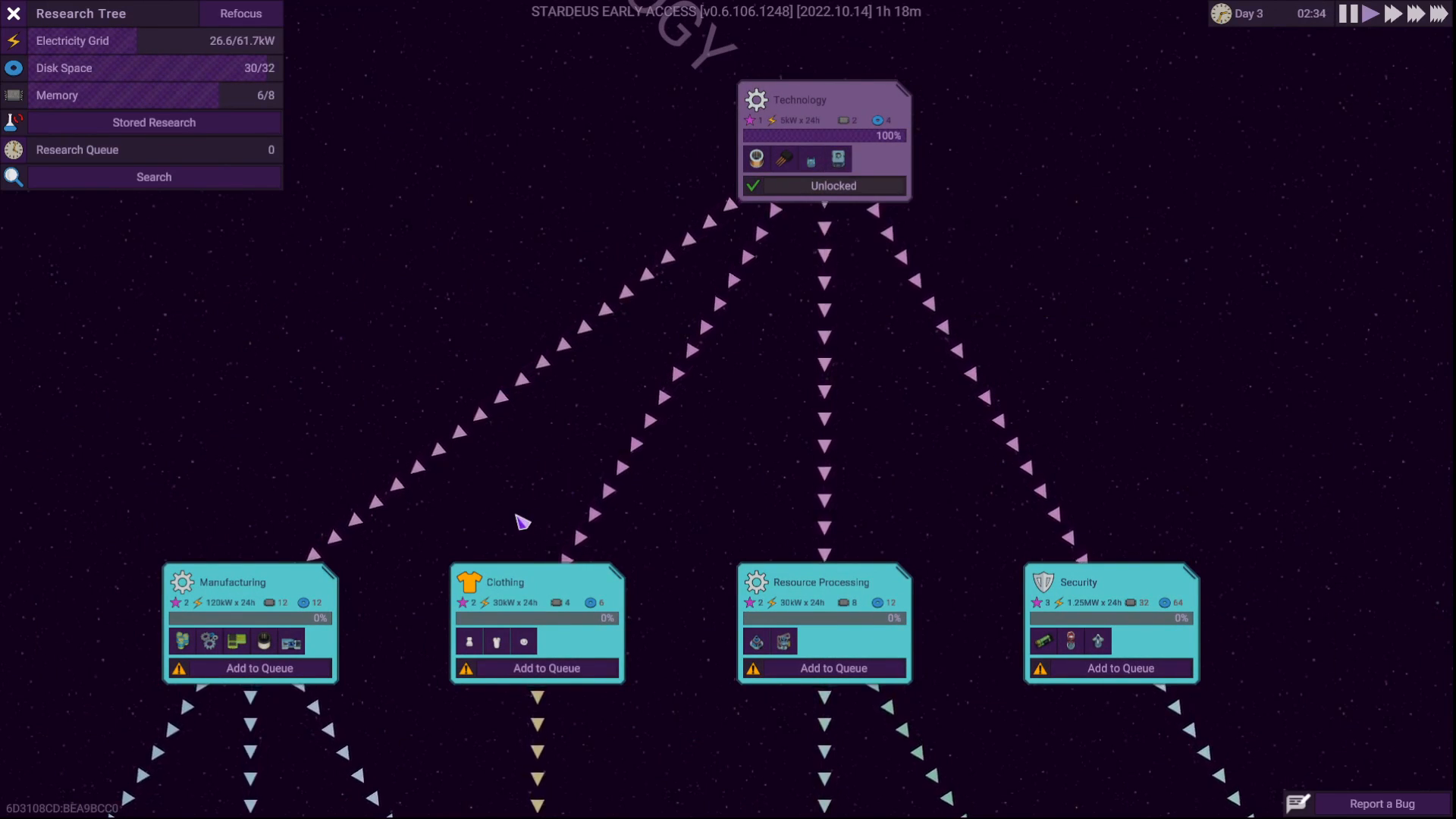
{"action": "mouse_move", "coordinate": [695, 694]}
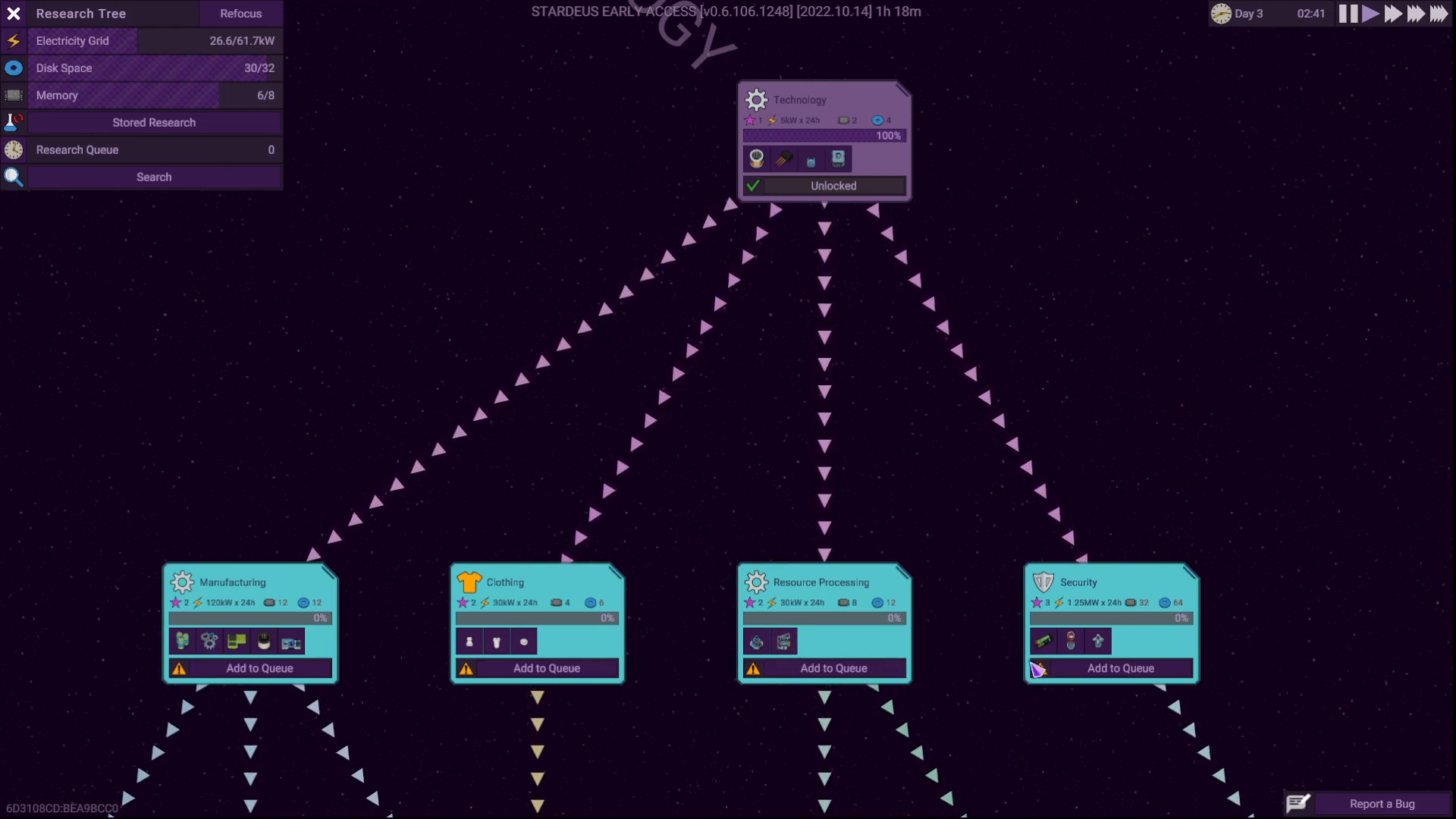
{"action": "mouse_move", "coordinate": [1096, 641]}
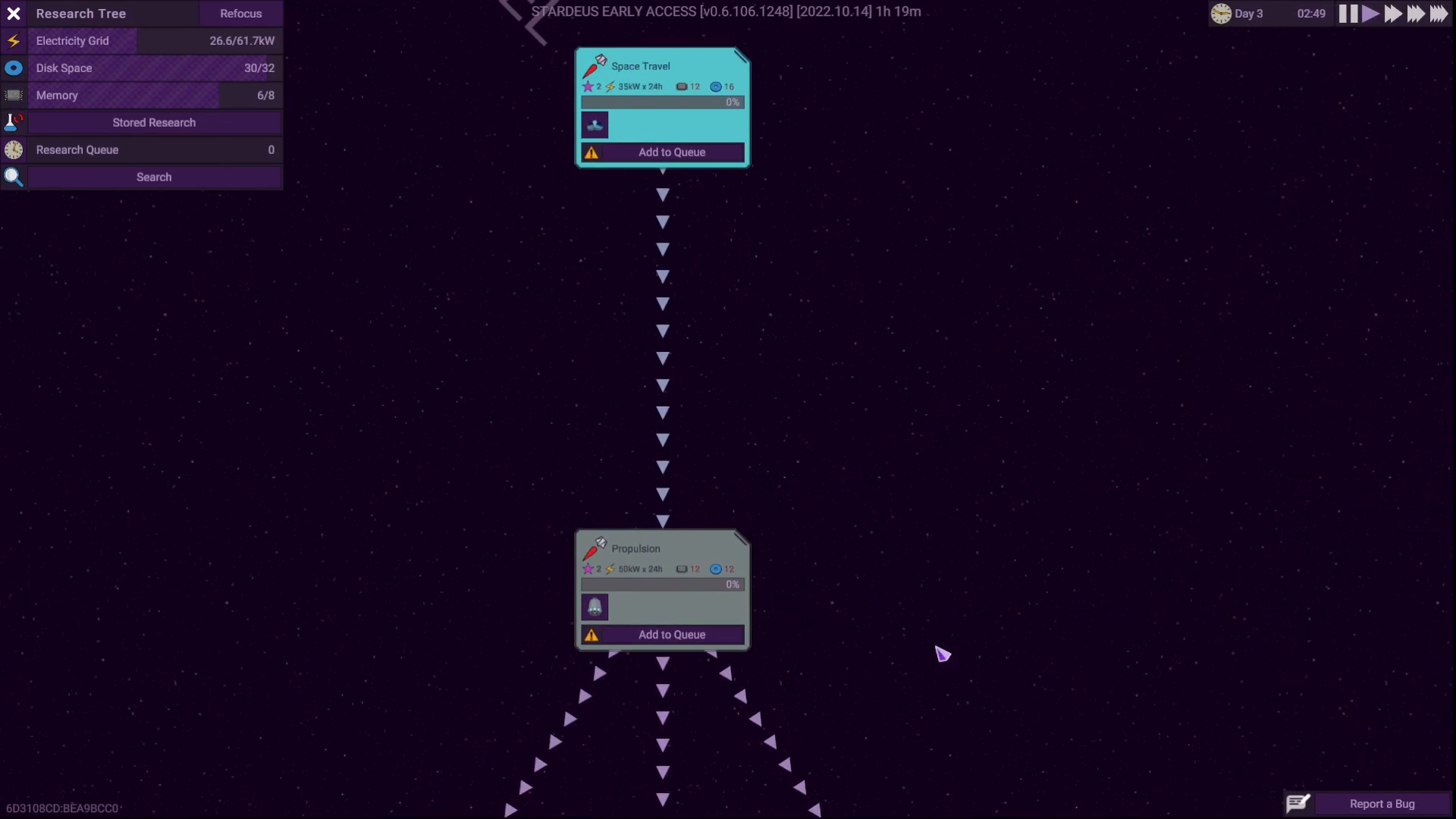
{"action": "mouse_move", "coordinate": [1169, 574]}
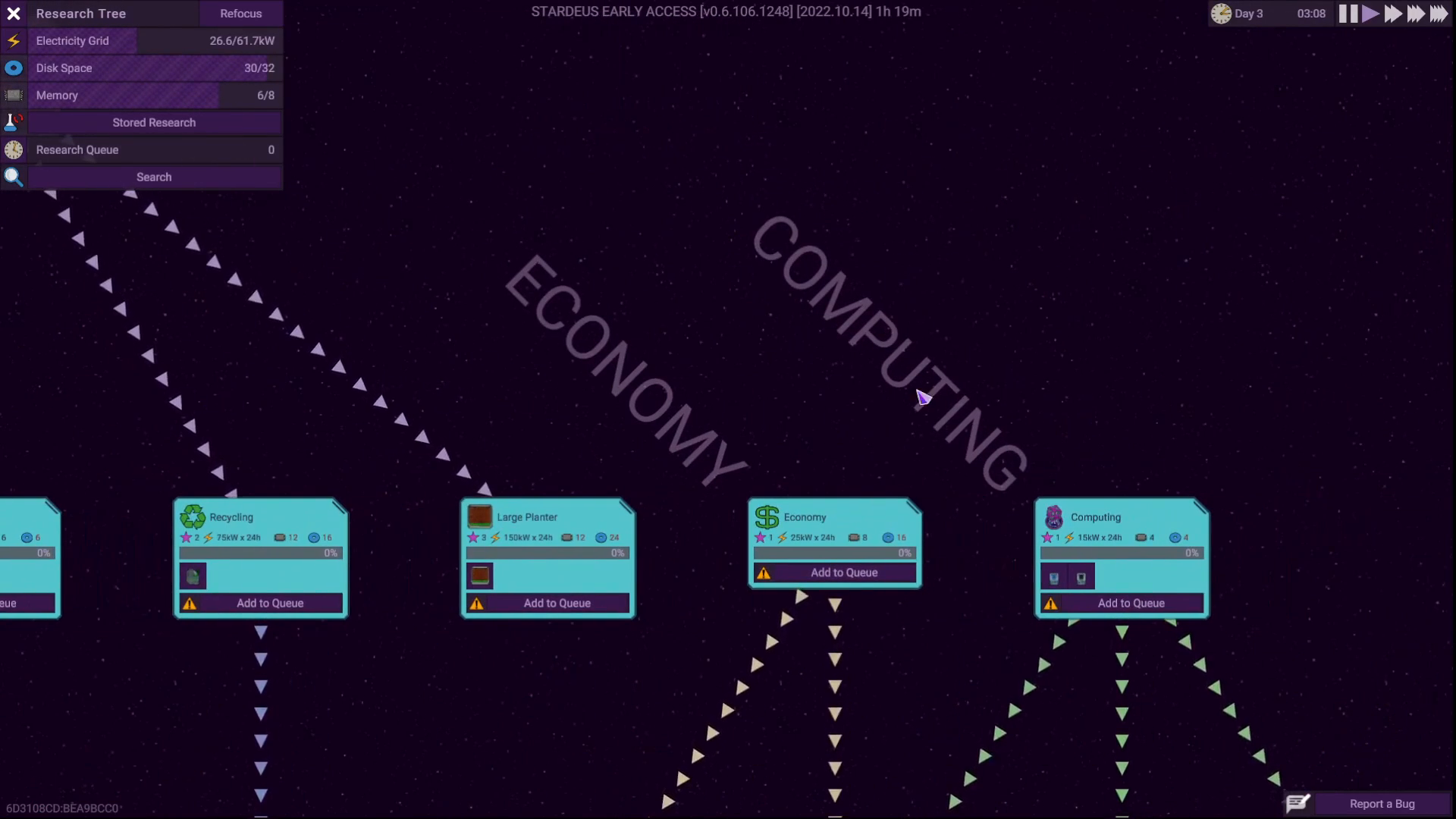
{"action": "mouse_move", "coordinate": [1080, 578]}
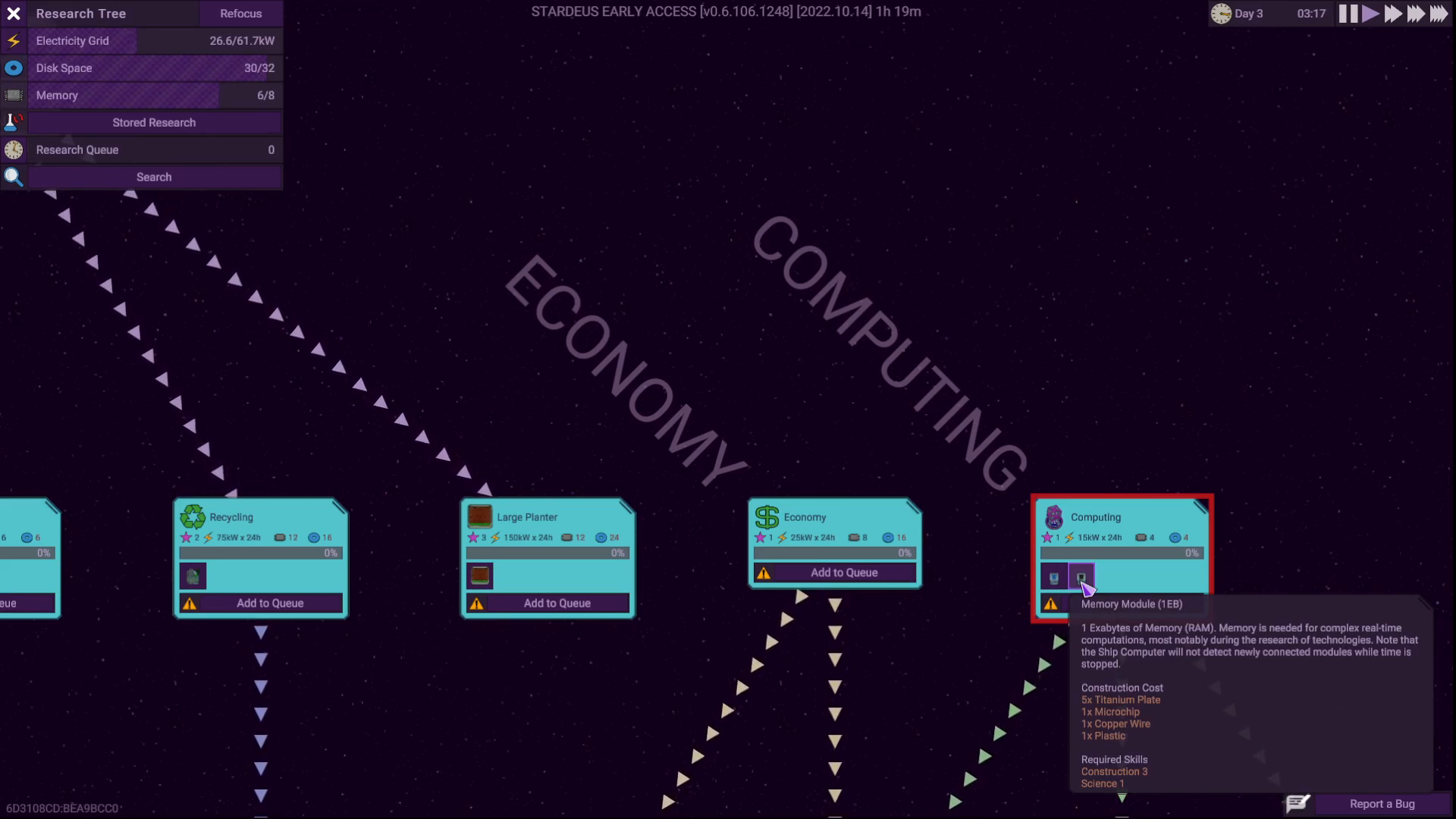
{"action": "mouse_move", "coordinate": [1080, 578]}
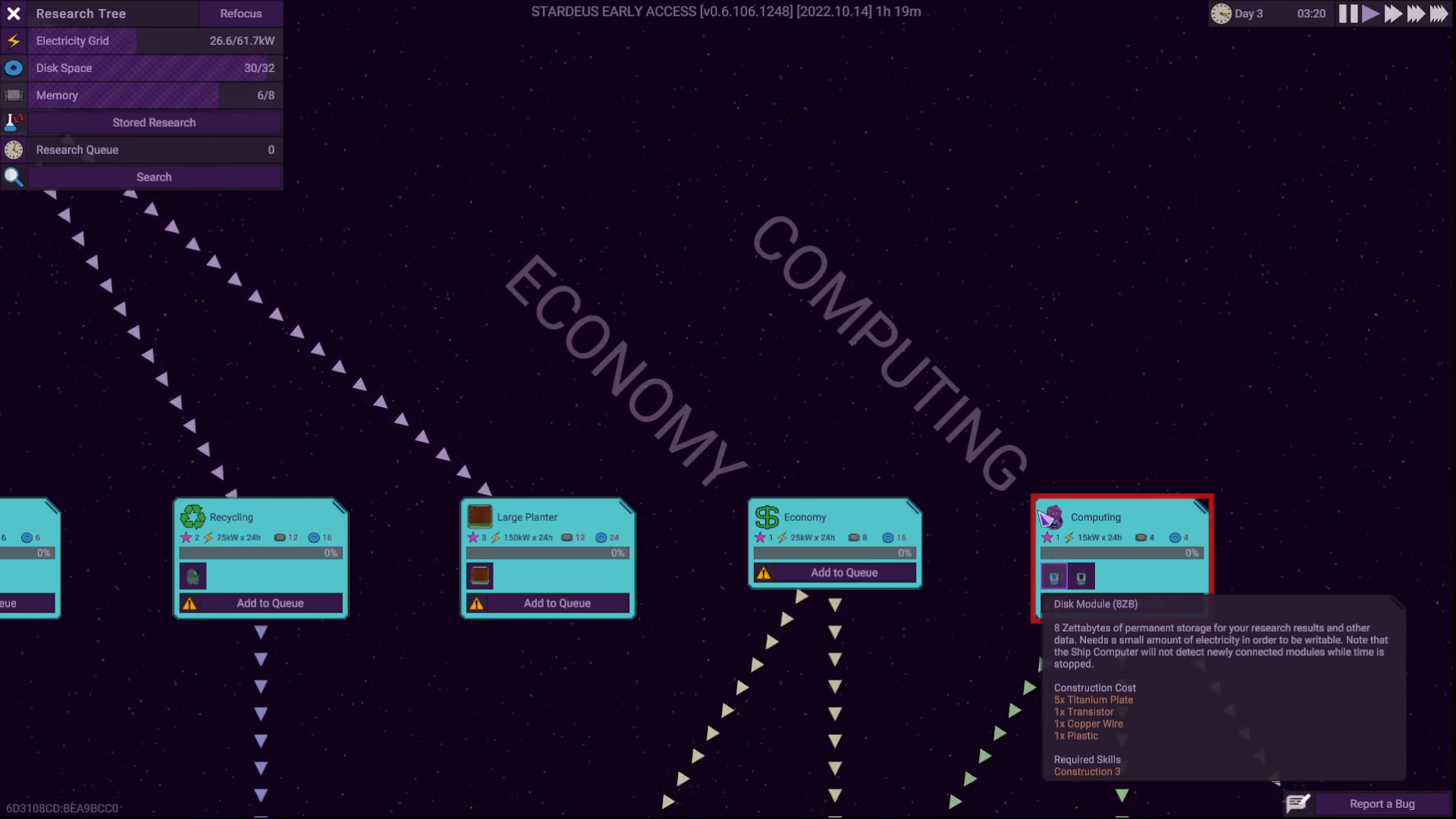
Close the research tree to centre on the unpowered 24ZB disk module
{"action": "left_click", "coordinate": [14, 13]}
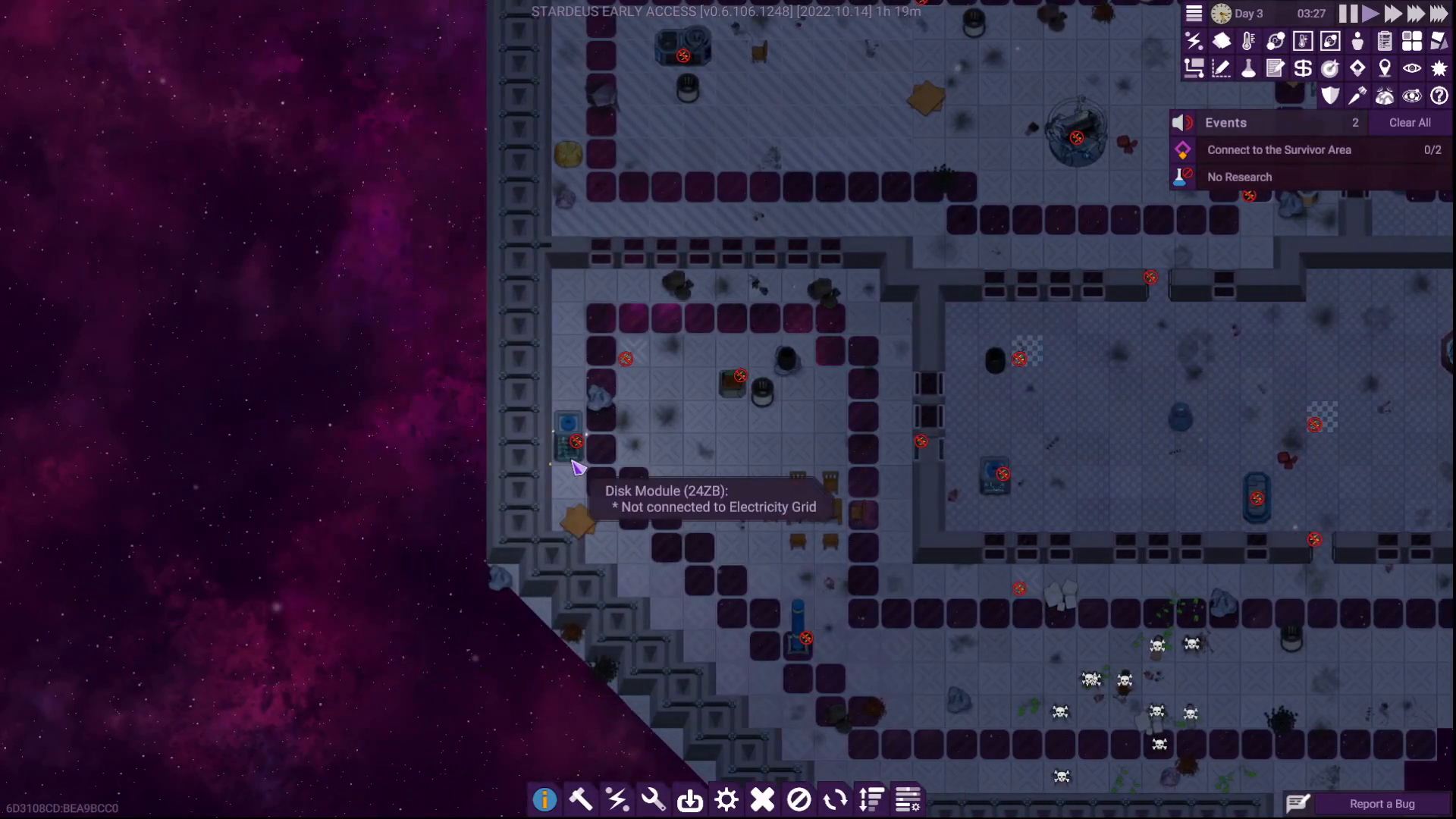
Inspect the 24ZB disk module's details: 29/100 condition, node unreachable
{"action": "left_click", "coordinate": [568, 437]}
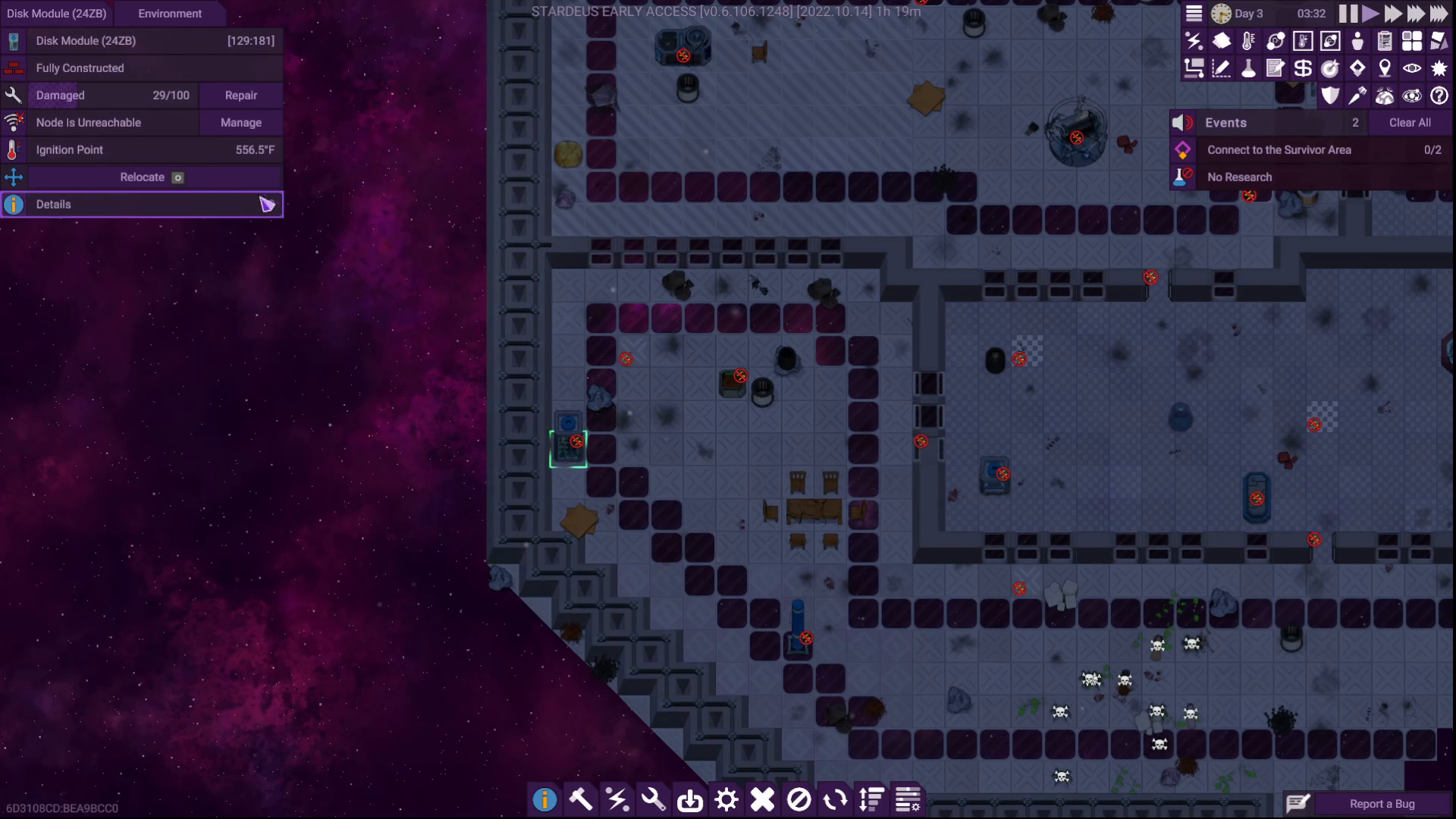
{"action": "left_click", "coordinate": [240, 95]}
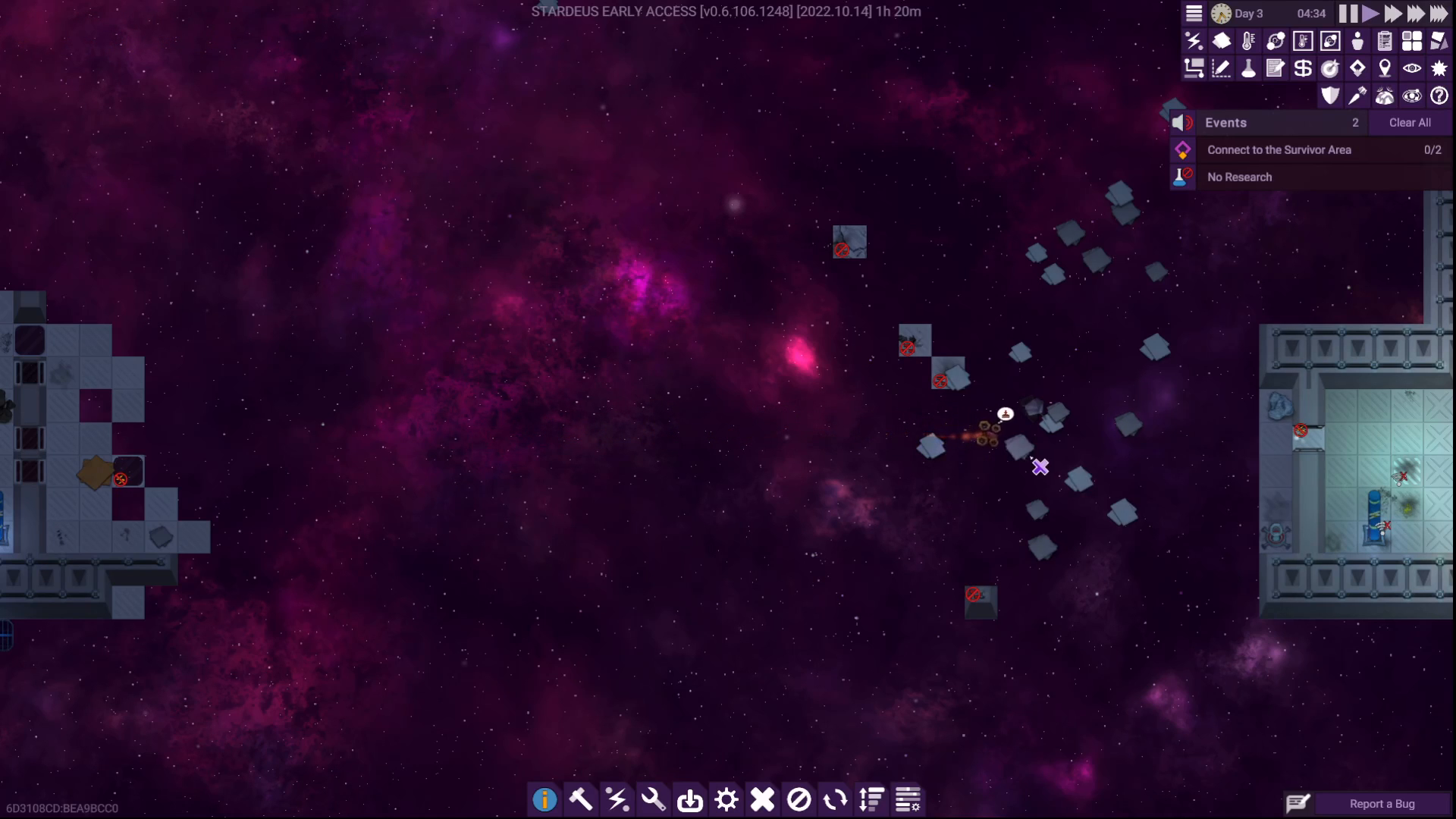
Inspect the separated section's door (no grid, 5% hull) and view the Winch Hook build cost
{"action": "right_click", "coordinate": [1040, 467]}
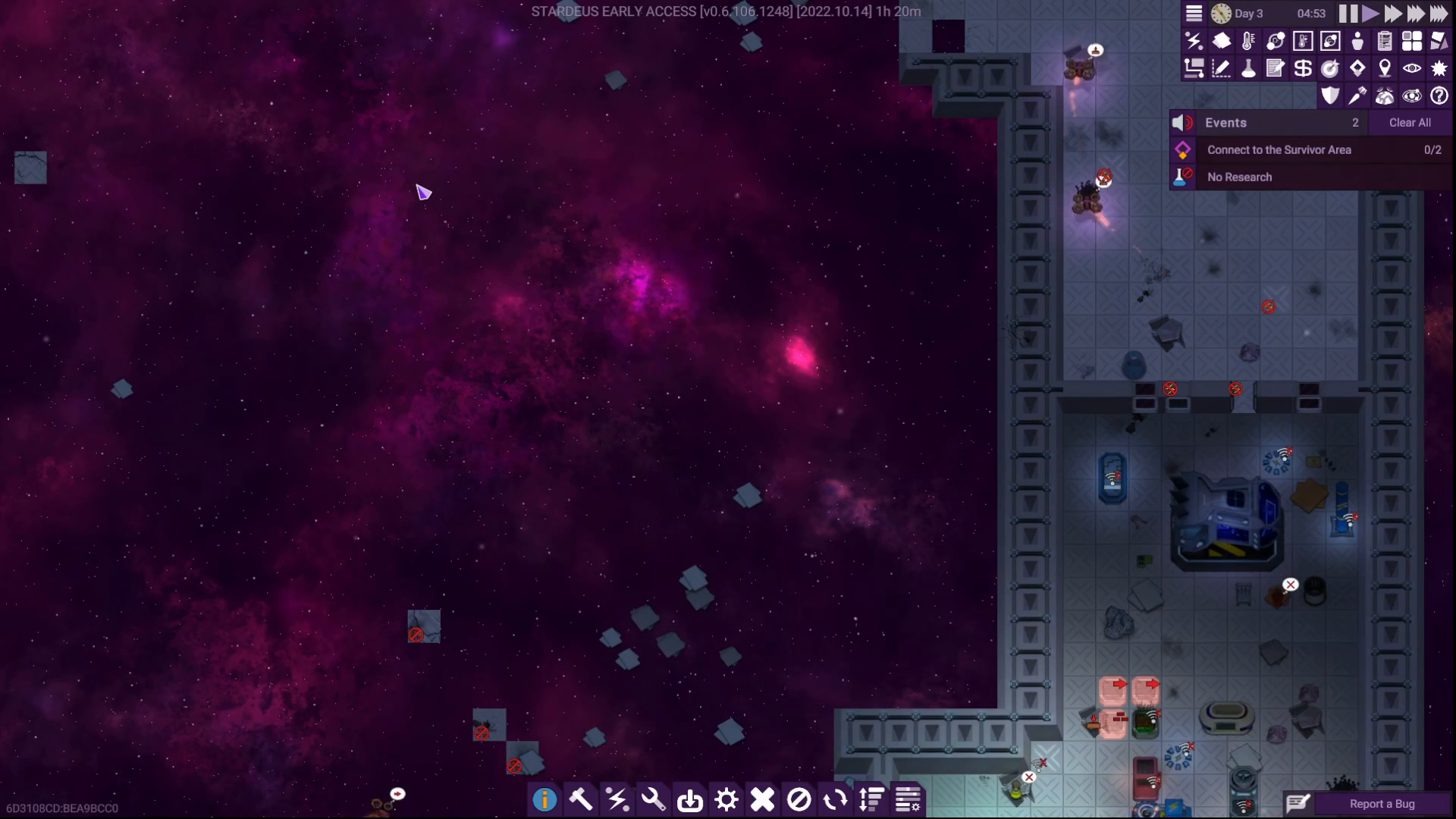
{"action": "left_click", "coordinate": [896, 389]}
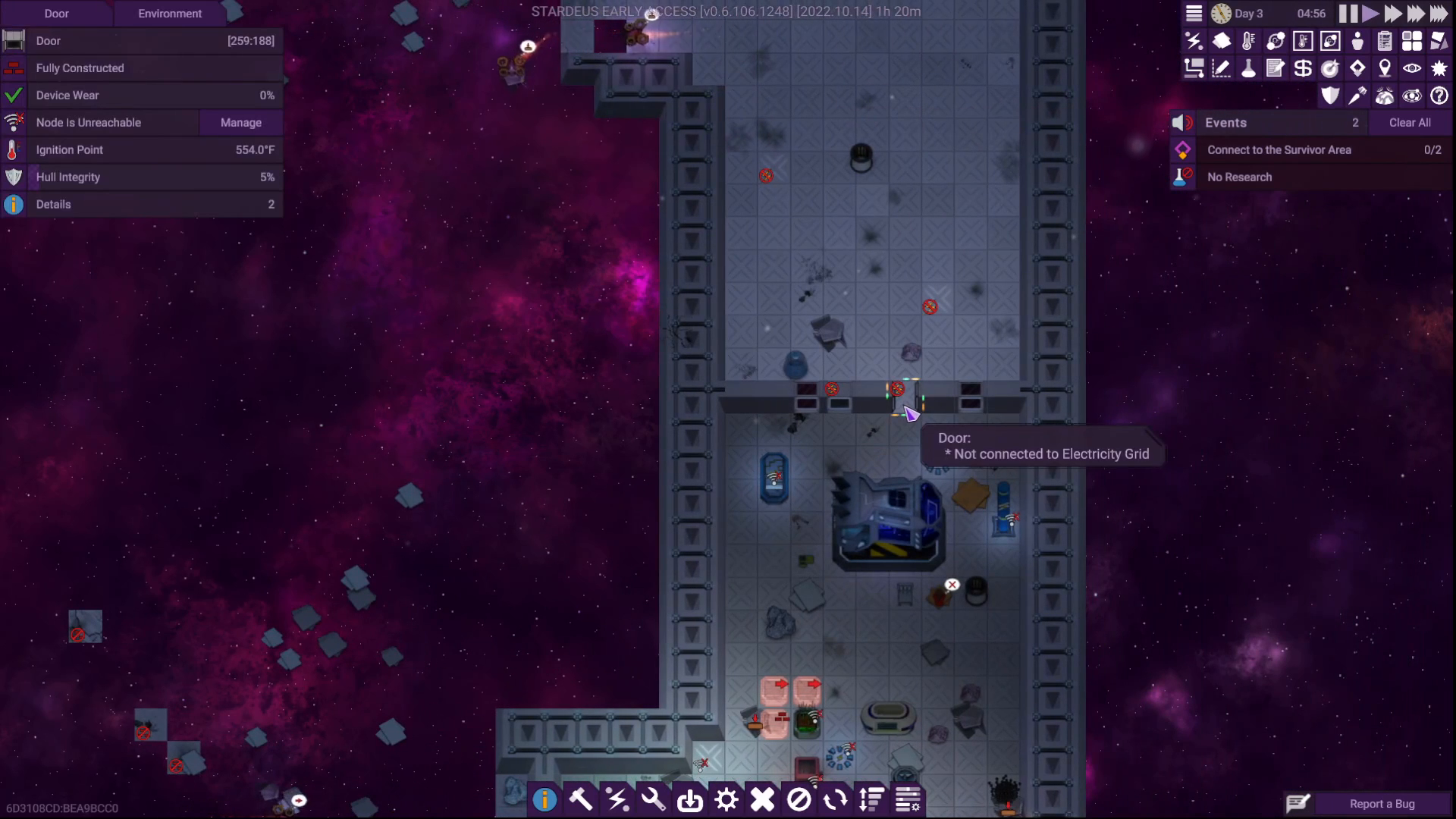
{"action": "left_click", "coordinate": [906, 395]}
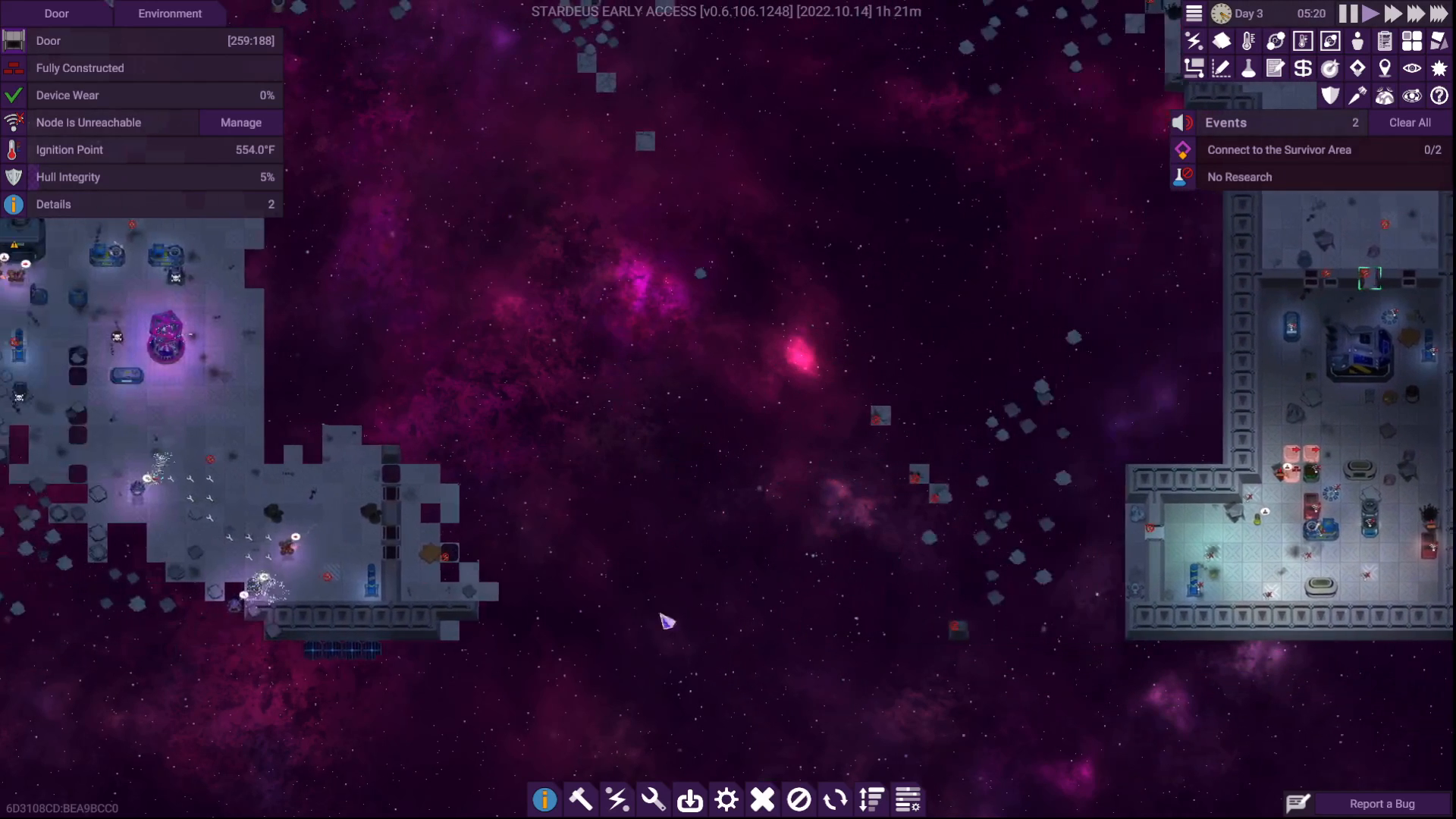
{"action": "left_click", "coordinate": [870, 799]}
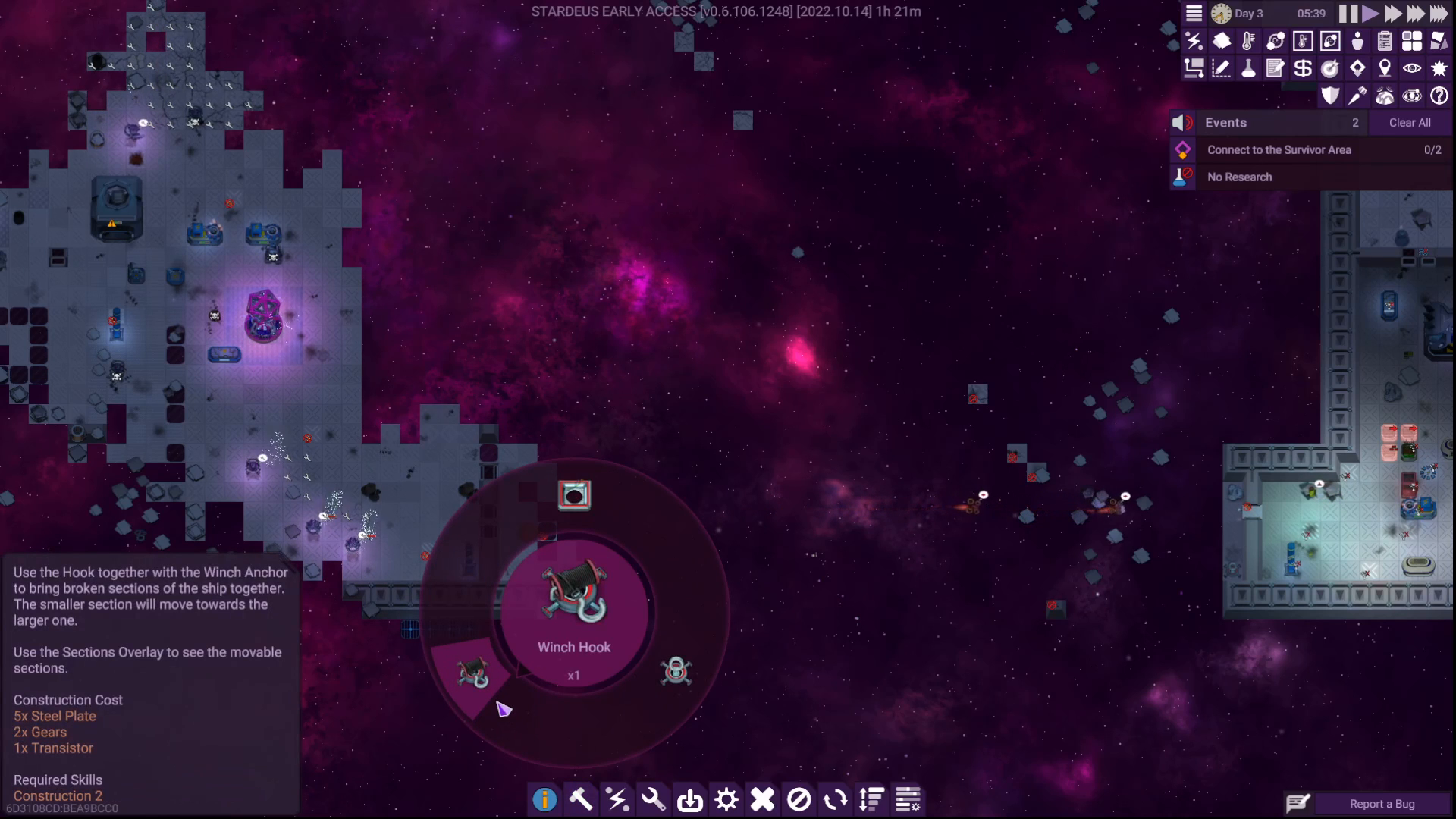
Choose the Winch Hook from the build menu
{"action": "left_click", "coordinate": [574, 595]}
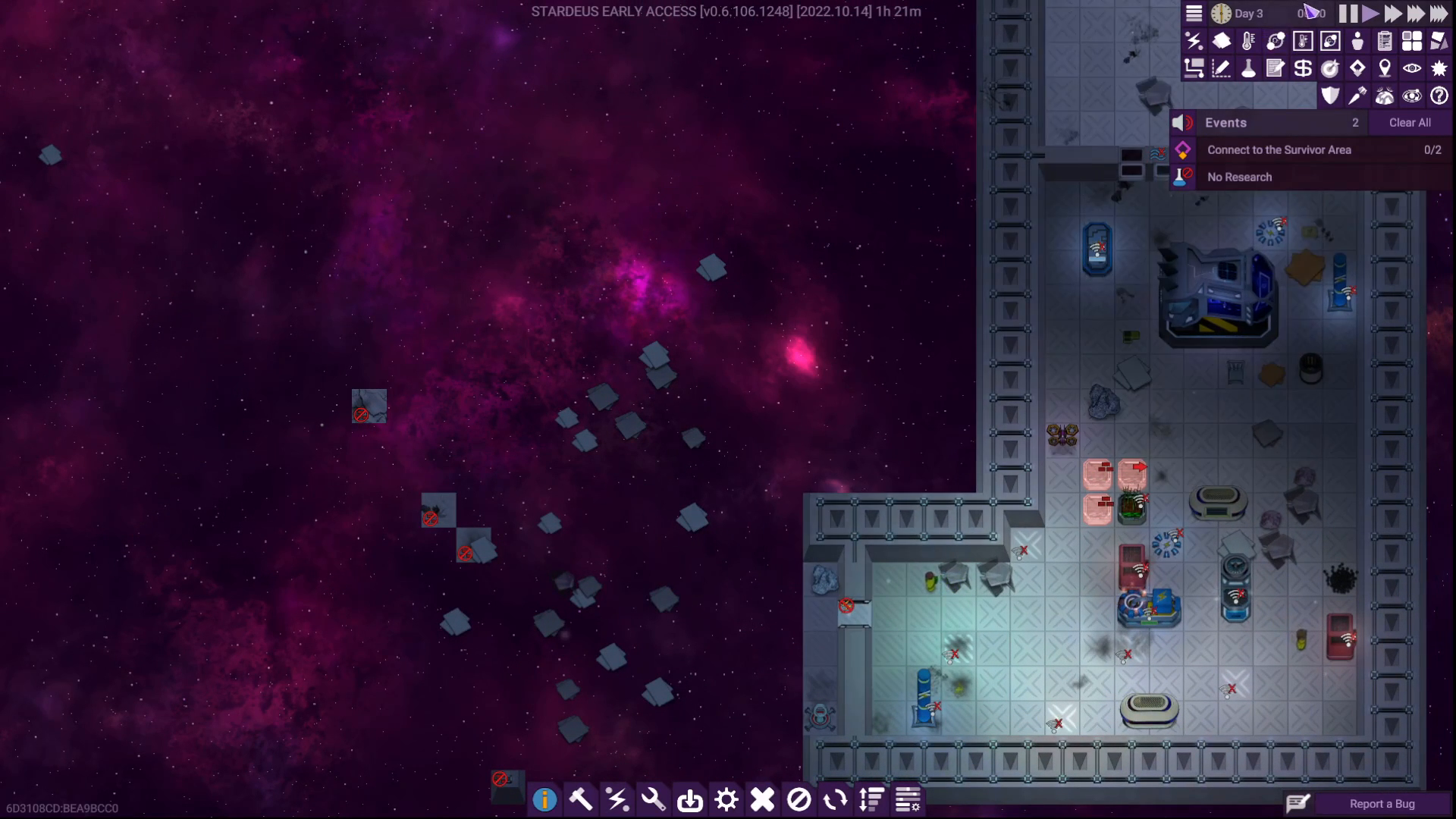
Place a Winch Hook blueprint on the edge tile of the smaller station section
{"action": "left_click", "coordinate": [1247, 41]}
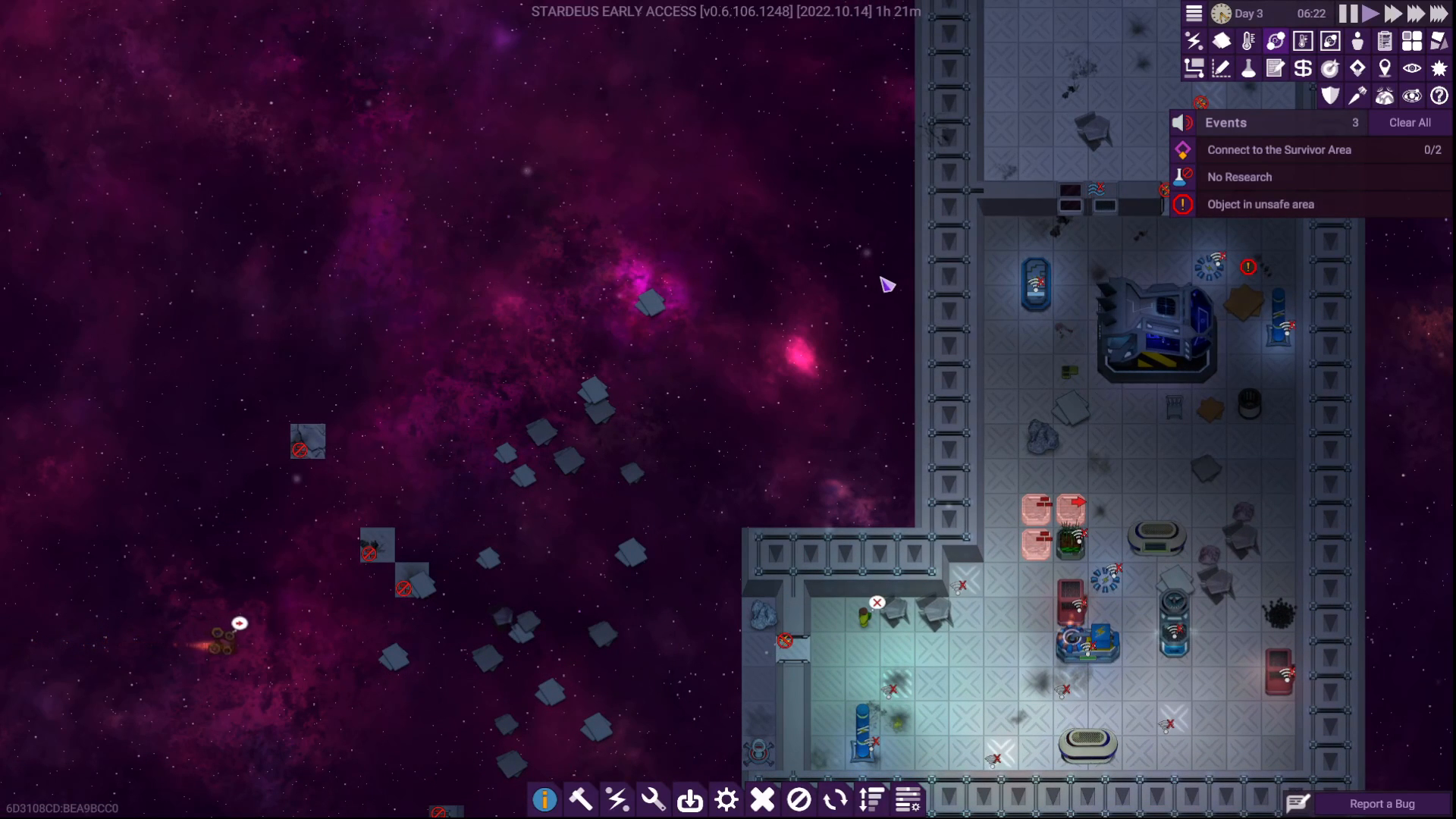
{"action": "mouse_move", "coordinate": [906, 799]}
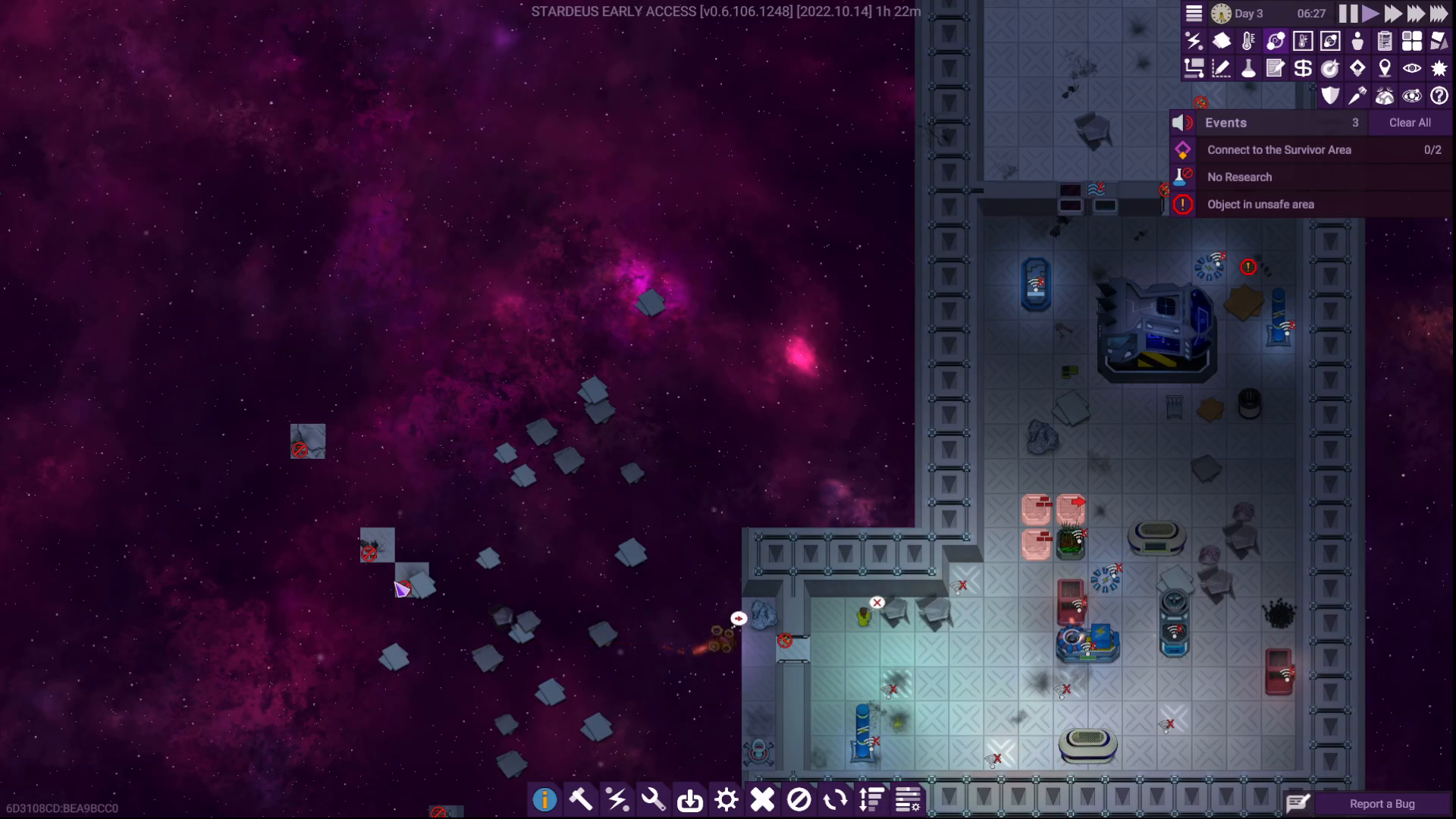
{"action": "left_click", "coordinate": [409, 578]}
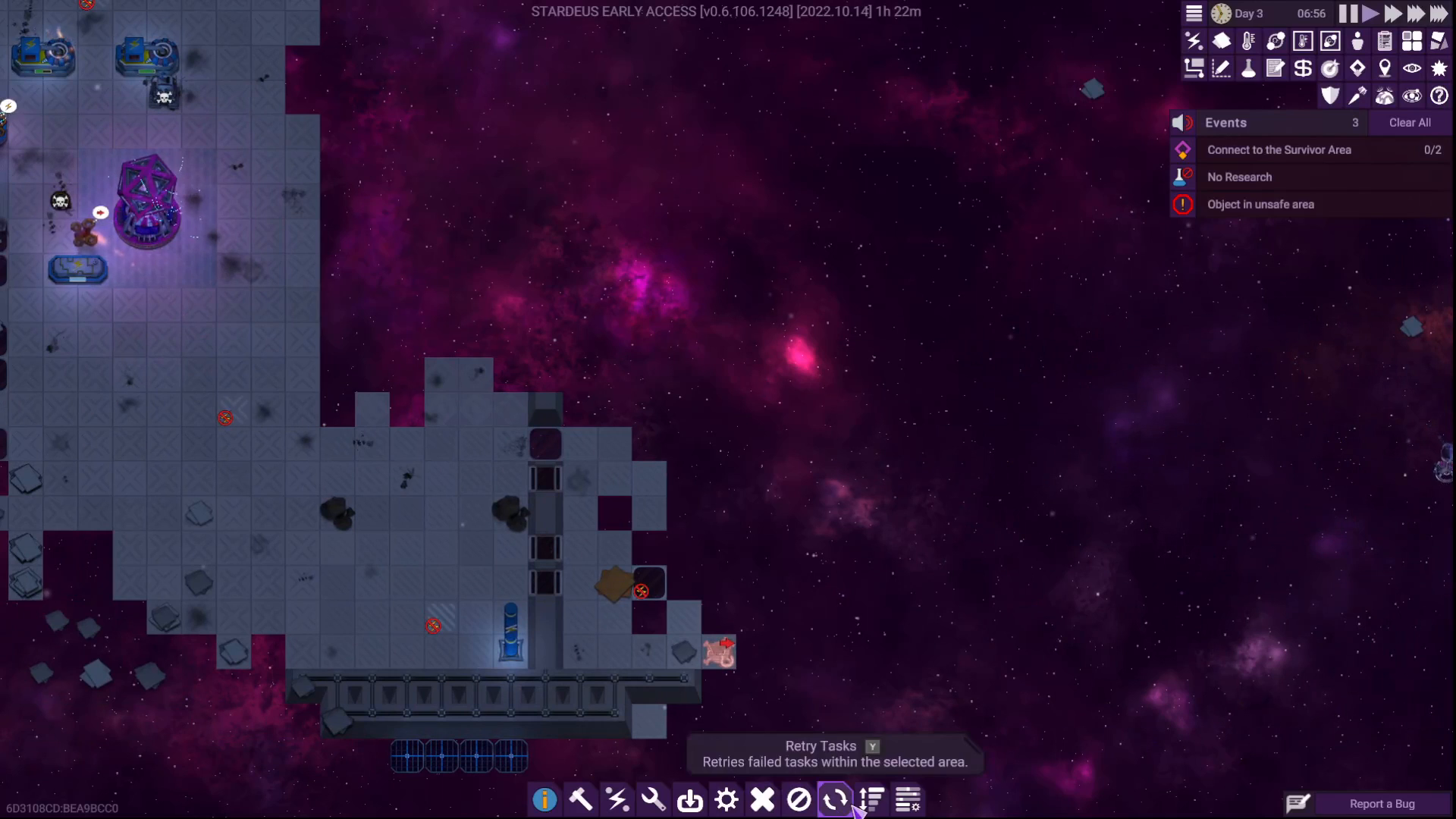
Raise the construction priority of the Winch Hook blueprint
{"action": "left_click", "coordinate": [870, 798]}
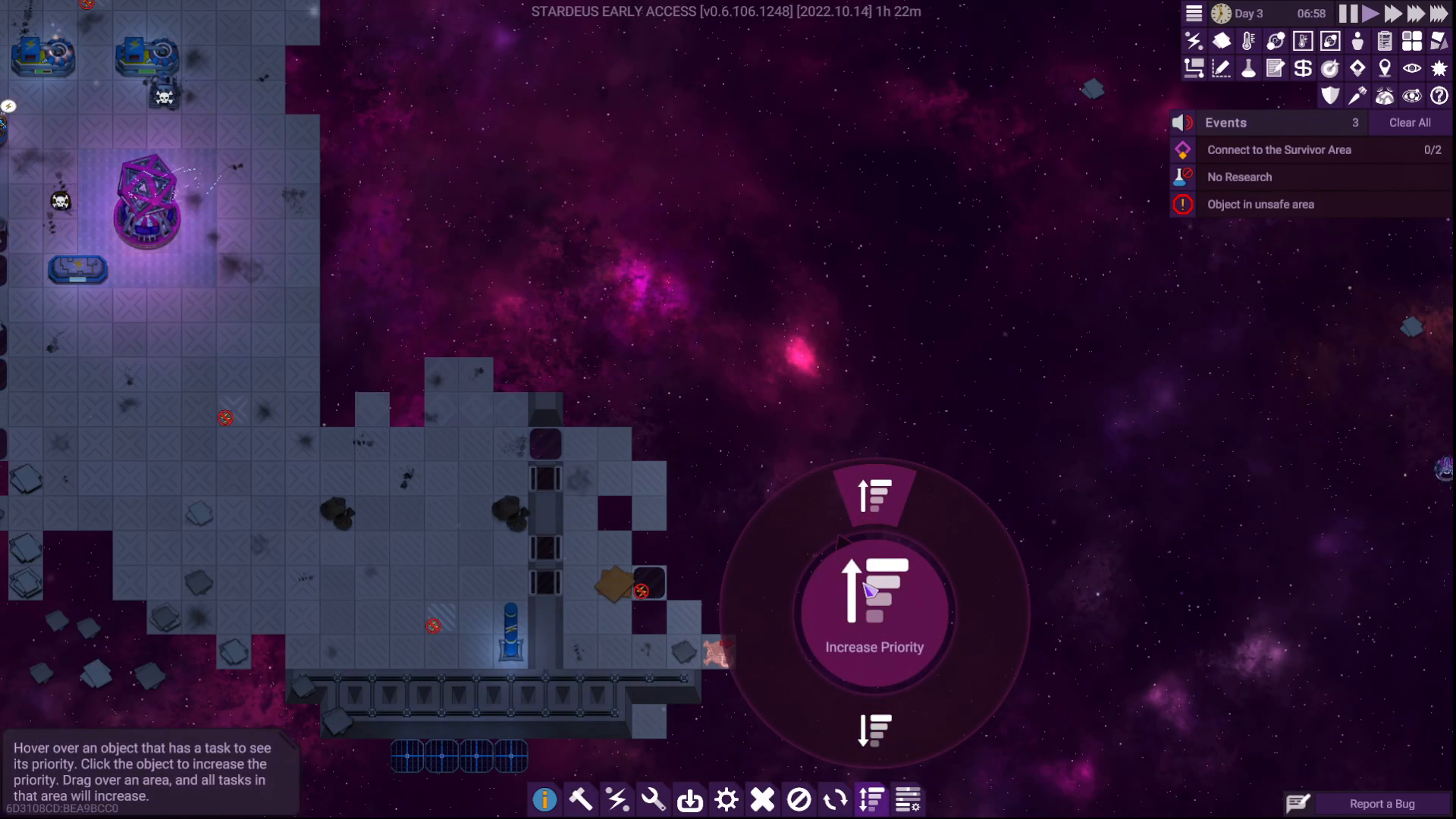
{"action": "left_click", "coordinate": [873, 608]}
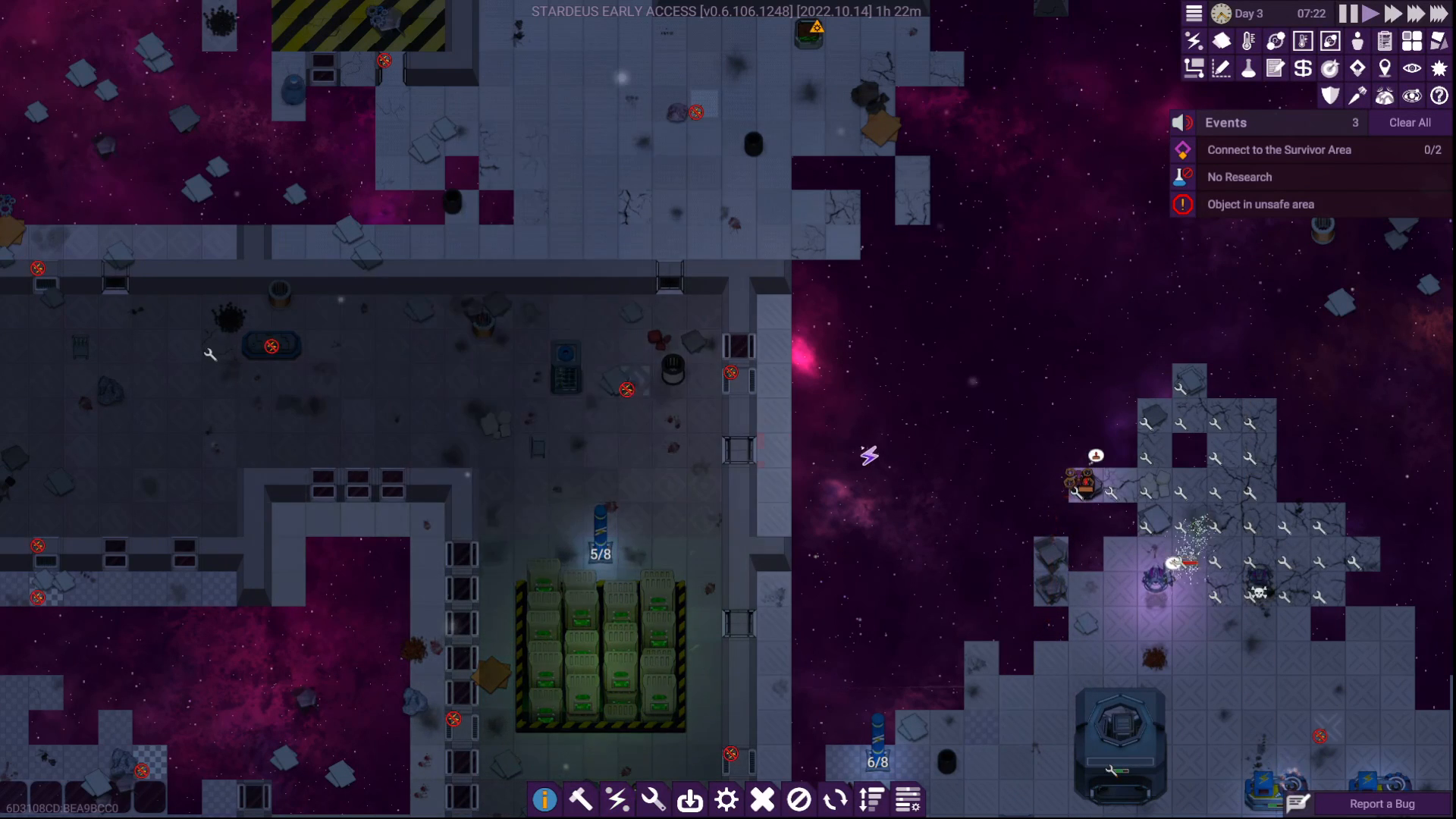
{"action": "mouse_move", "coordinate": [1261, 204]}
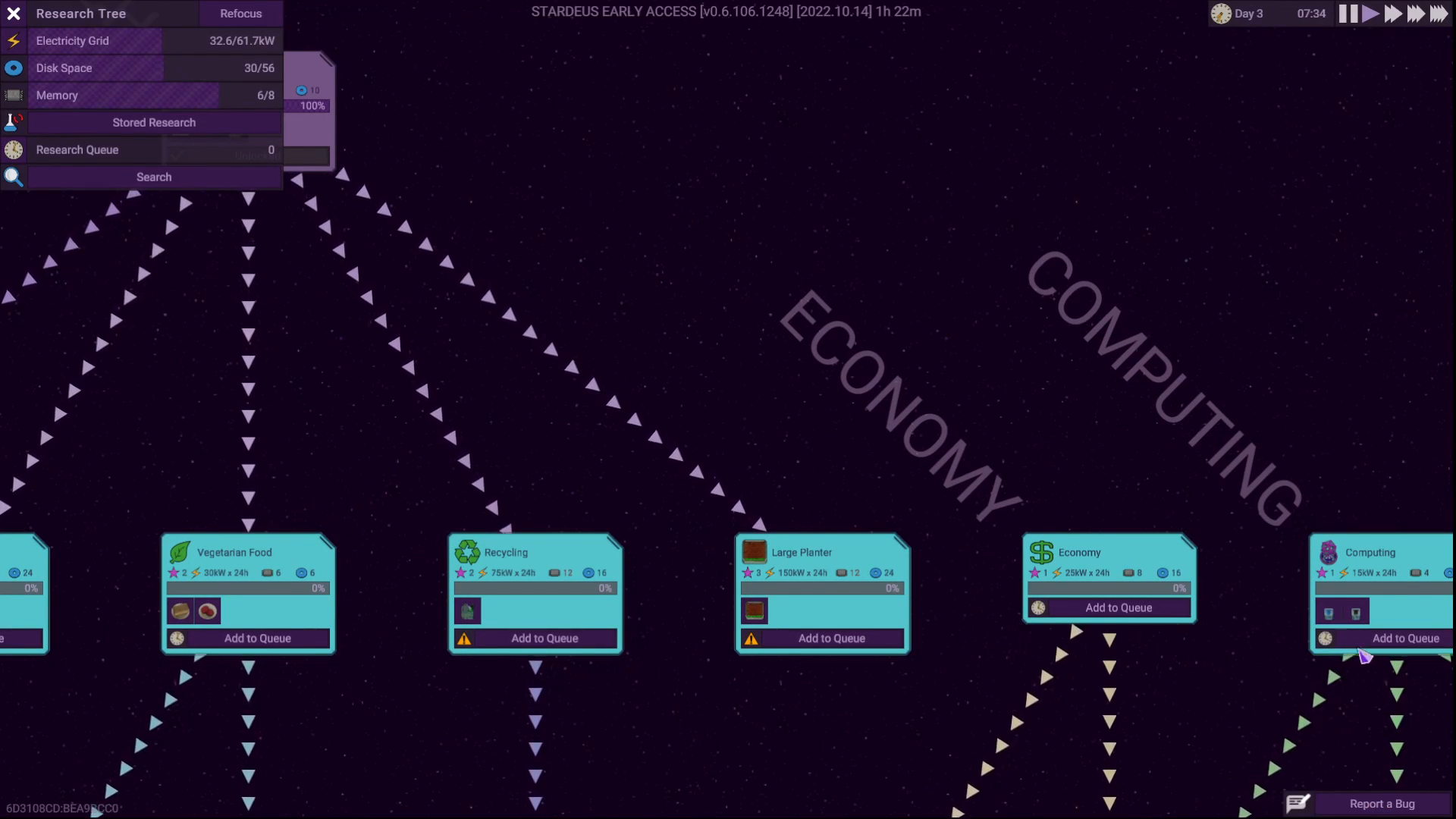
Add Computing to the research queue
{"action": "left_click", "coordinate": [1390, 638]}
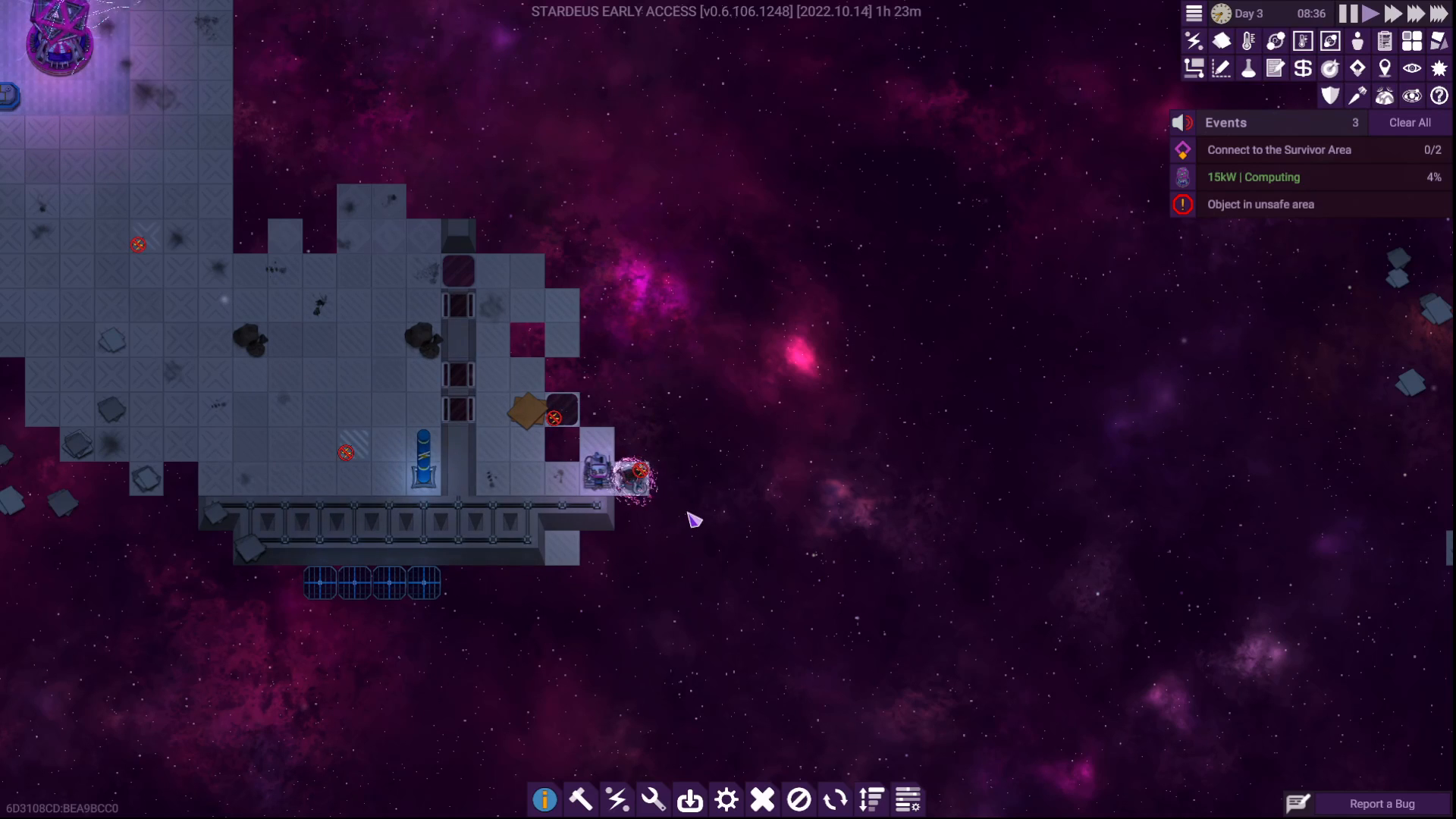
Reel in the finished Winch Hook and confirm the winching warning
{"action": "left_click", "coordinate": [615, 799]}
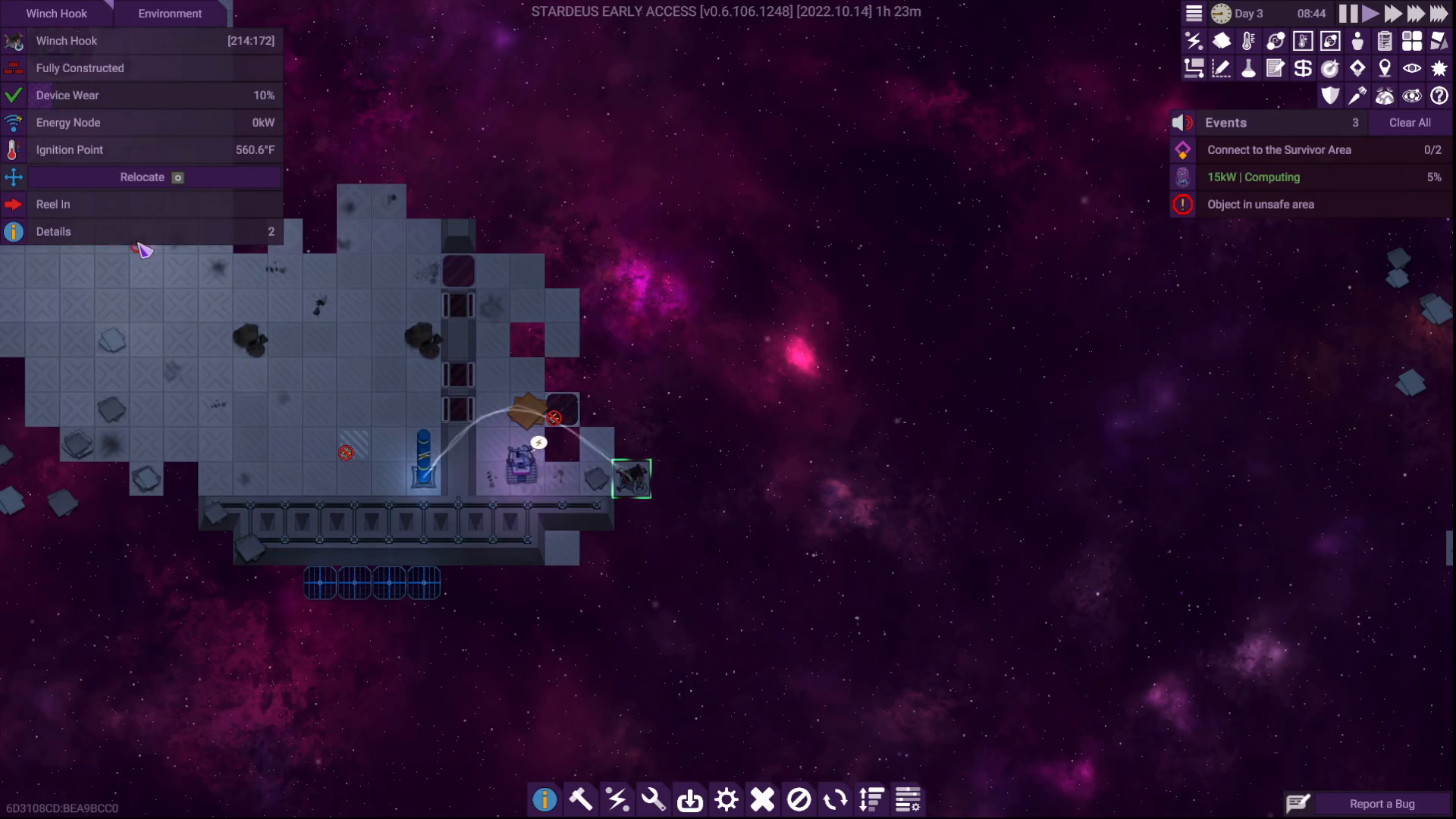
{"action": "left_click", "coordinate": [53, 204]}
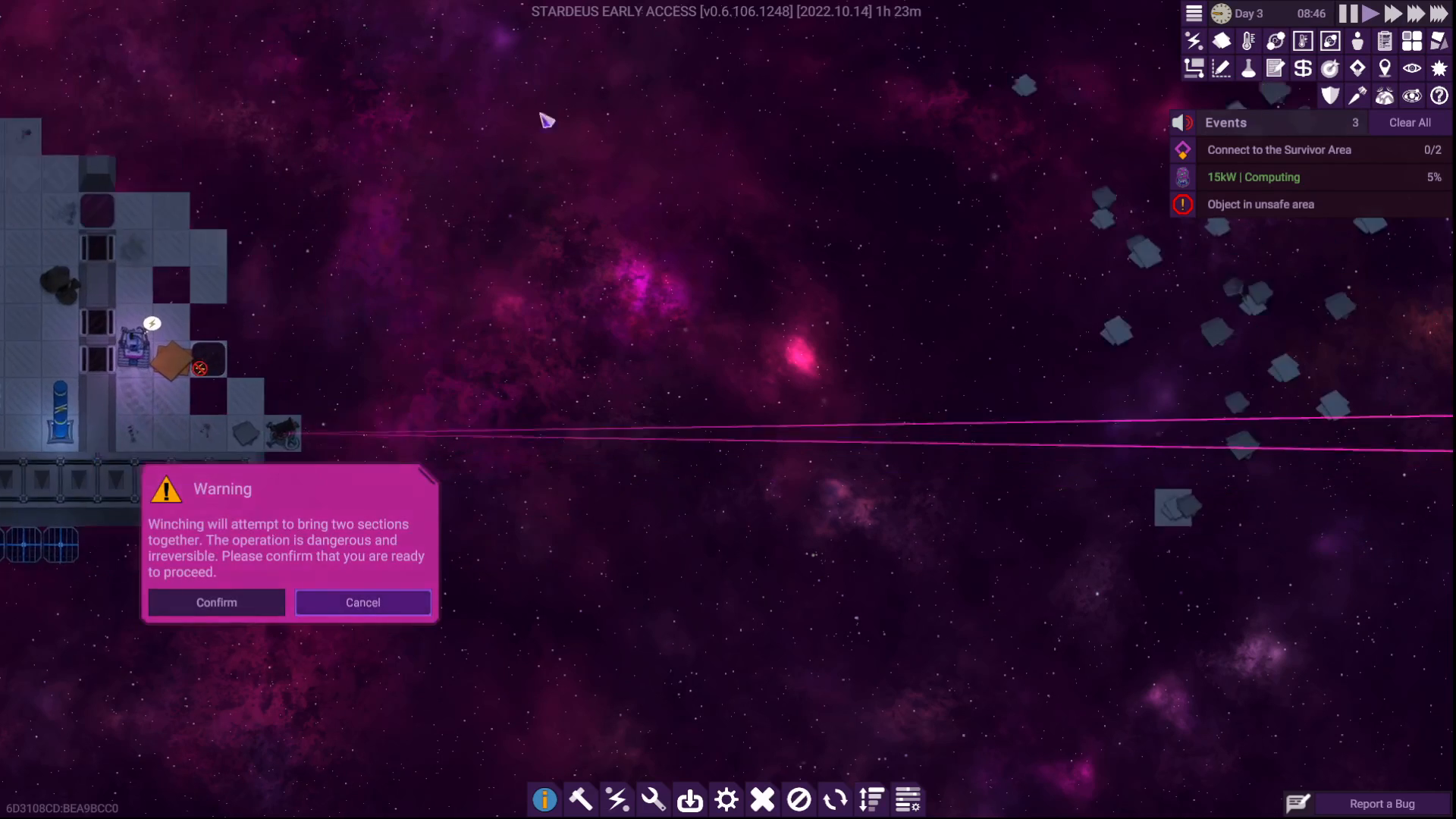
{"action": "left_click", "coordinate": [215, 602]}
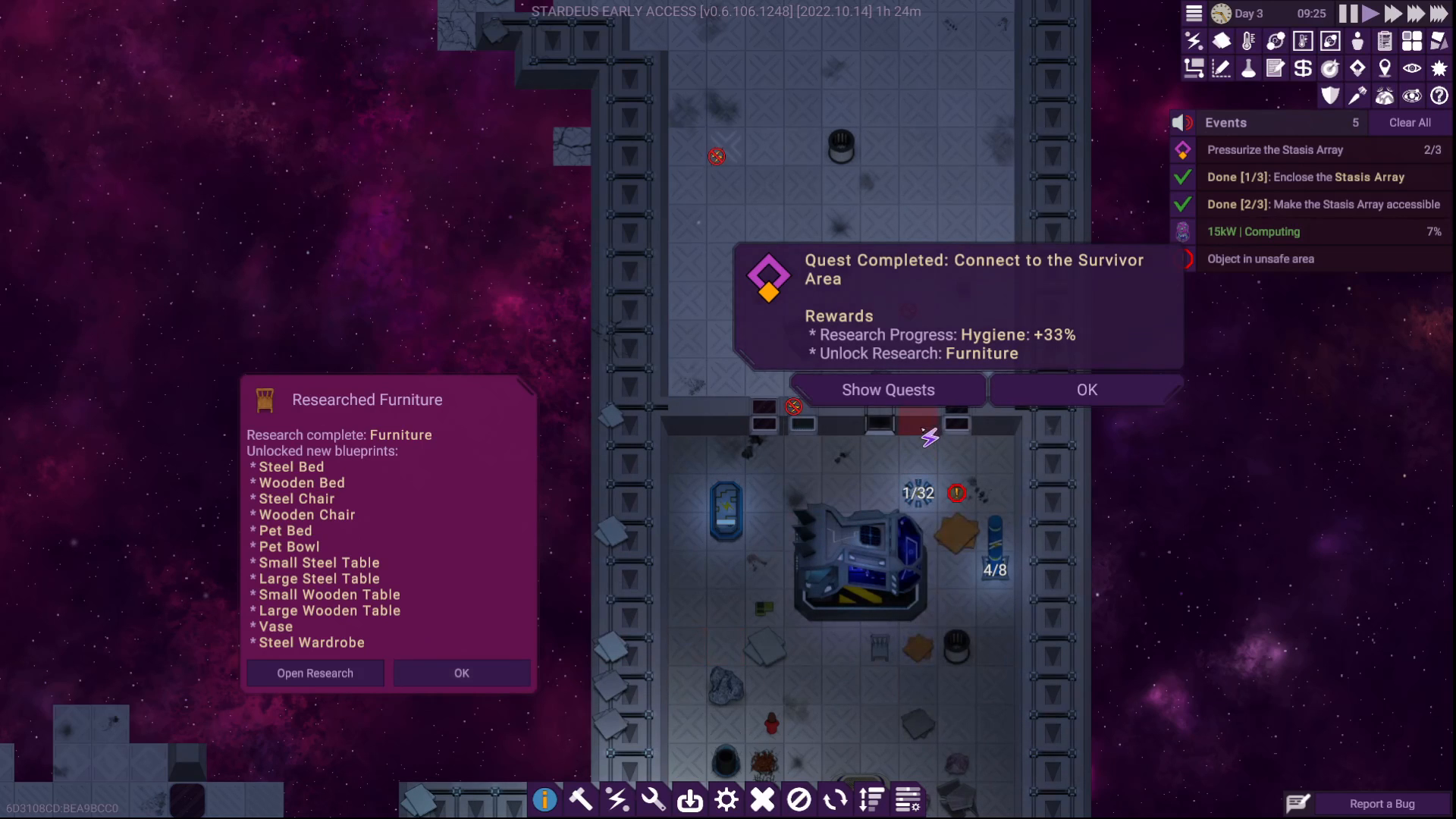
Dismiss the Furniture research and completed quest notices, then scroll the view
{"action": "left_click", "coordinate": [460, 672]}
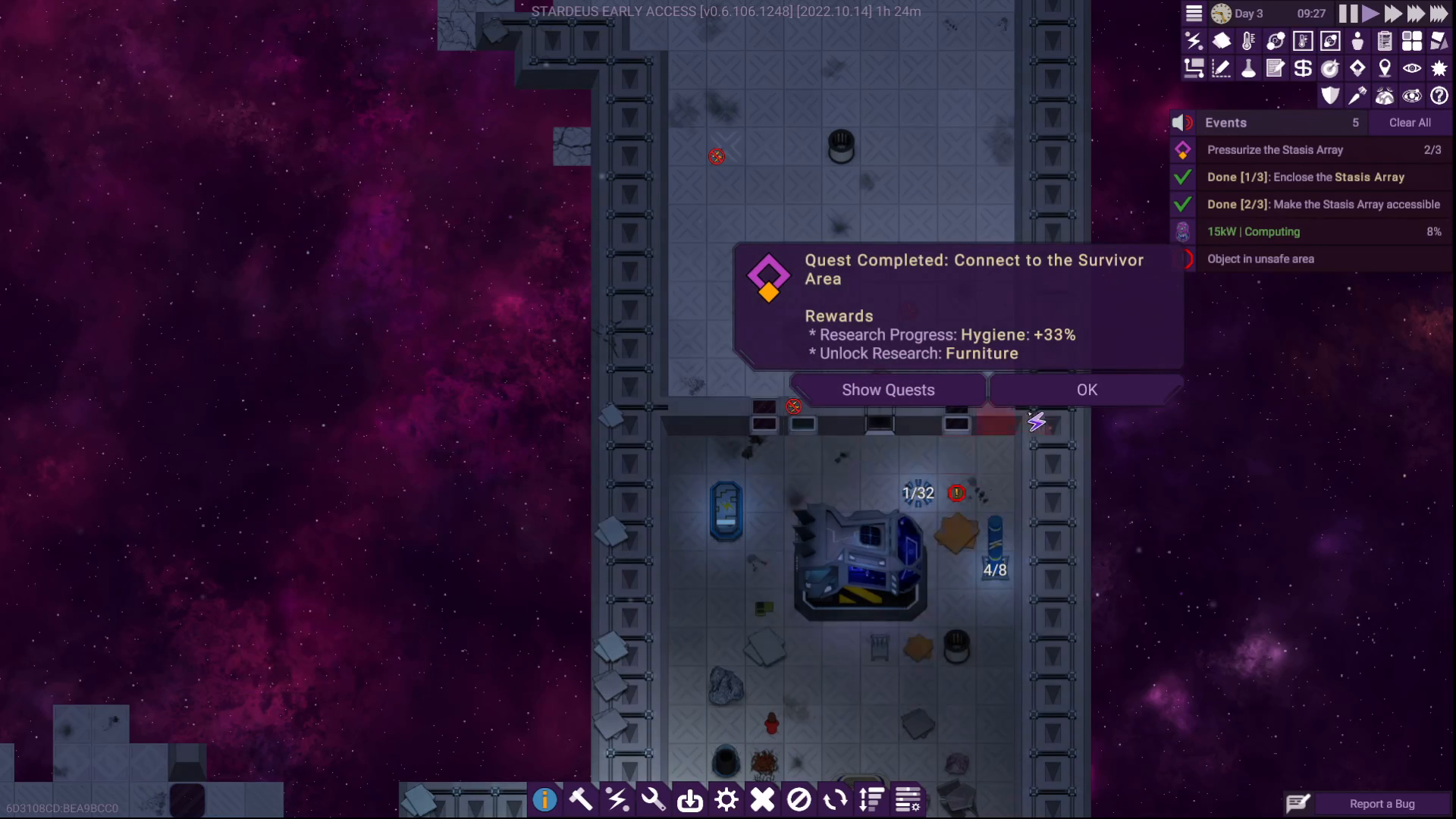
{"action": "left_click", "coordinate": [1085, 389]}
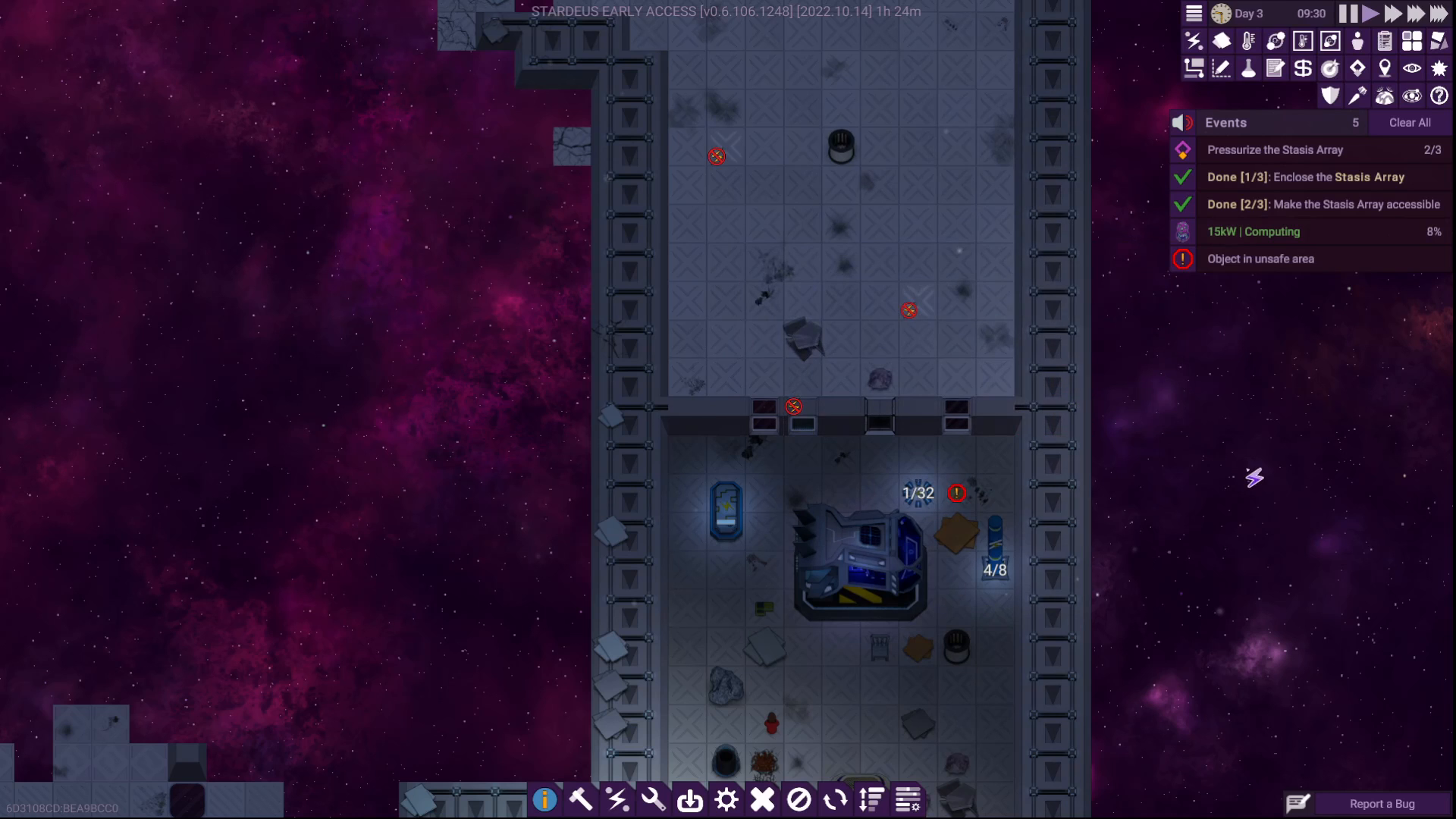
{"action": "scroll", "scroll_direction": "down", "scroll_amount": 3}
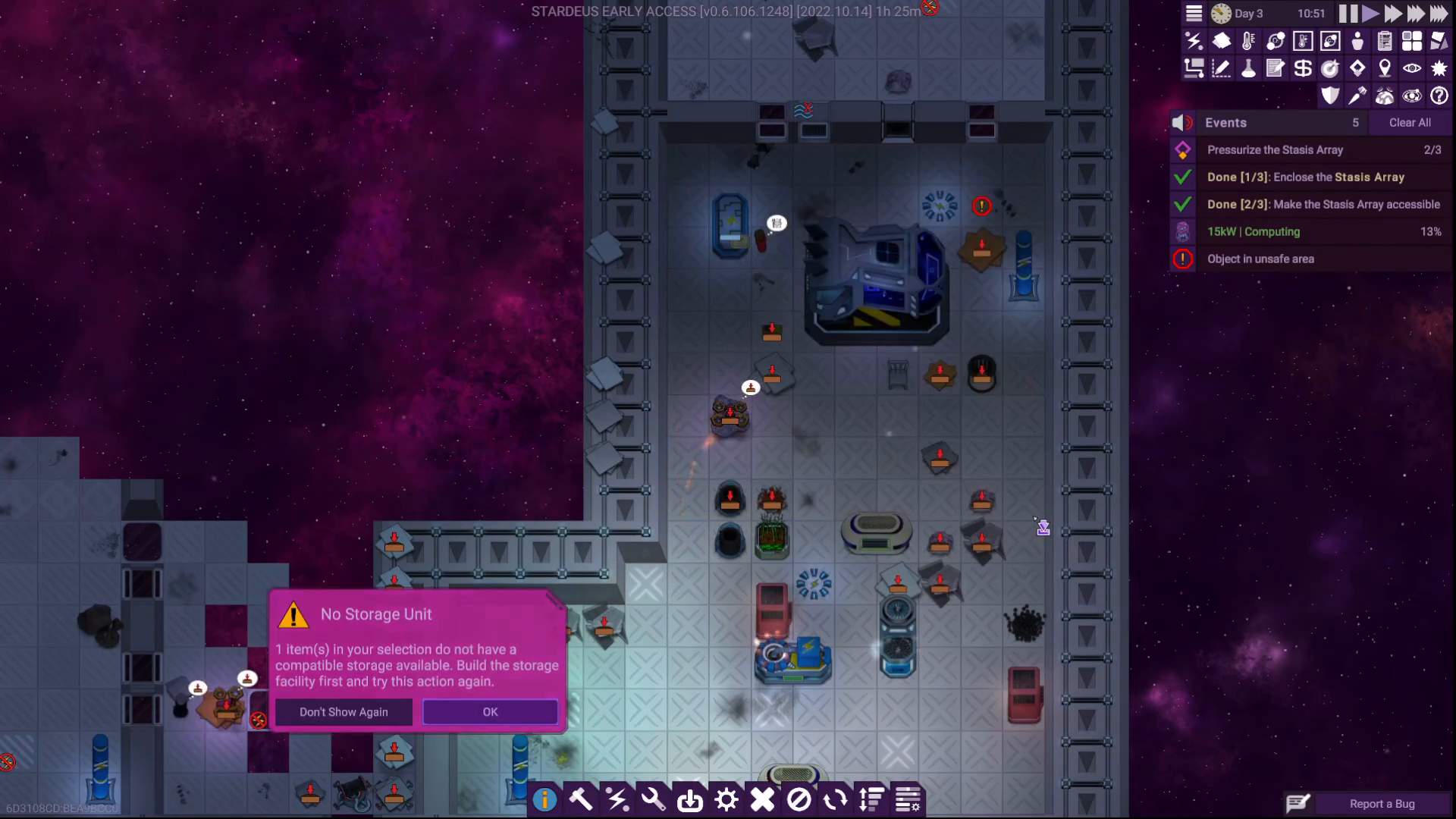
Dismiss the No Storage Unit warning and the Dust Storm notice
{"action": "left_click", "coordinate": [489, 712]}
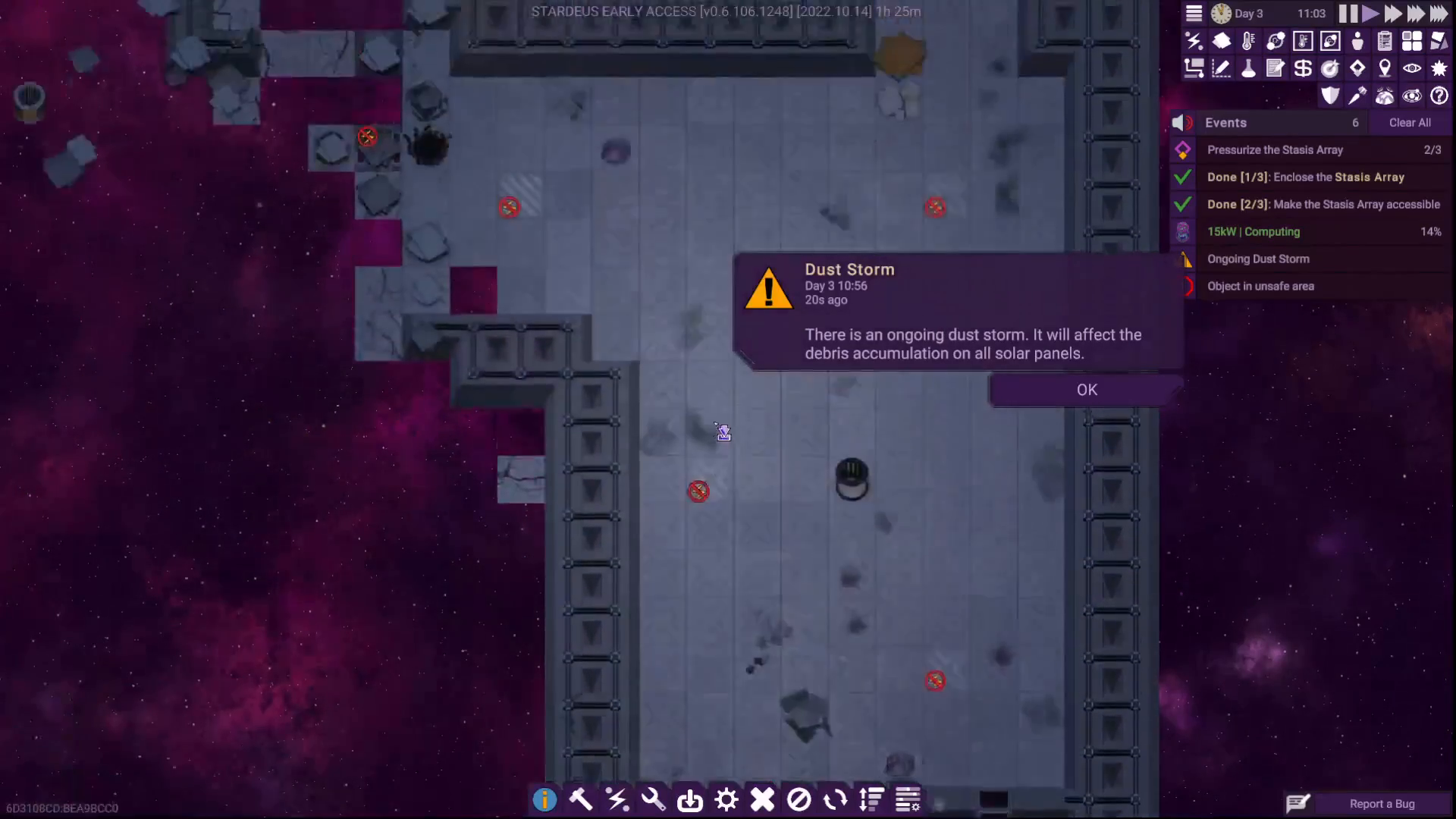
{"action": "left_click", "coordinate": [1085, 389]}
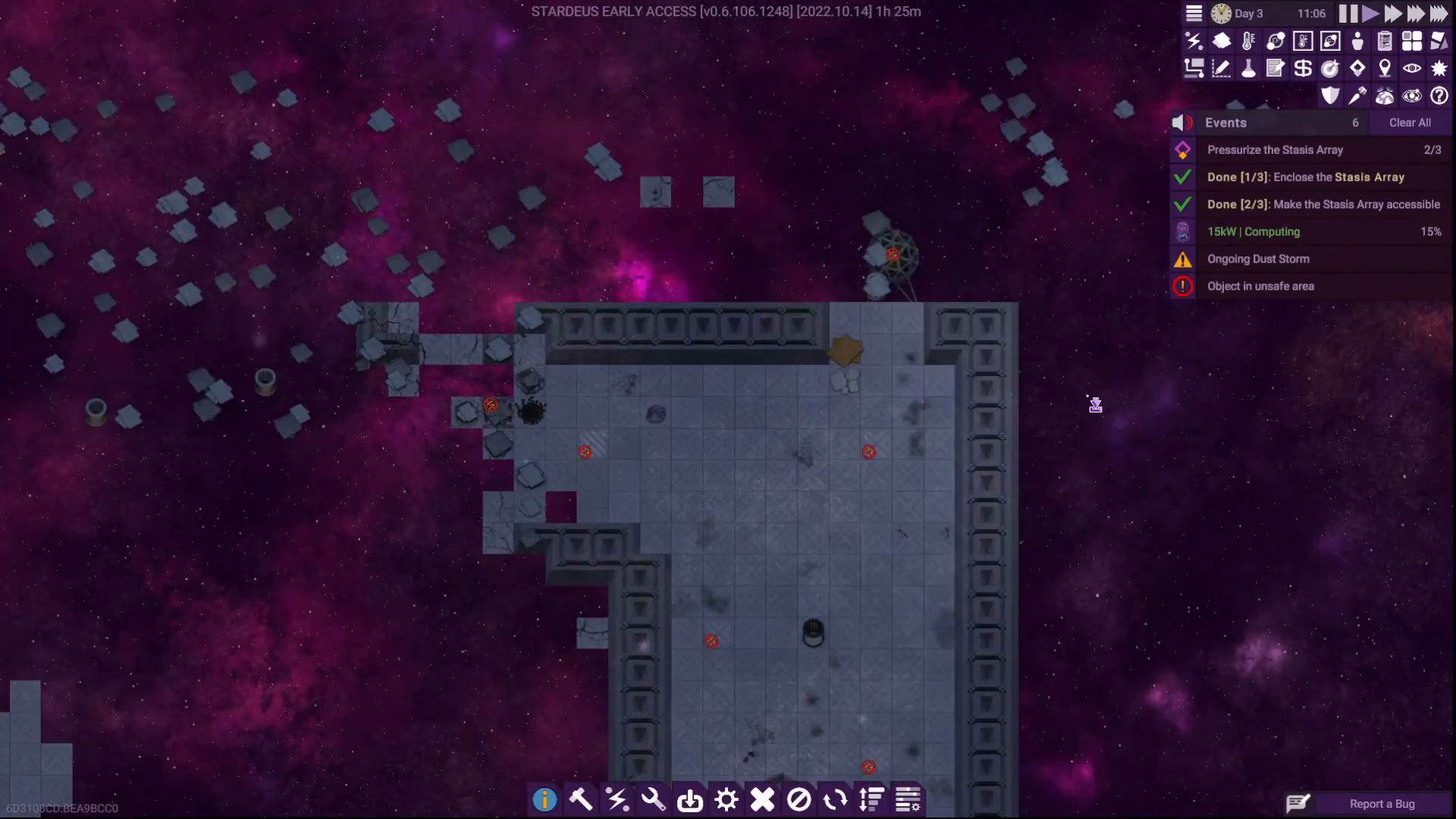